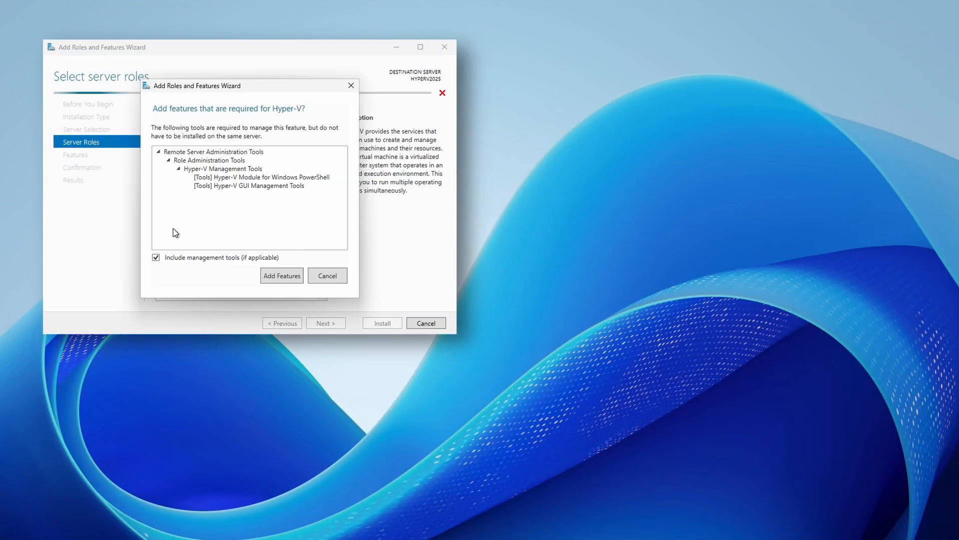
# Accept Hyper-V's required management tools and continue past Features and Virtual Switches with no adapter
pyautogui.click(281, 276)
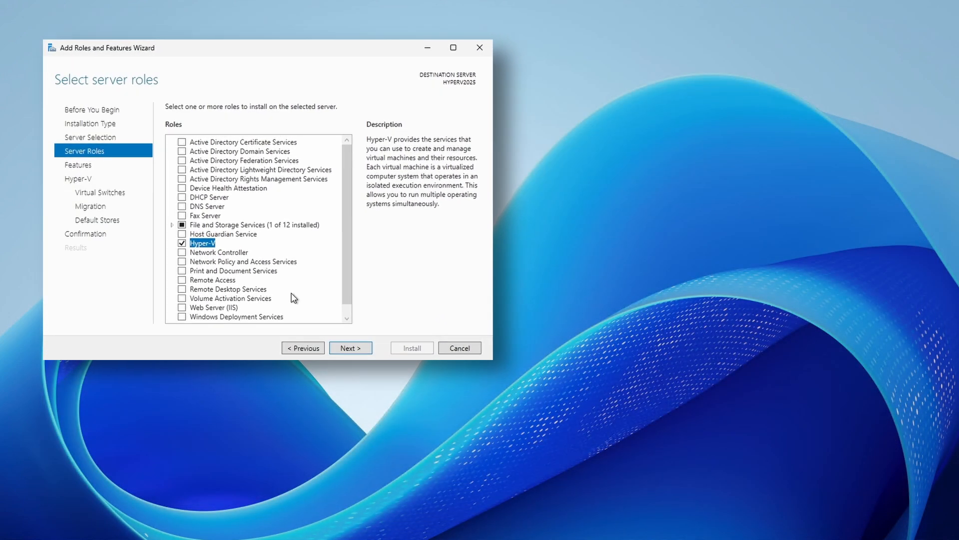
pyautogui.click(350, 348)
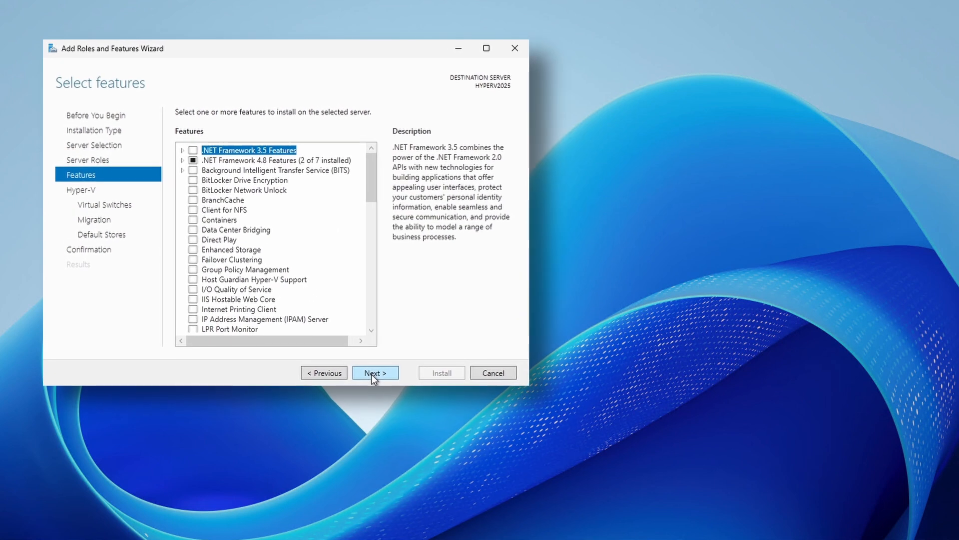
pyautogui.click(375, 372)
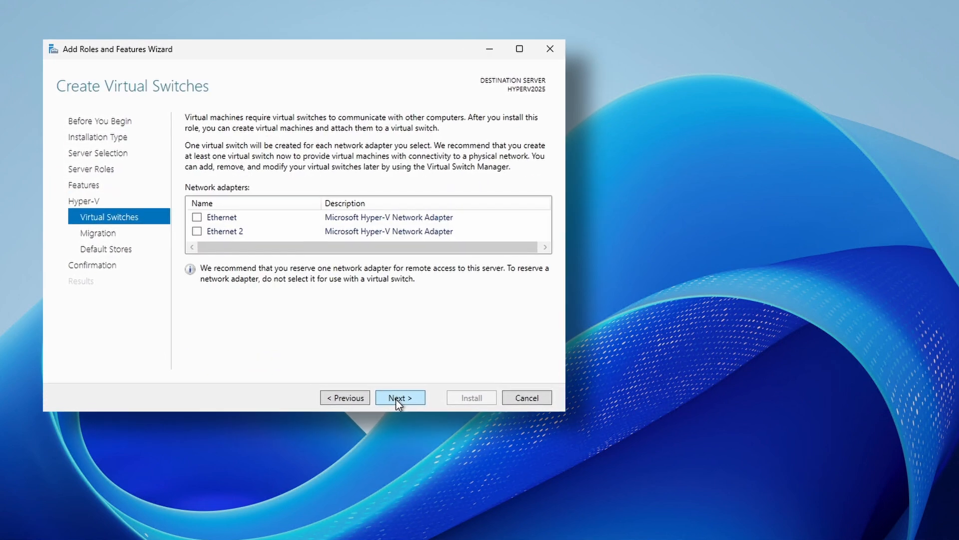
pyautogui.click(400, 396)
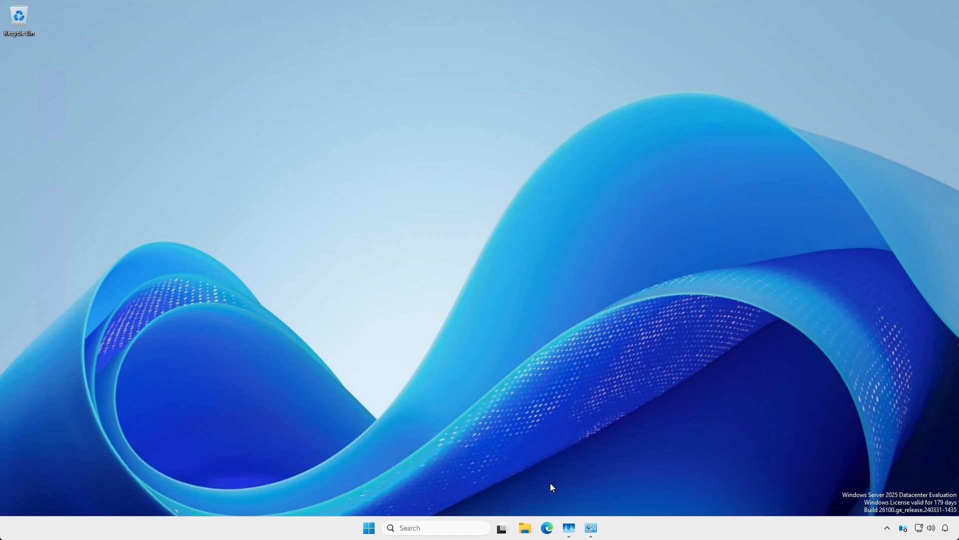
# Review CPU, memory and the four disks (OS, paging, 1 TB, 2 TB) in Performance, then the network connections
pyautogui.click(568, 527)
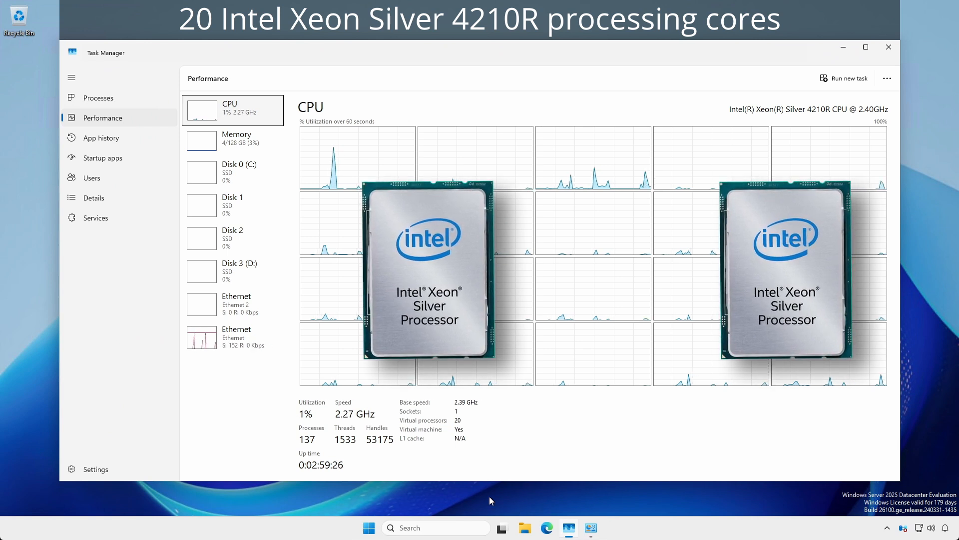
pyautogui.click(233, 138)
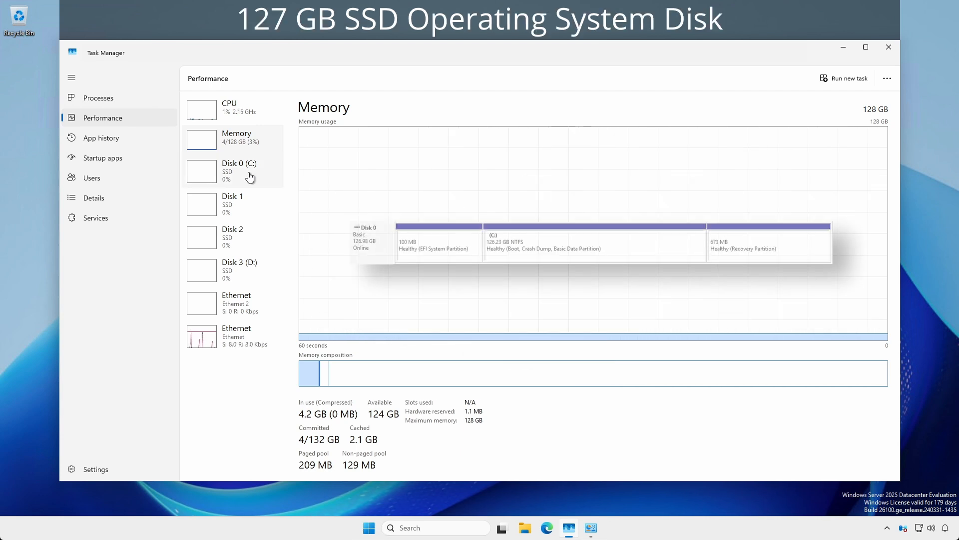
pyautogui.click(239, 171)
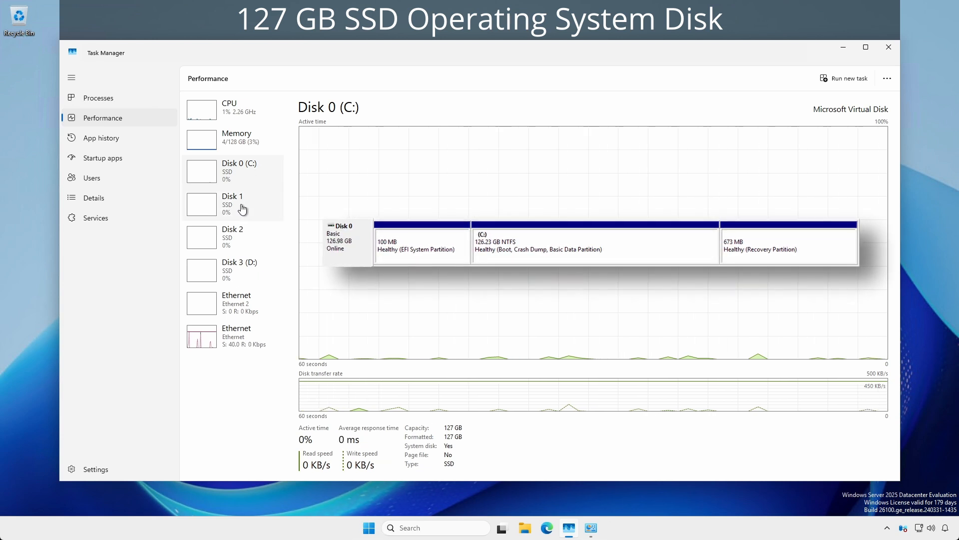
pyautogui.click(233, 269)
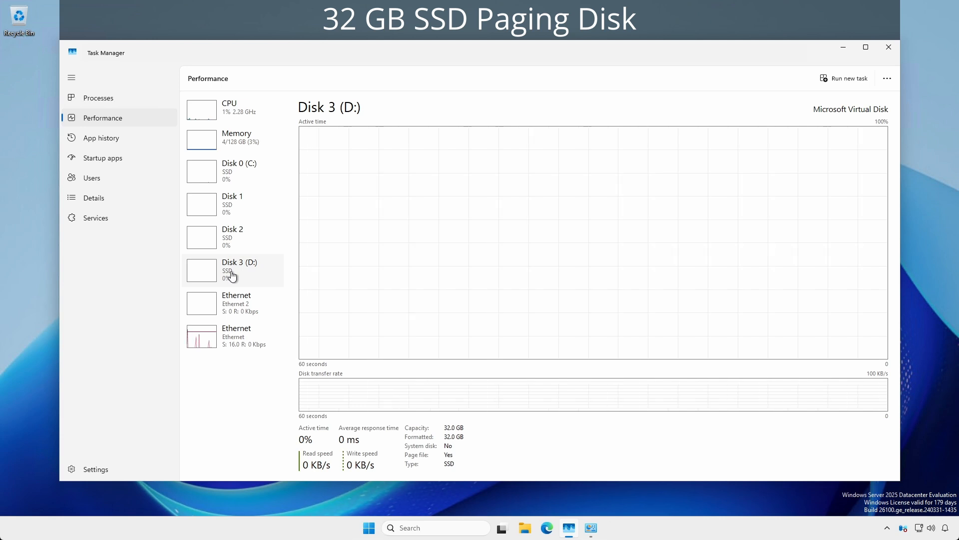
pyautogui.moveTo(237, 211)
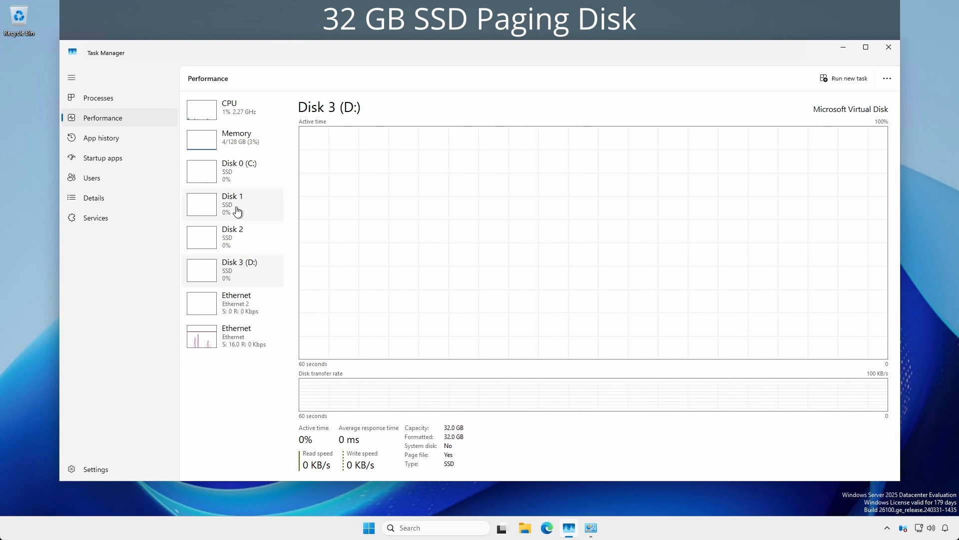
pyautogui.click(233, 204)
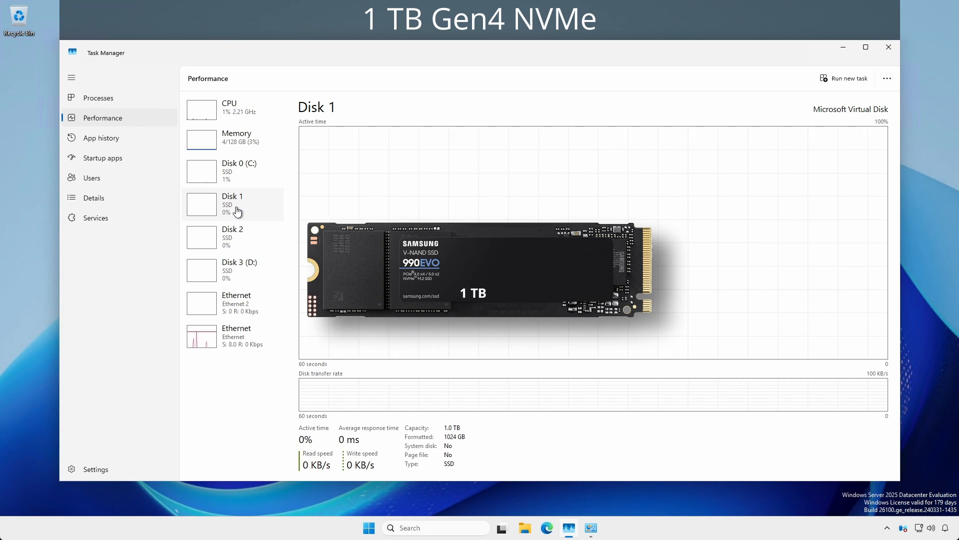
pyautogui.click(233, 236)
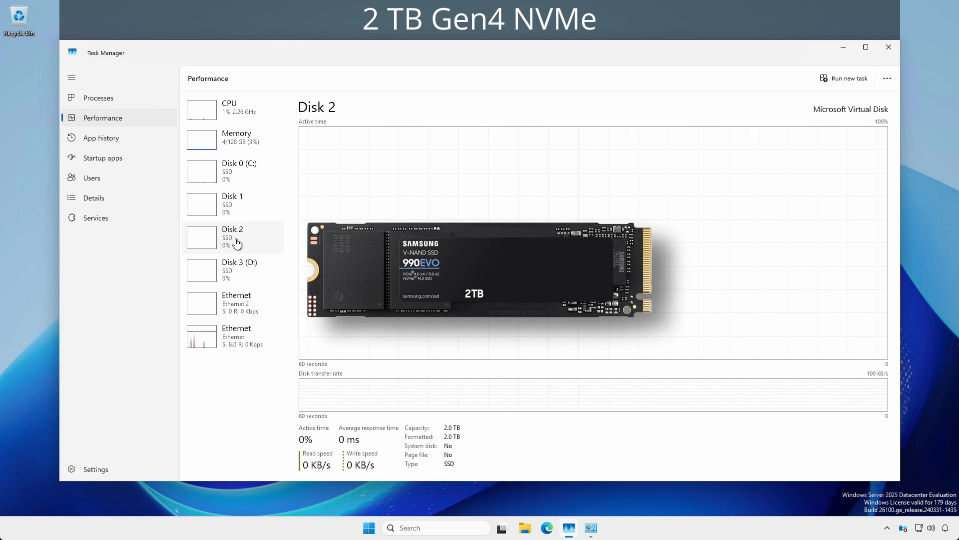
pyautogui.moveTo(560, 525)
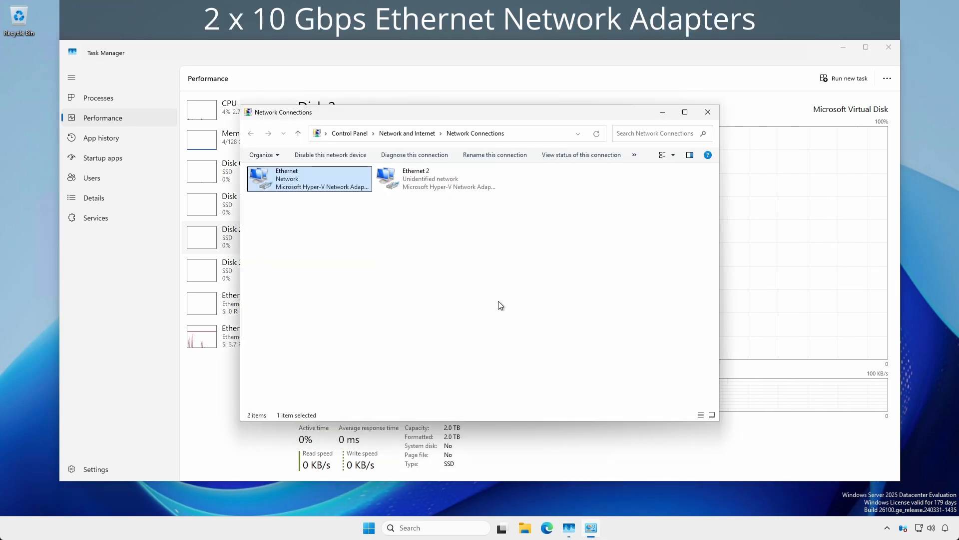
pyautogui.doubleClick(441, 178)
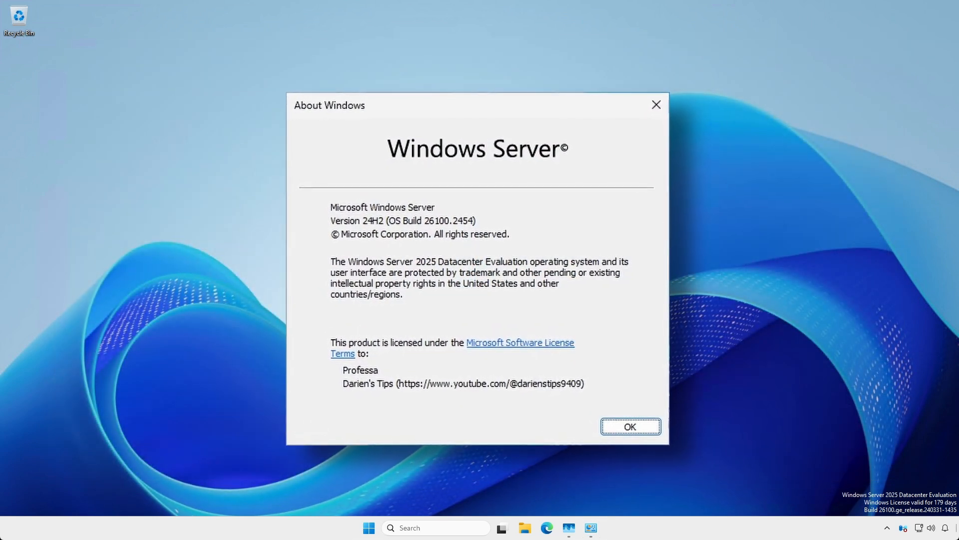
# Dismiss About Windows and bring up Server Manager's Local Server overview from the taskbar
pyautogui.click(631, 427)
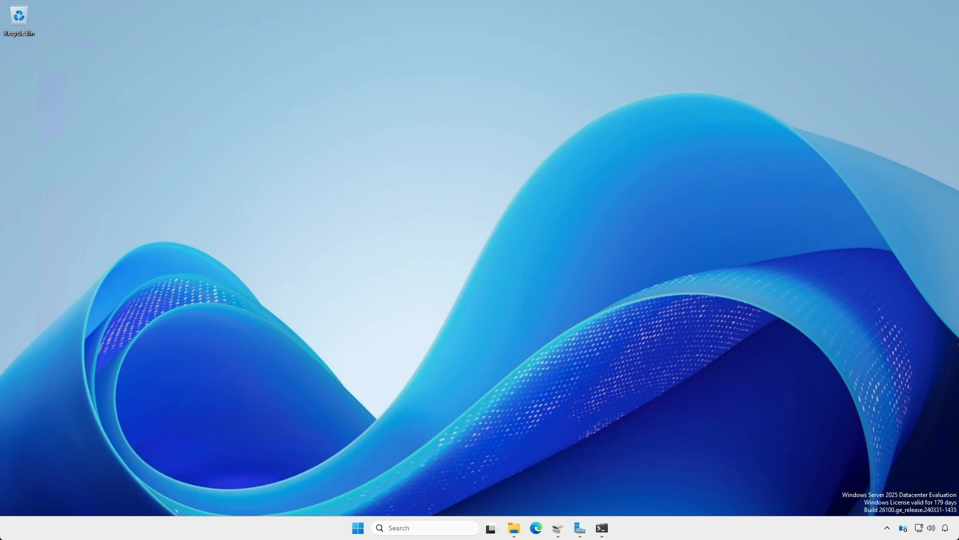
pyautogui.click(534, 527)
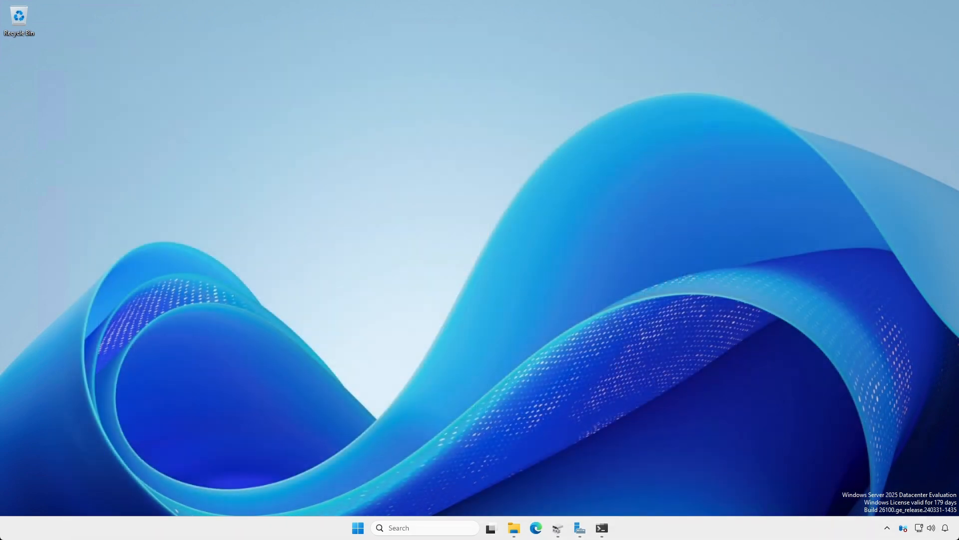
pyautogui.moveTo(298, 403)
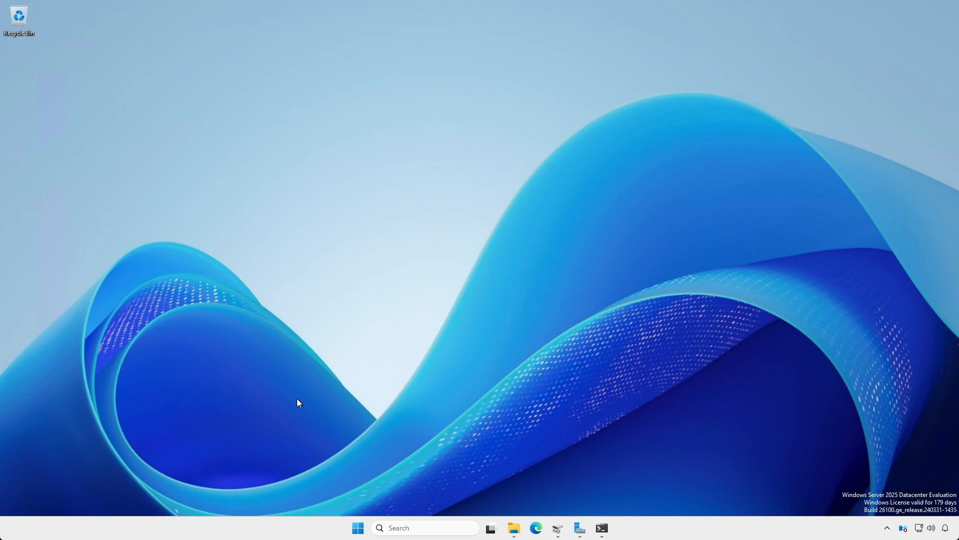
pyautogui.click(578, 527)
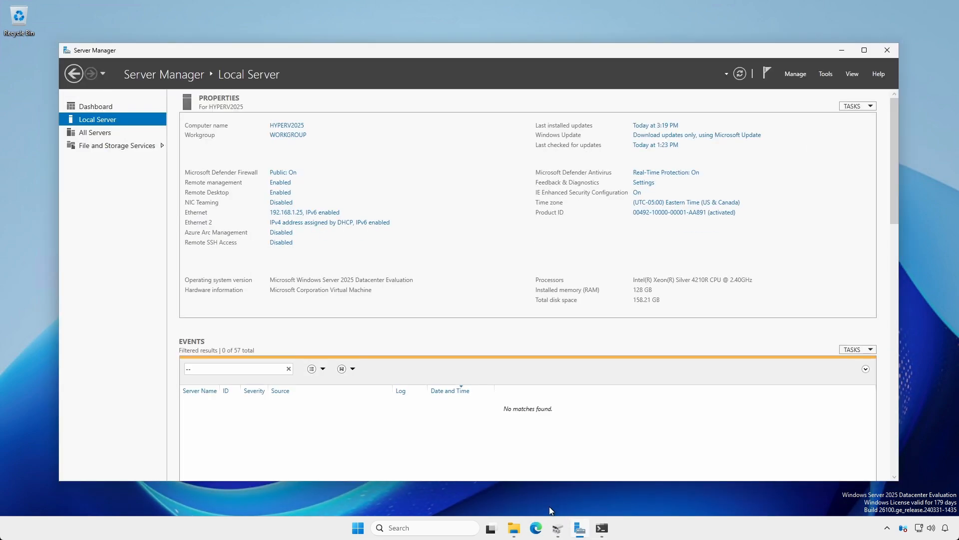
pyautogui.moveTo(133, 173)
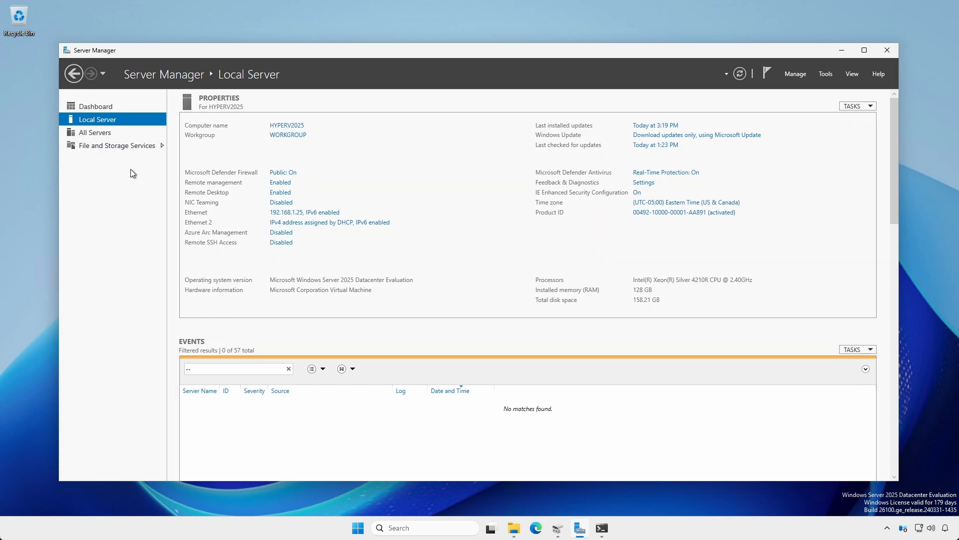
# Show the server's volumes under File and Storage Services
pyautogui.click(118, 145)
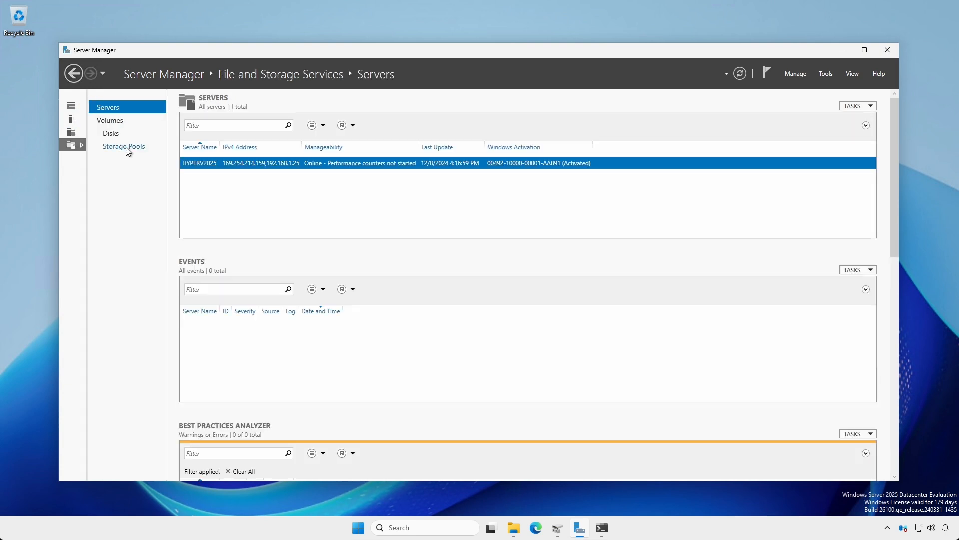
pyautogui.click(110, 120)
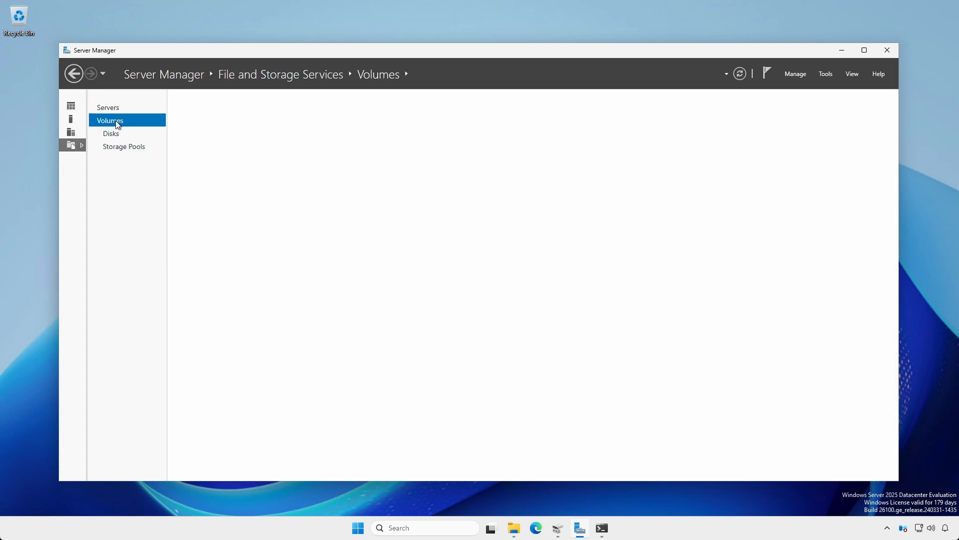
pyautogui.click(109, 120)
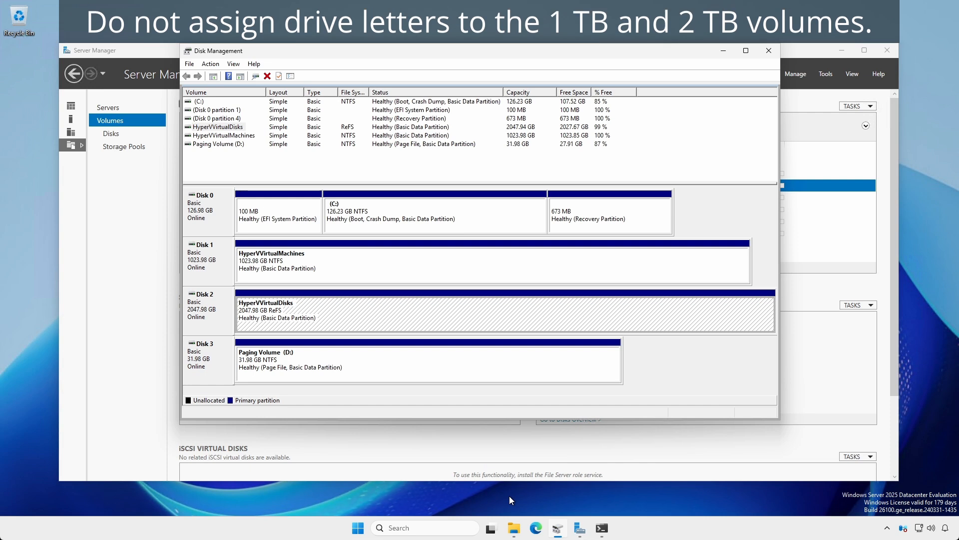
pyautogui.moveTo(481, 495)
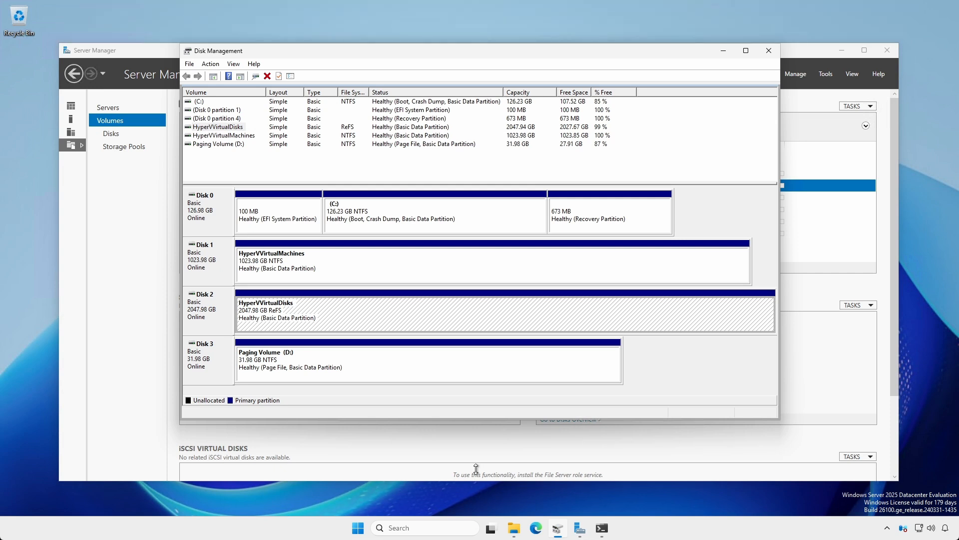
# Start adding a drive path for the Disk 1 HyperVVirtualMachines volume as an empty NTFS folder mount
pyautogui.click(409, 259)
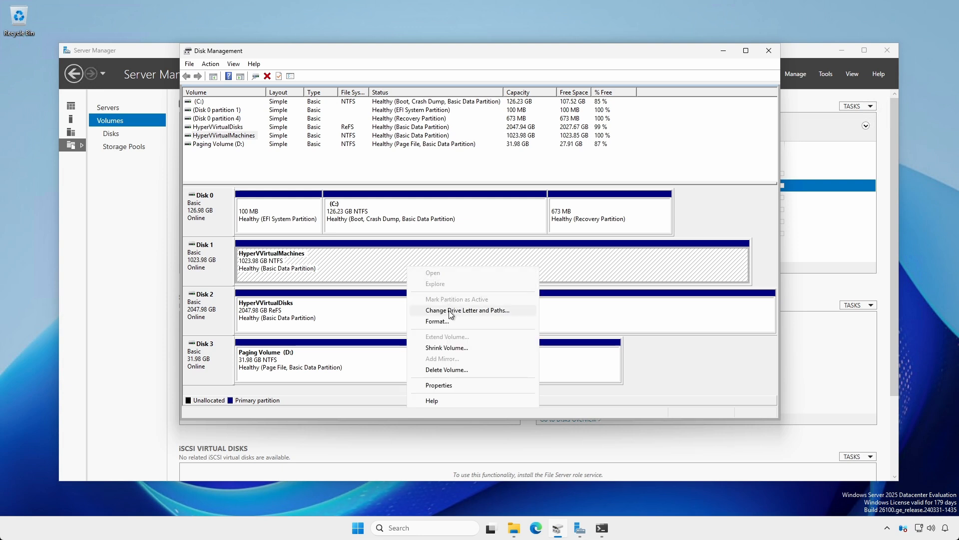
pyautogui.click(467, 310)
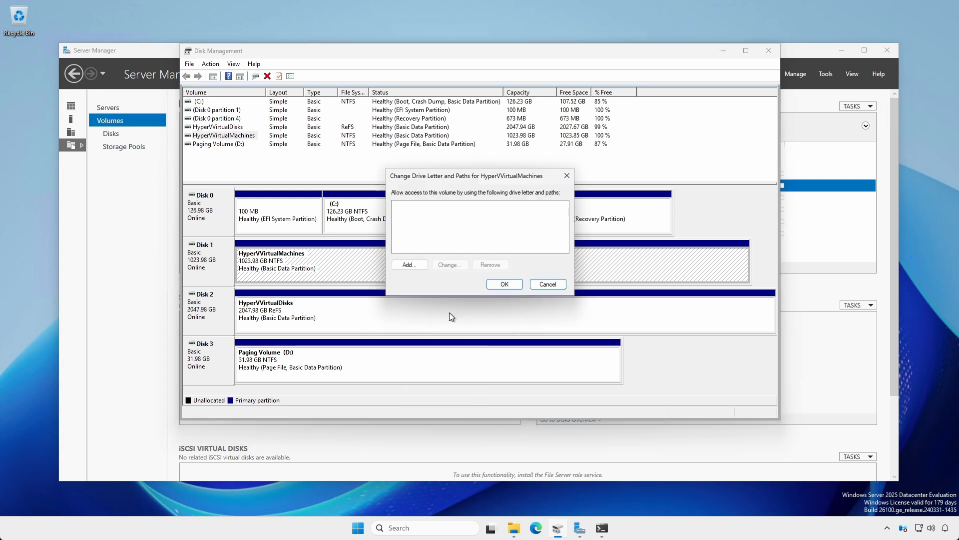
pyautogui.click(409, 263)
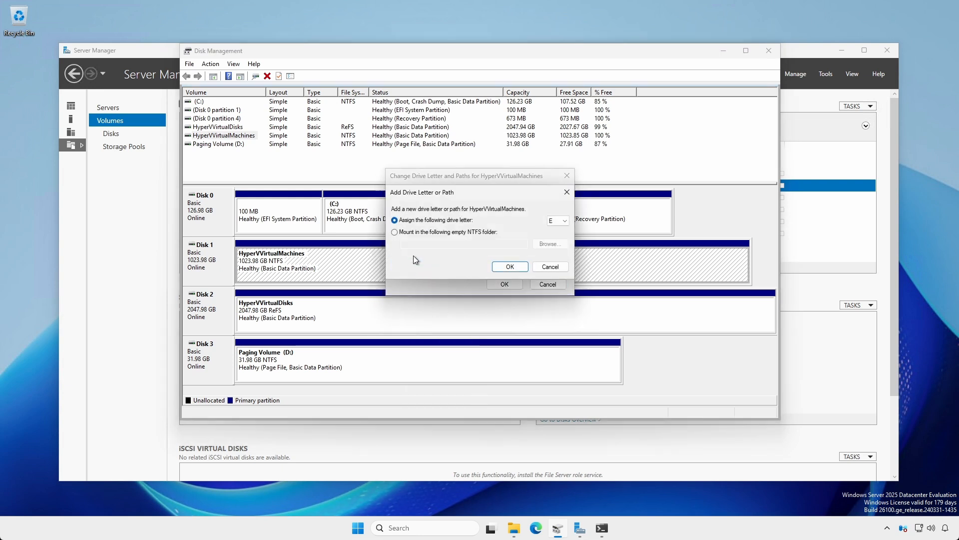
pyautogui.click(394, 232)
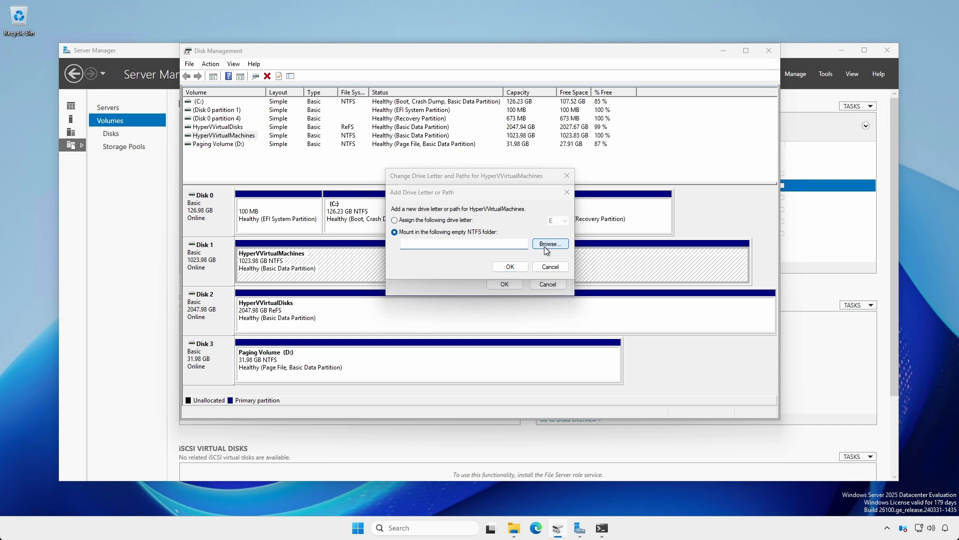
pyautogui.click(549, 244)
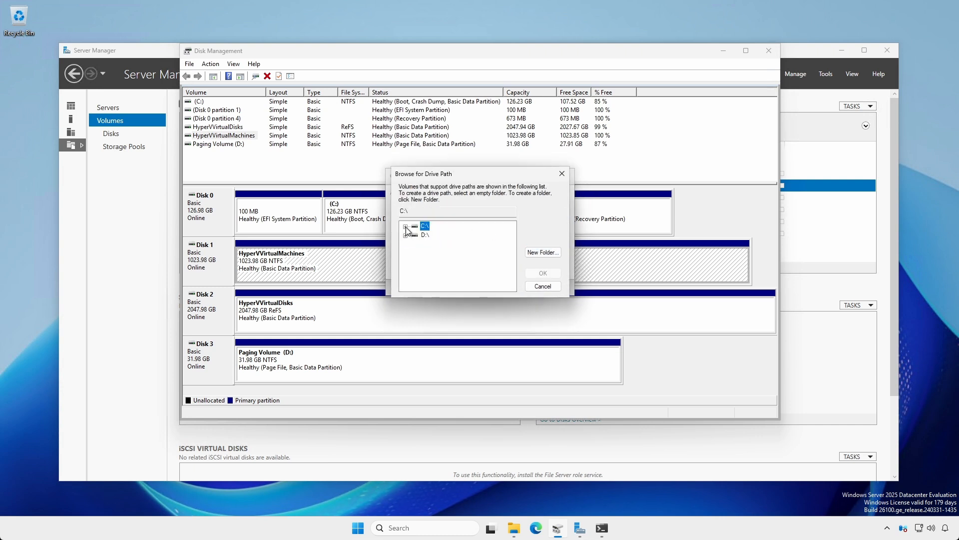
# Choose C:\MountedVolumes\Hyper-V_Virtual_Machines as the mount folder and confirm the new path
pyautogui.click(408, 224)
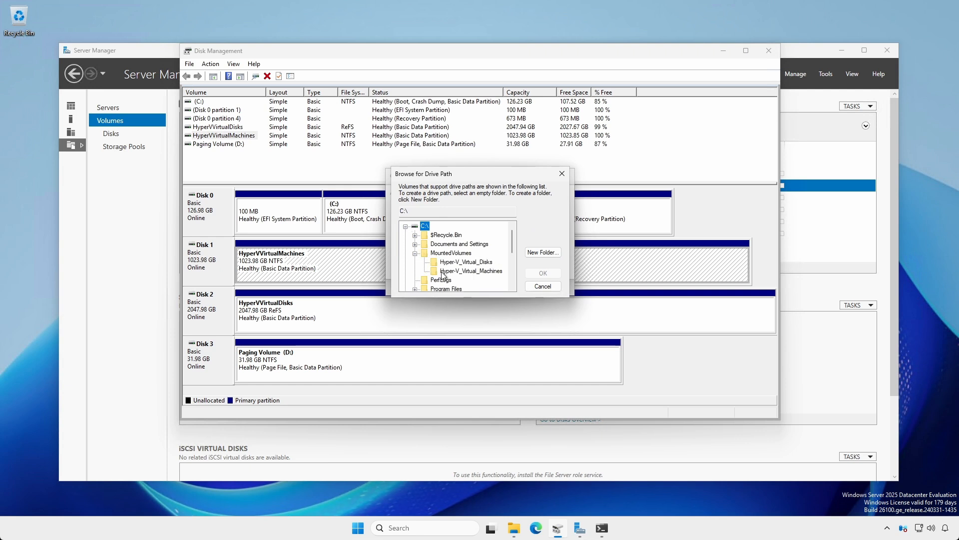
pyautogui.click(542, 272)
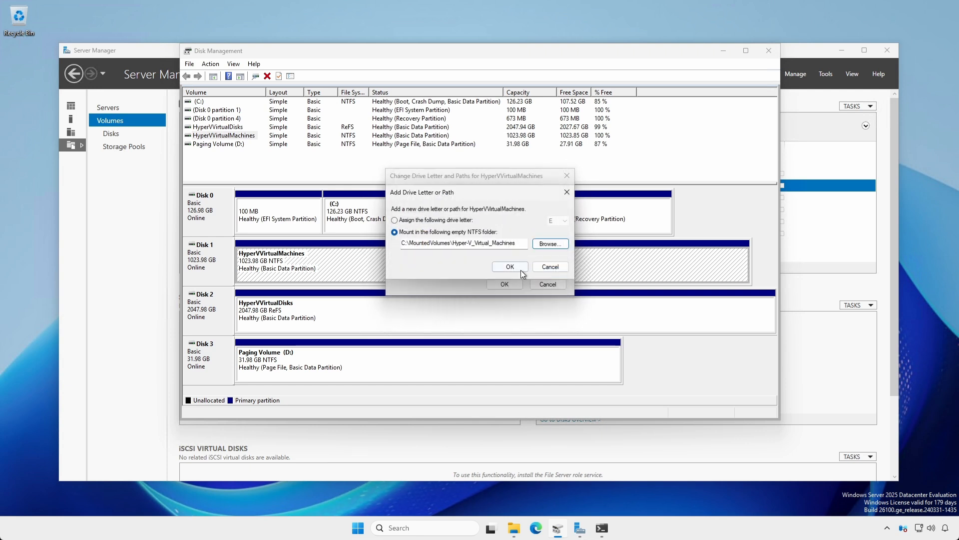
pyautogui.click(510, 266)
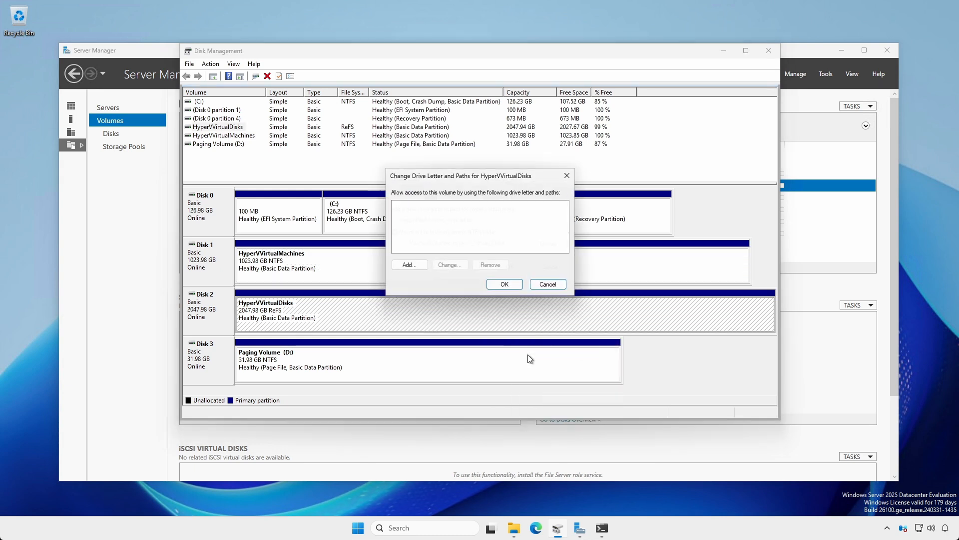
pyautogui.click(504, 284)
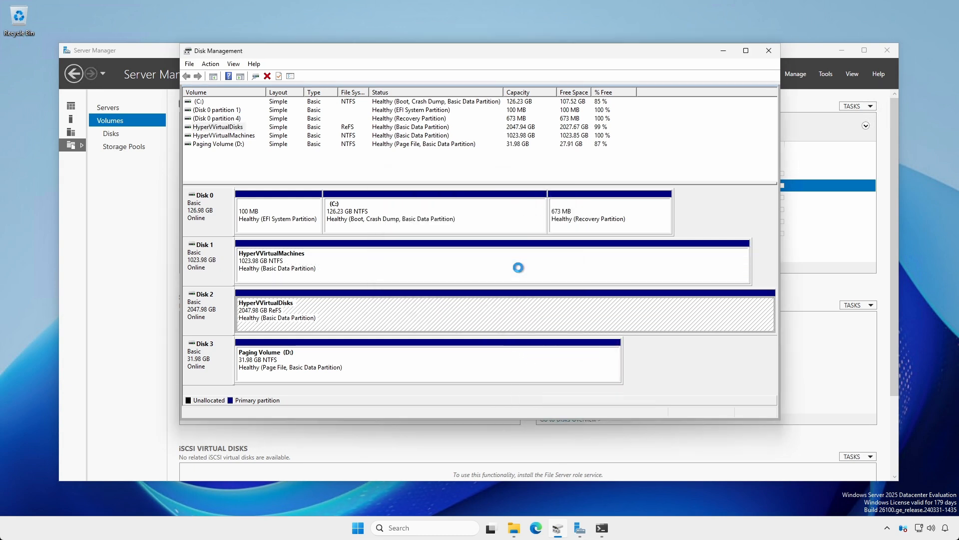
# Close Disk Management and minimize Server Manager to reveal the desktop
pyautogui.click(769, 50)
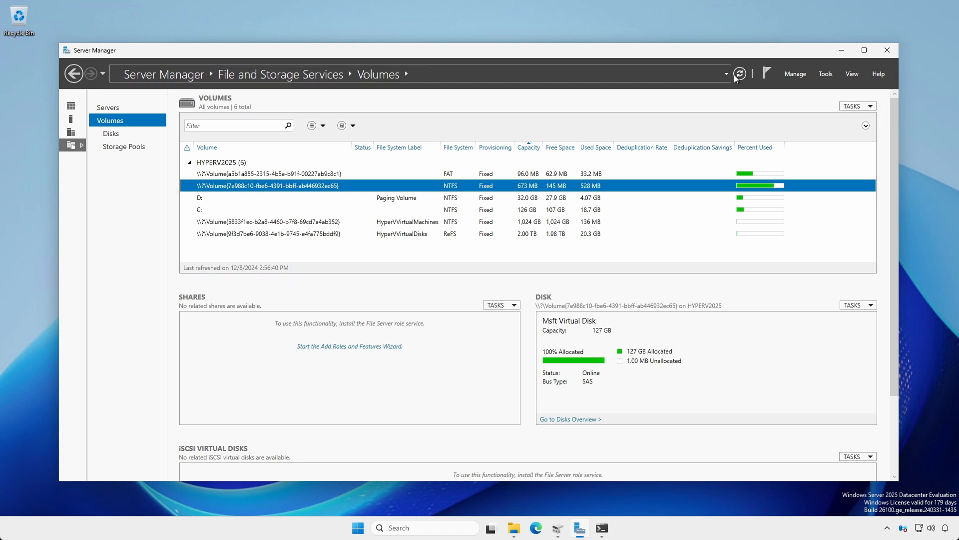
pyautogui.click(739, 72)
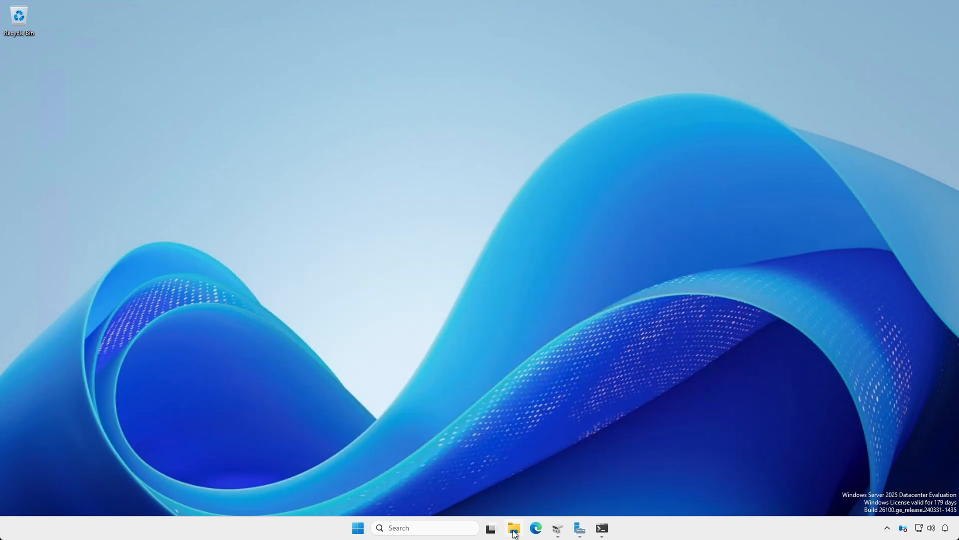
pyautogui.click(513, 528)
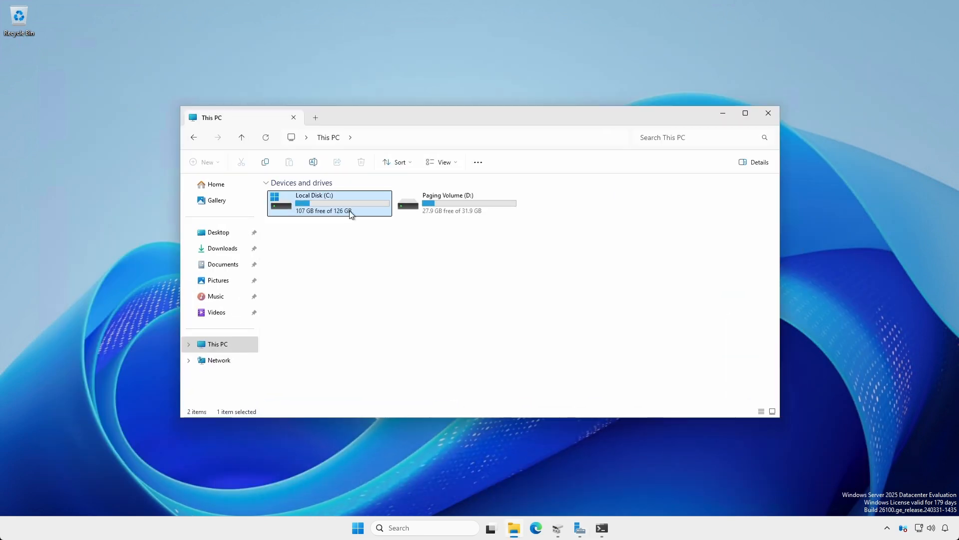
pyautogui.doubleClick(328, 203)
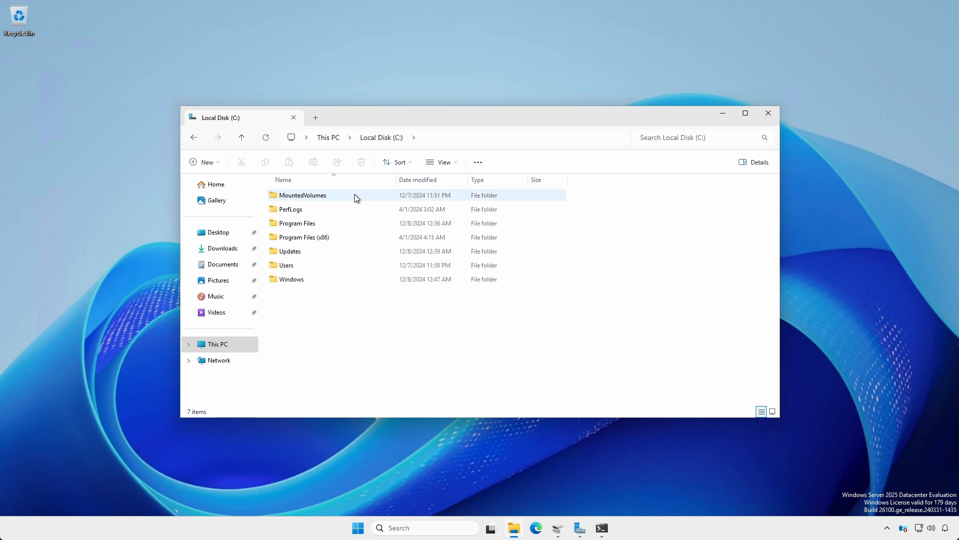
pyautogui.doubleClick(301, 194)
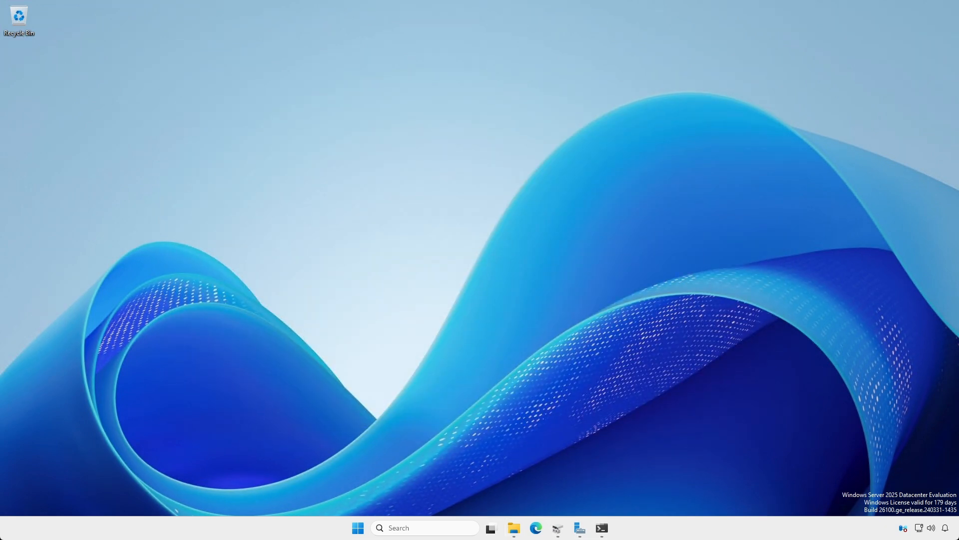
# Run Add-PartitionAccessPath for disk 2 partition 2 at C:\MountedVolumes\Hyper-V_Virtual_Disks in PowerShell, then close it
pyautogui.click(602, 528)
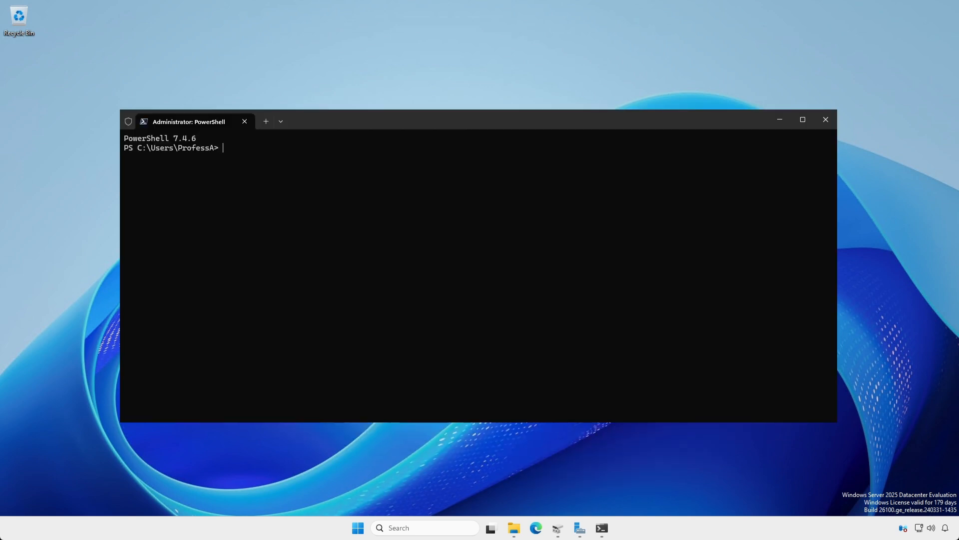
pyautogui.write('Add-PartitionAccessPath -DiskNumber 2 -PartitionNumber 2 -AccessPath "C:\\MountedVolumes\\Hyper-V_Virtual_Disks"')
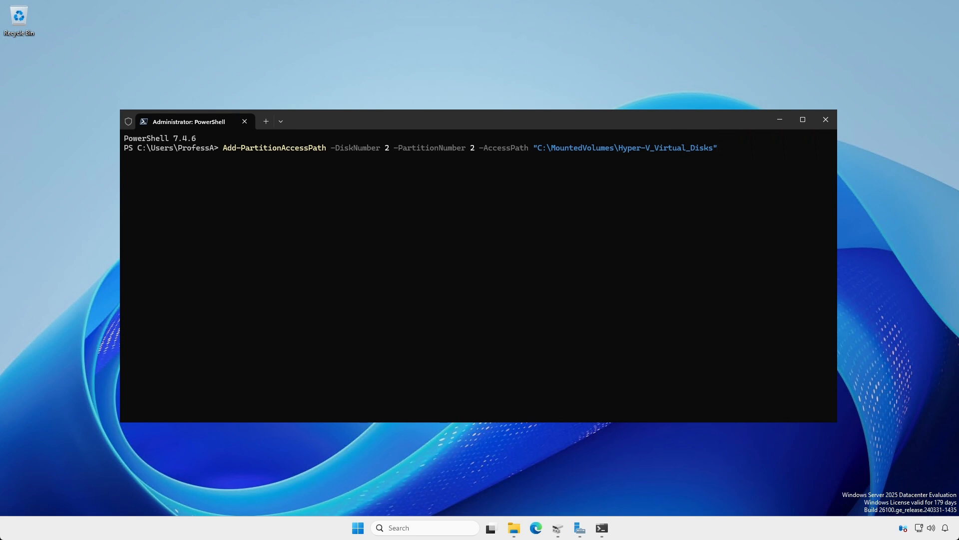
pyautogui.click(824, 119)
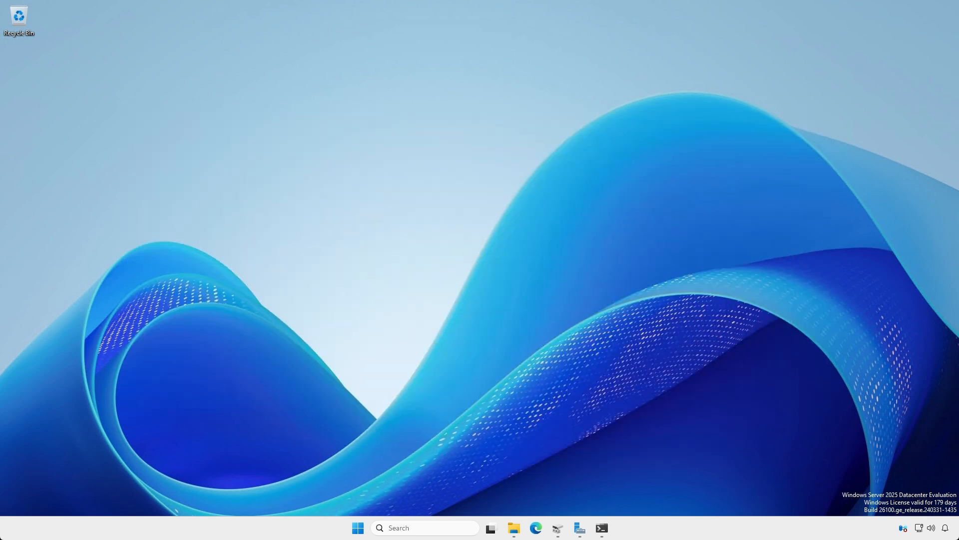
pyautogui.click(536, 527)
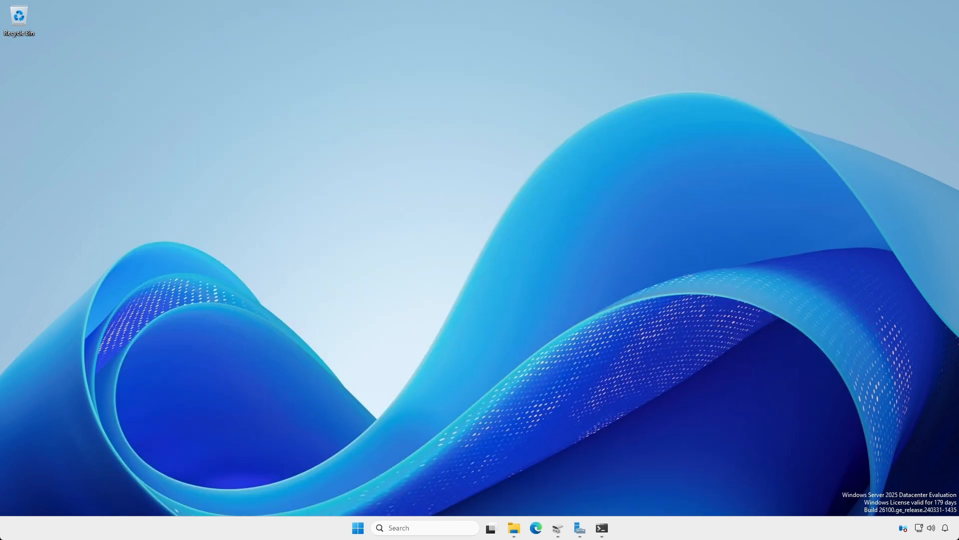
# Restore Server Manager's volumes view and show the Manage menu
pyautogui.click(579, 528)
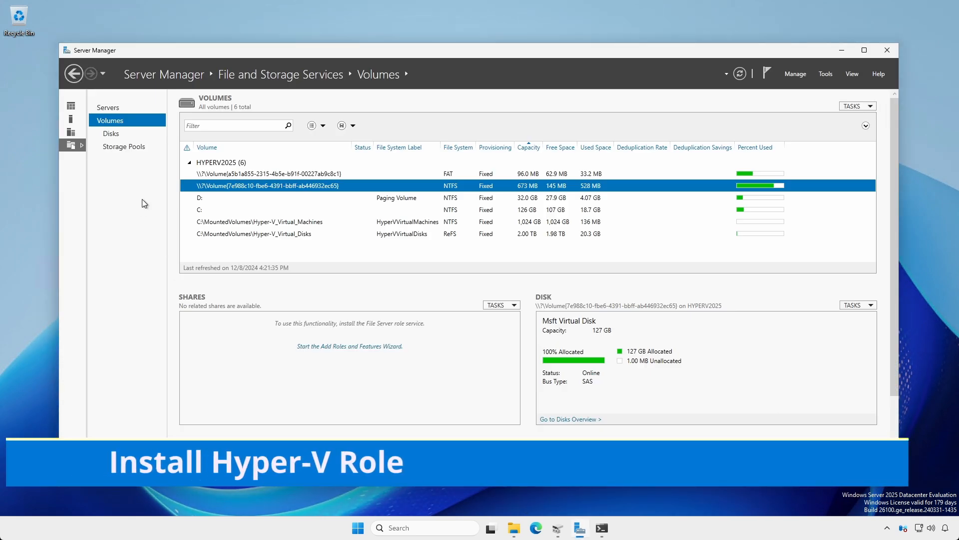
pyautogui.moveTo(797, 79)
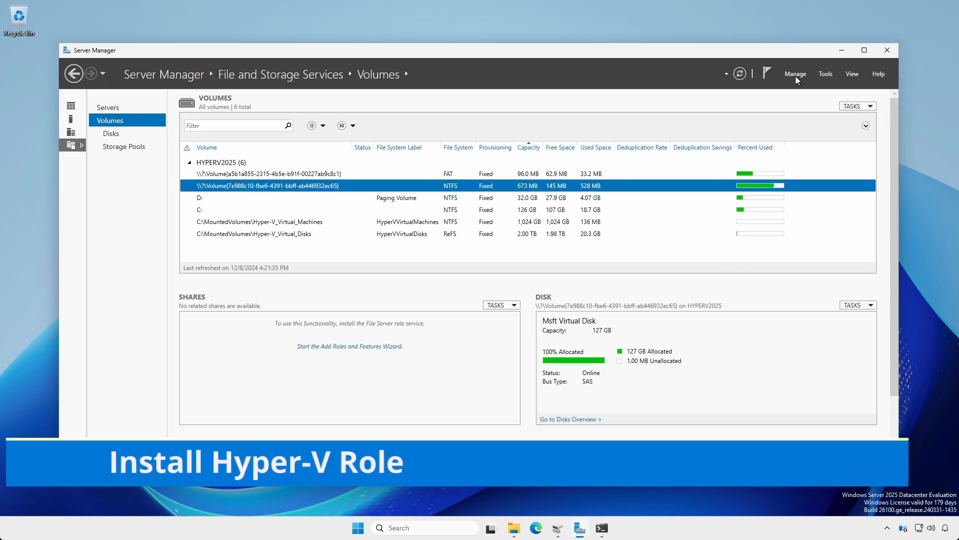
pyautogui.click(796, 73)
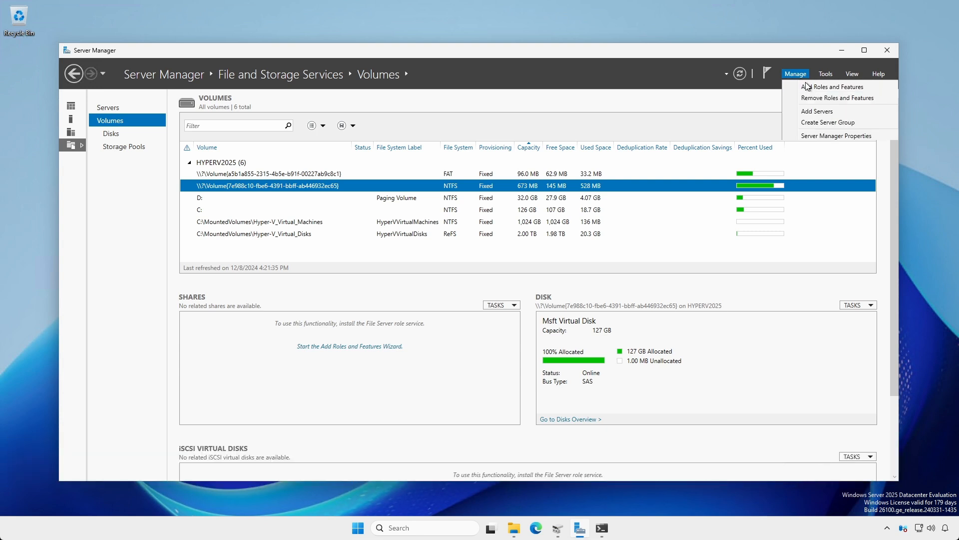
# Start Add Roles and Features, select Hyper-V with its management tools on HYPERV2025 and continue to Features
pyautogui.click(833, 85)
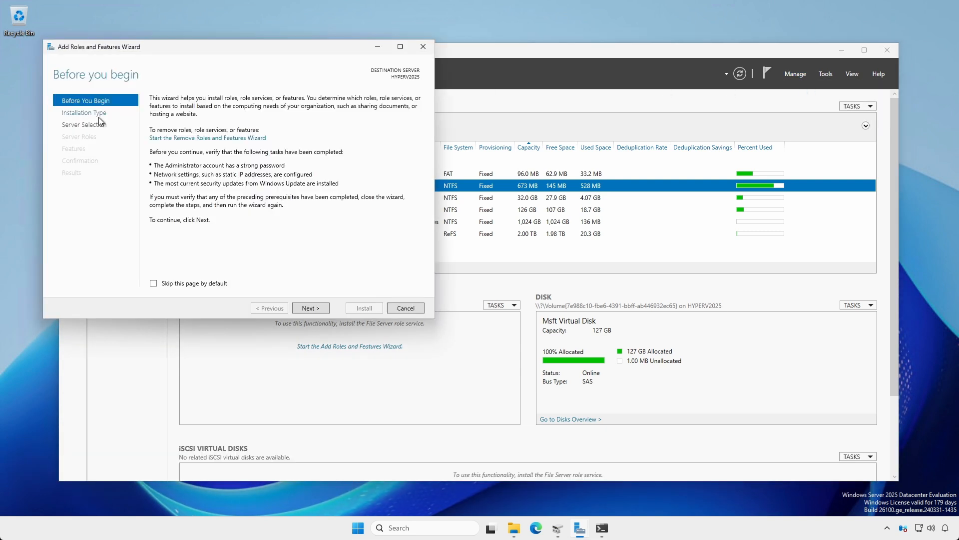
pyautogui.click(310, 308)
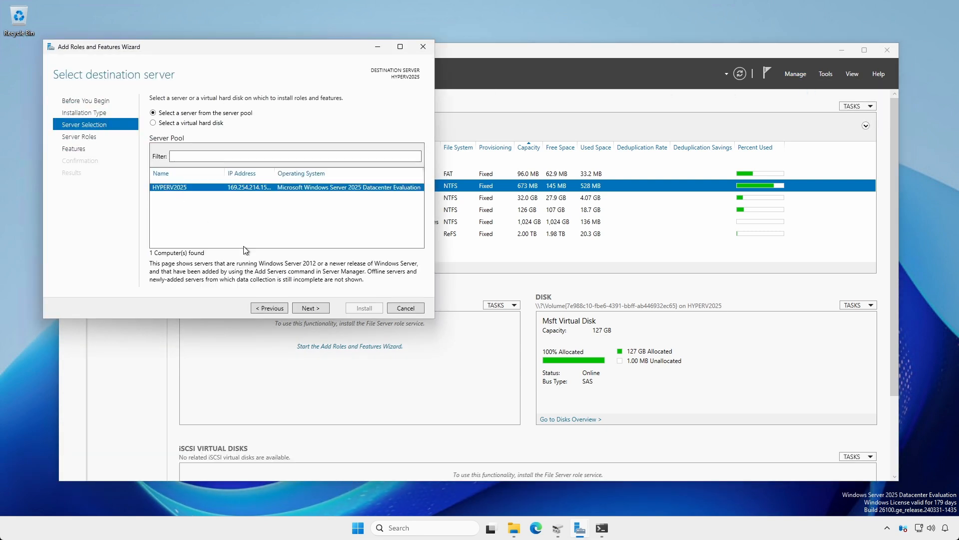
pyautogui.click(309, 307)
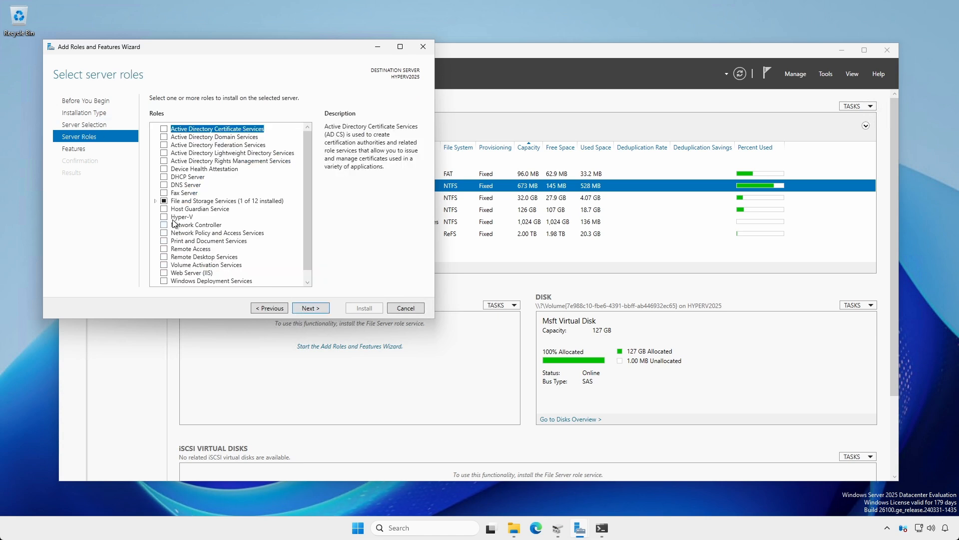
pyautogui.click(164, 217)
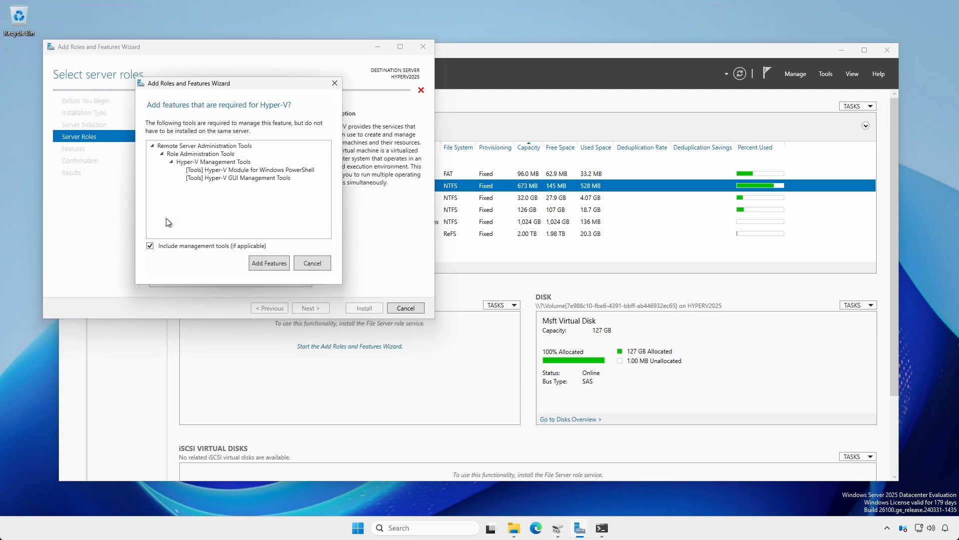
pyautogui.click(269, 263)
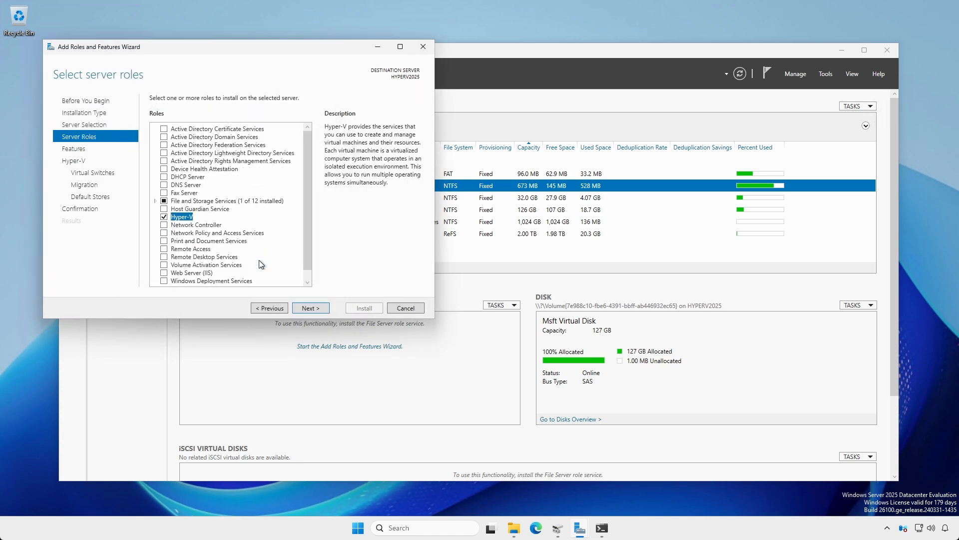
pyautogui.click(309, 307)
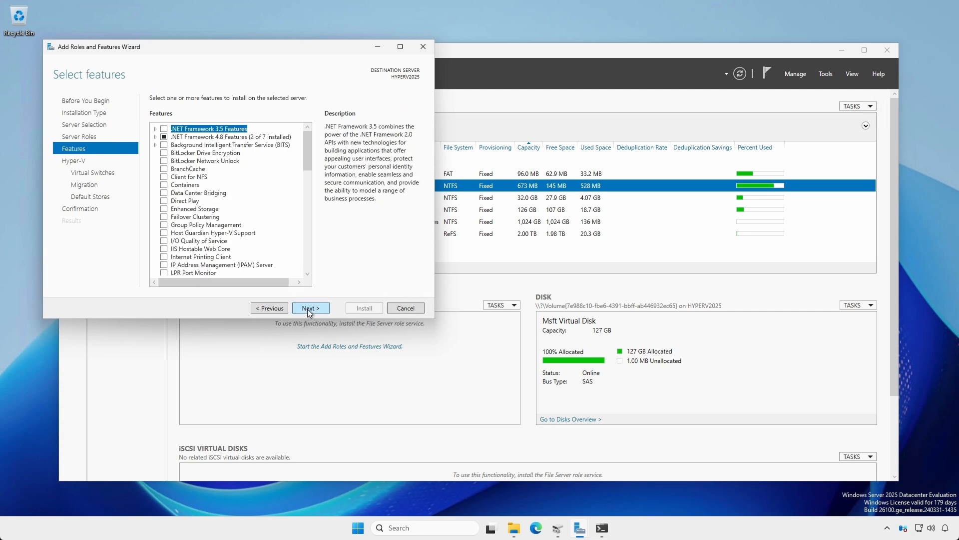
# Skip Features, Virtual Switches and Migration to reach the Hyper-V Default Stores step
pyautogui.click(310, 307)
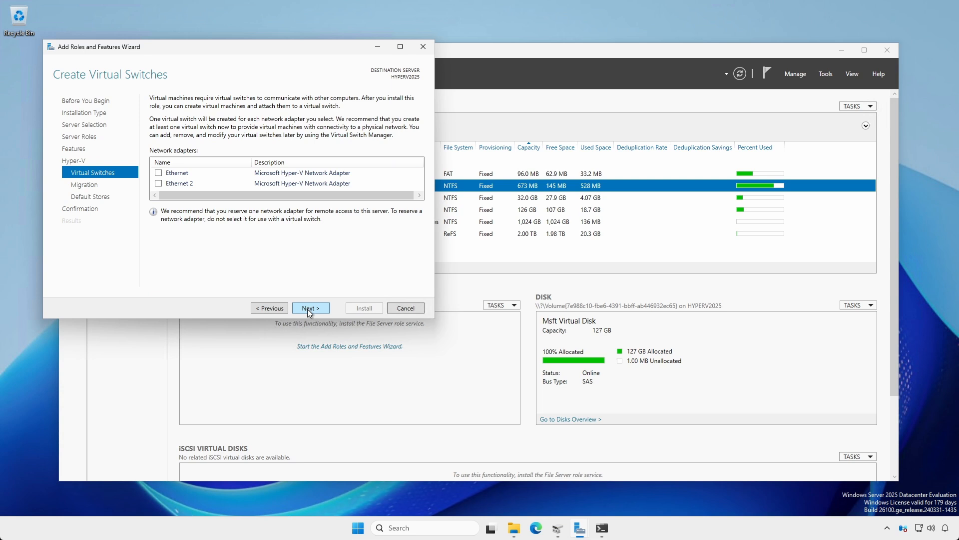
pyautogui.click(310, 307)
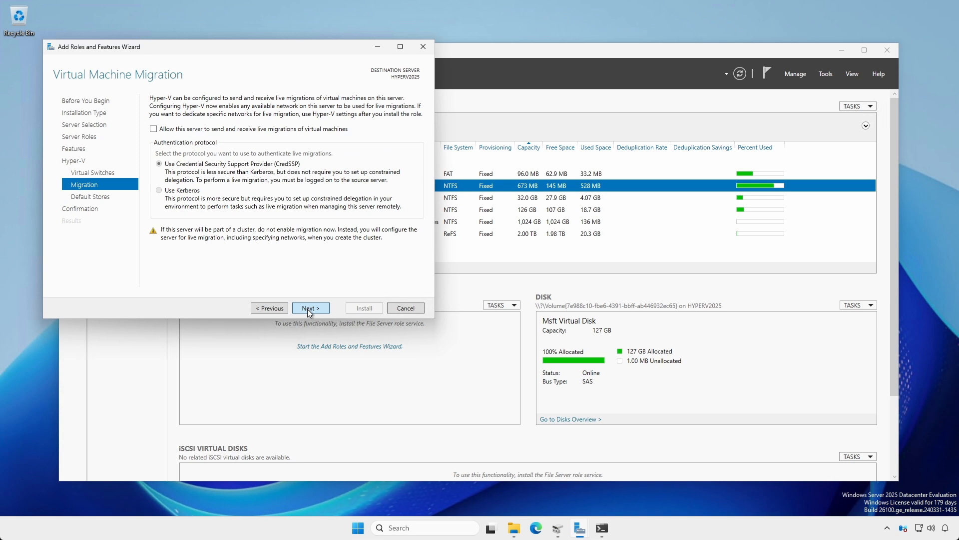
pyautogui.click(310, 308)
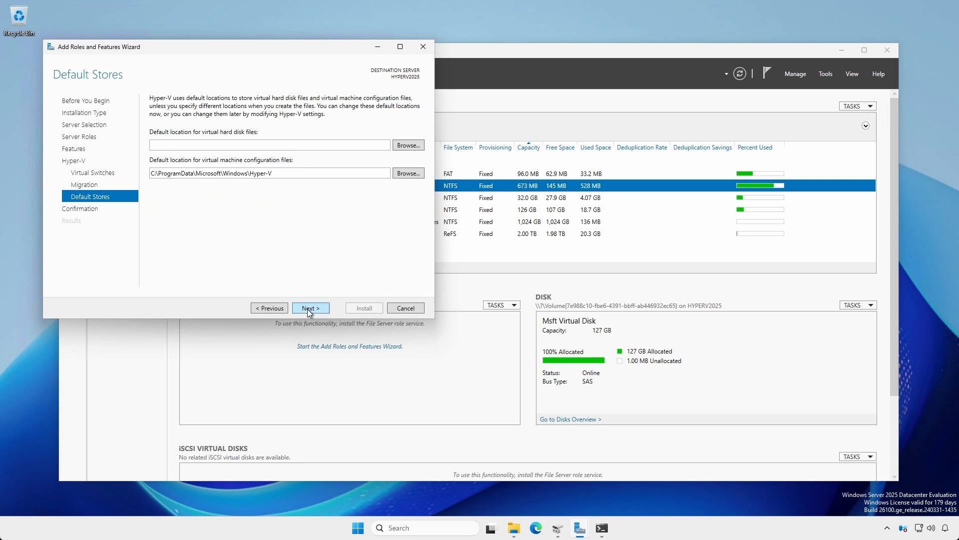
# Confirm Hyper-V with management tools, allow automatic restarts, and start the installation
pyautogui.click(310, 308)
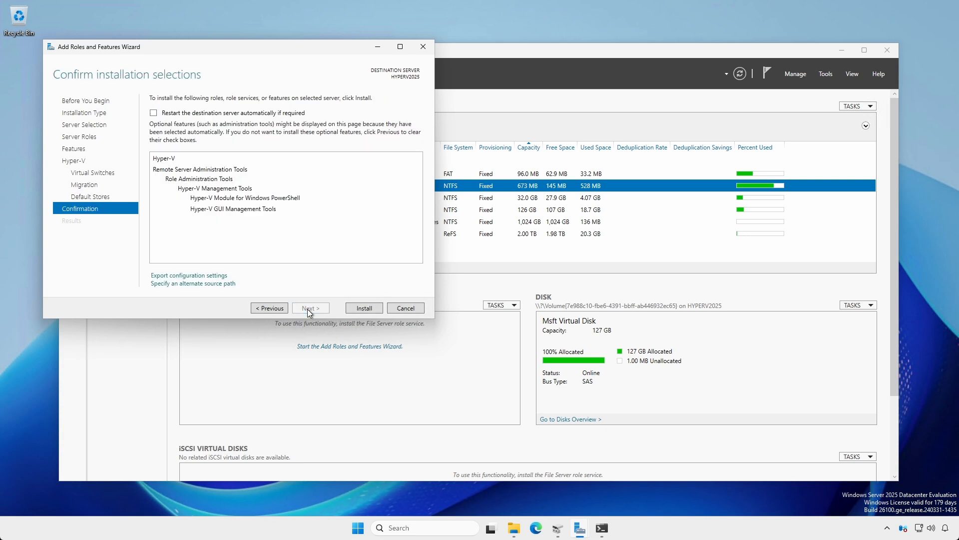
pyautogui.click(154, 113)
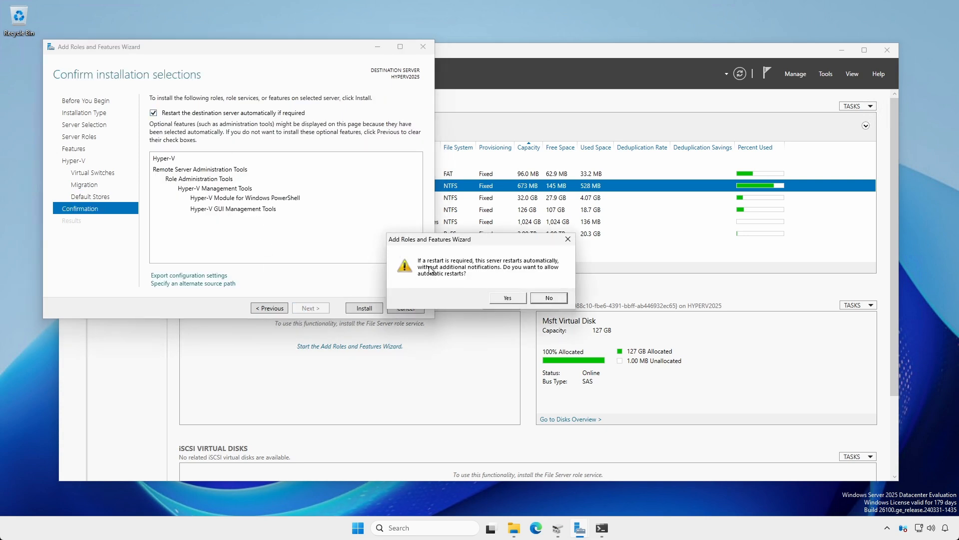
pyautogui.click(505, 297)
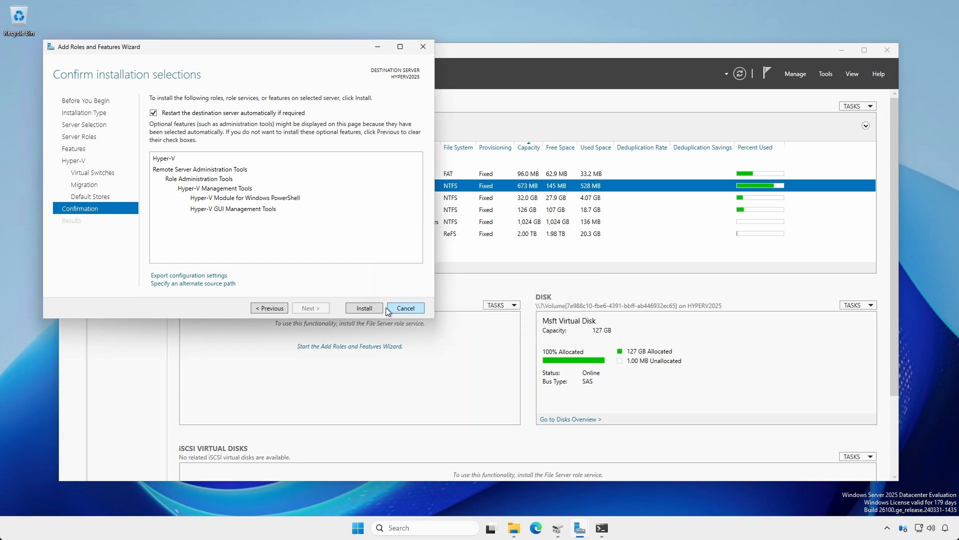
pyautogui.click(364, 307)
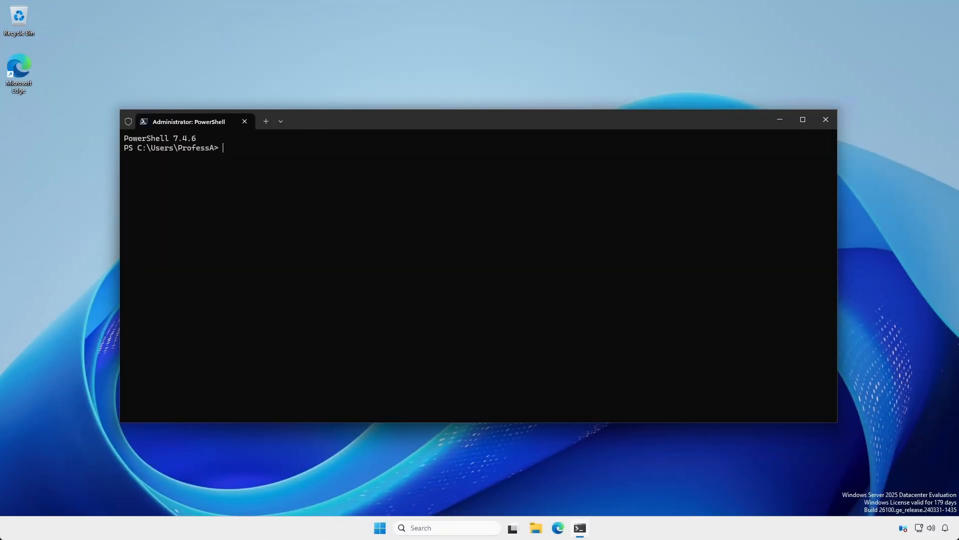
# Run Install-WindowsFeature -Name Hyper-V -IncludeManagementTools -Restart in PowerShell
pyautogui.write('Install-WindowsFeature -Name Hyper-V -IncludeManagementTools -Restart')
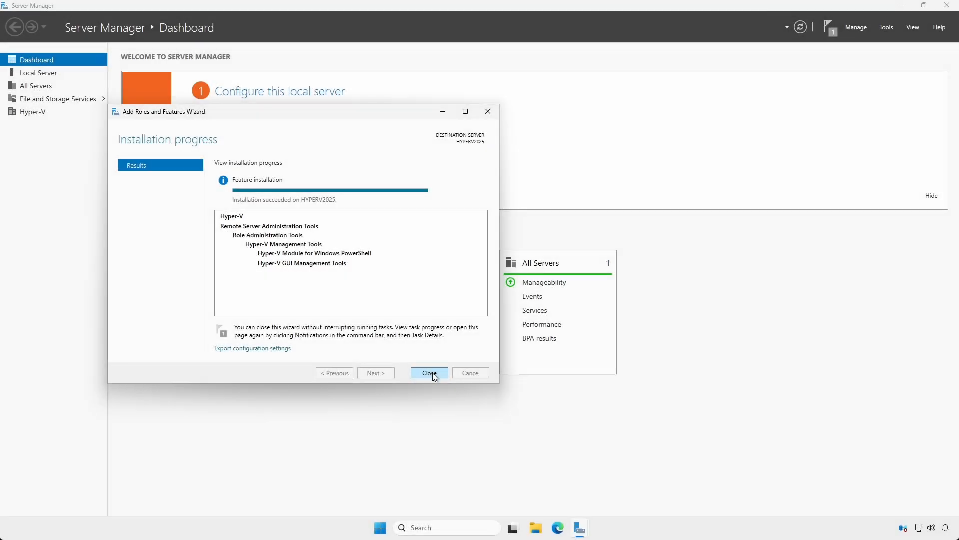
# Close the install results, launch Hyper-V Manager from Tools and bring up HYPERV2025's action menu
pyautogui.click(429, 372)
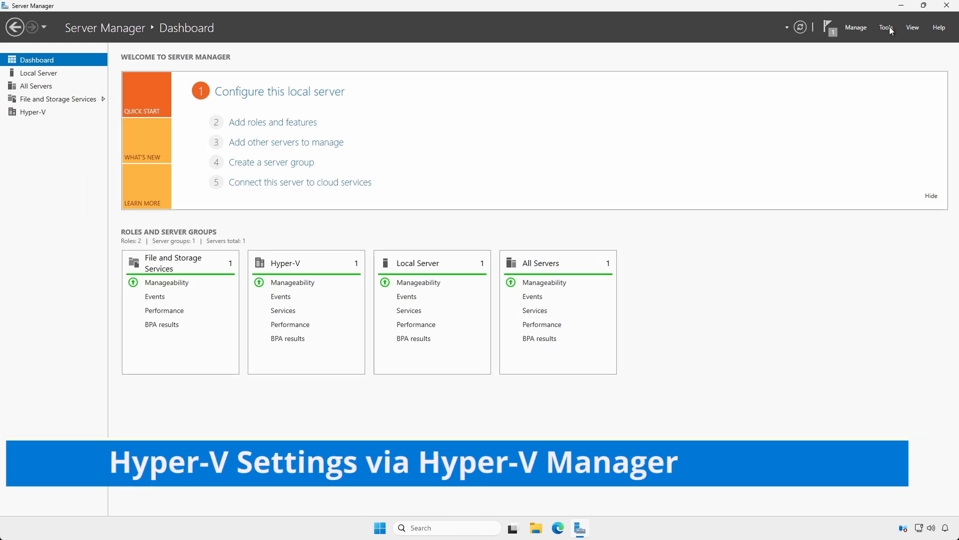
pyautogui.click(886, 28)
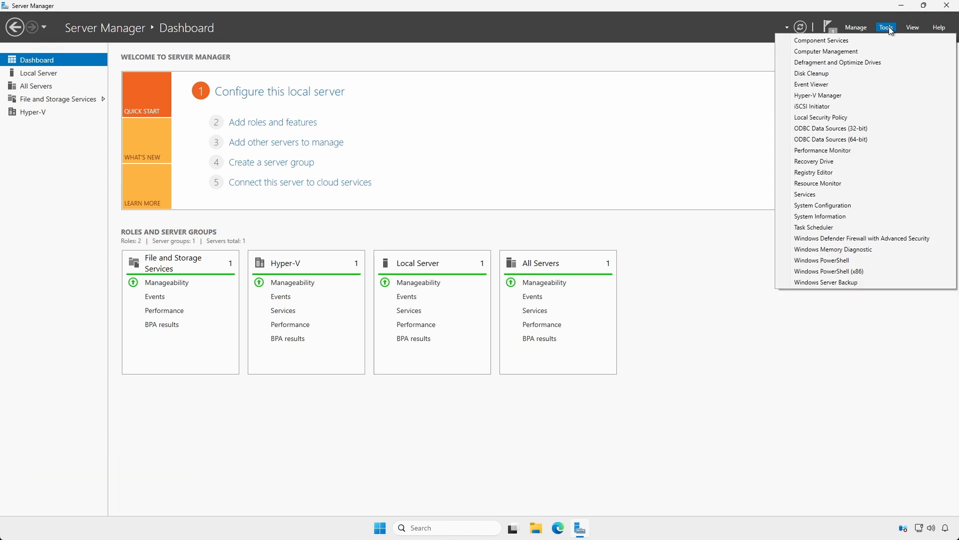
pyautogui.click(818, 96)
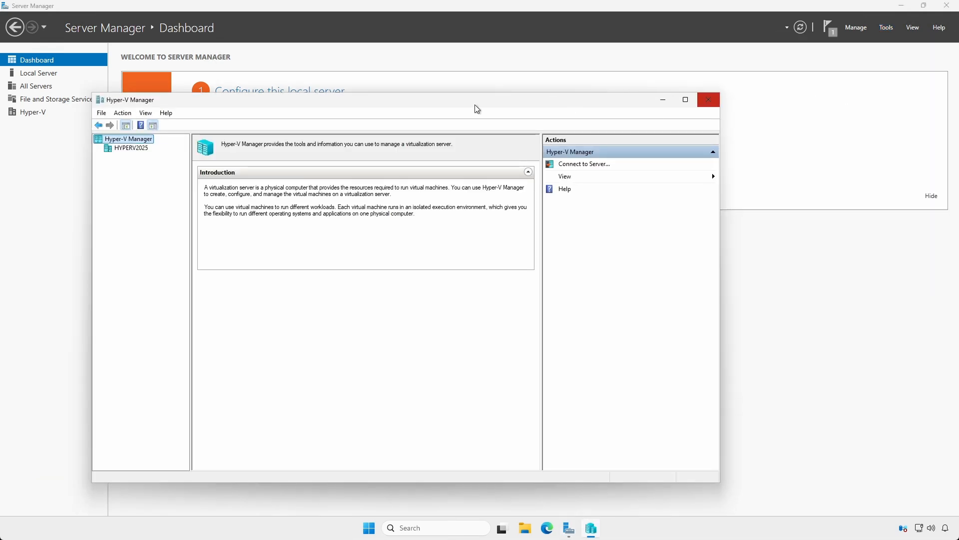
pyautogui.rightClick(129, 139)
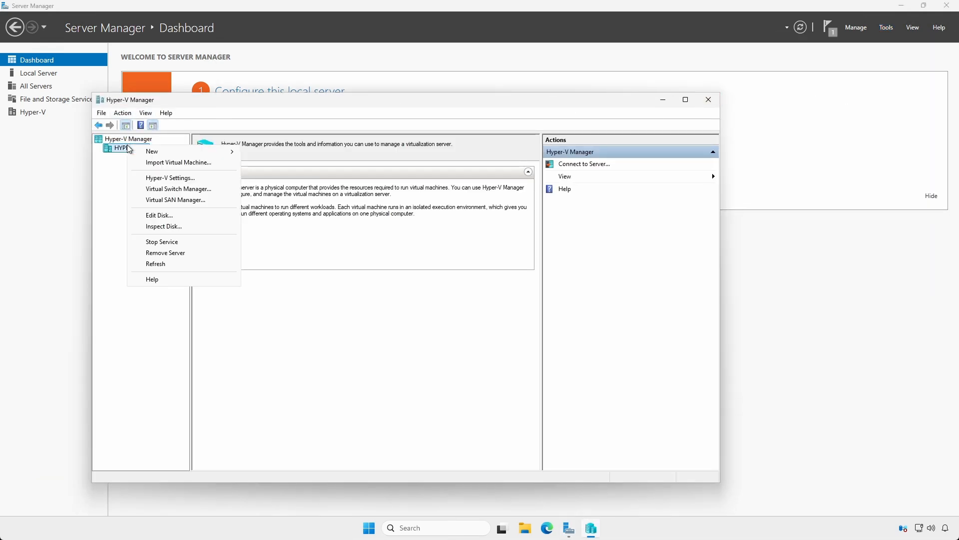
# In Hyper-V Settings, set Hyper-V_Virtual_Disks under MountedVolumes as the default virtual hard disk folder
pyautogui.click(170, 178)
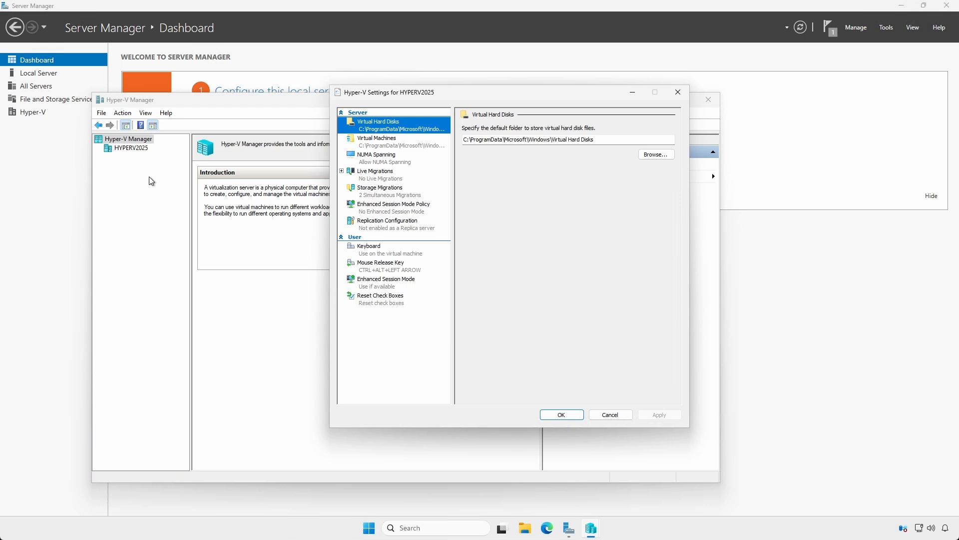
pyautogui.moveTo(500, 179)
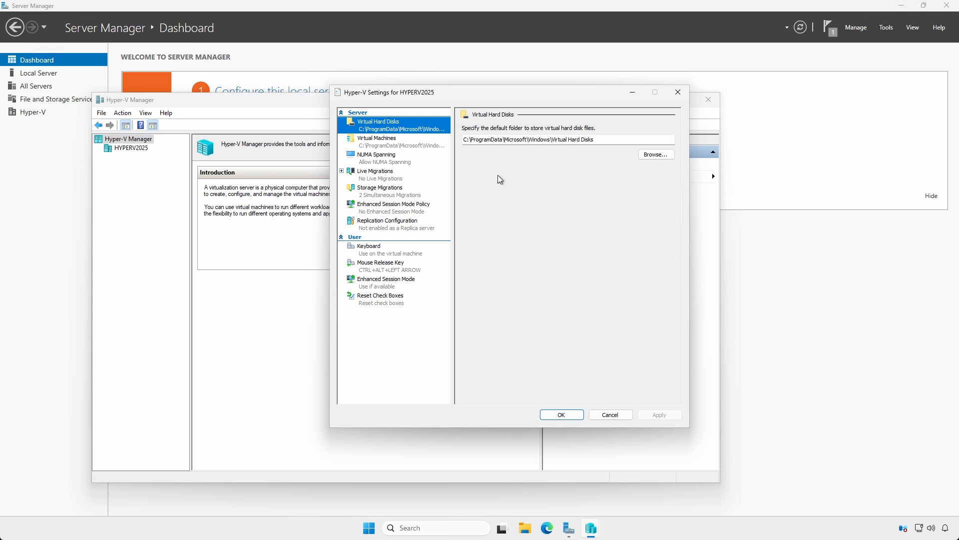
pyautogui.click(656, 154)
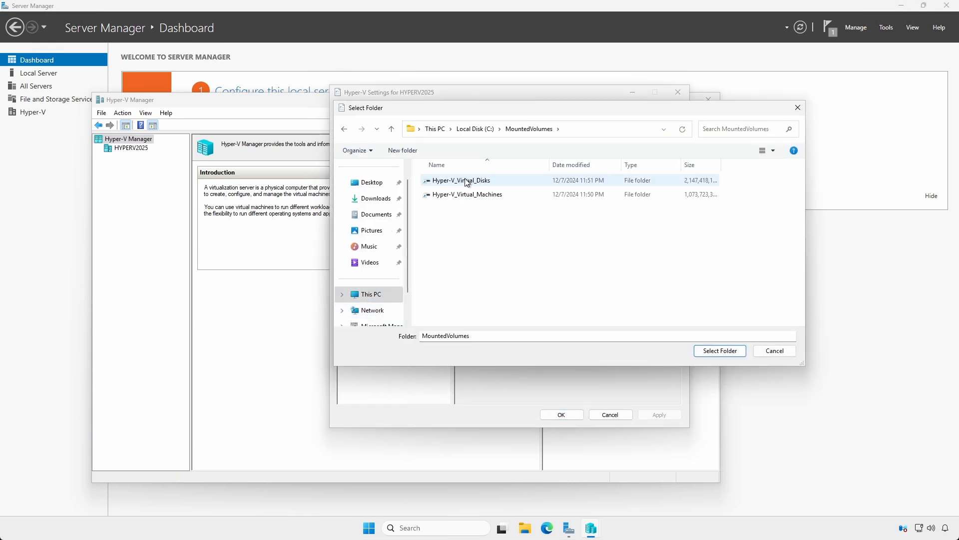
pyautogui.click(720, 351)
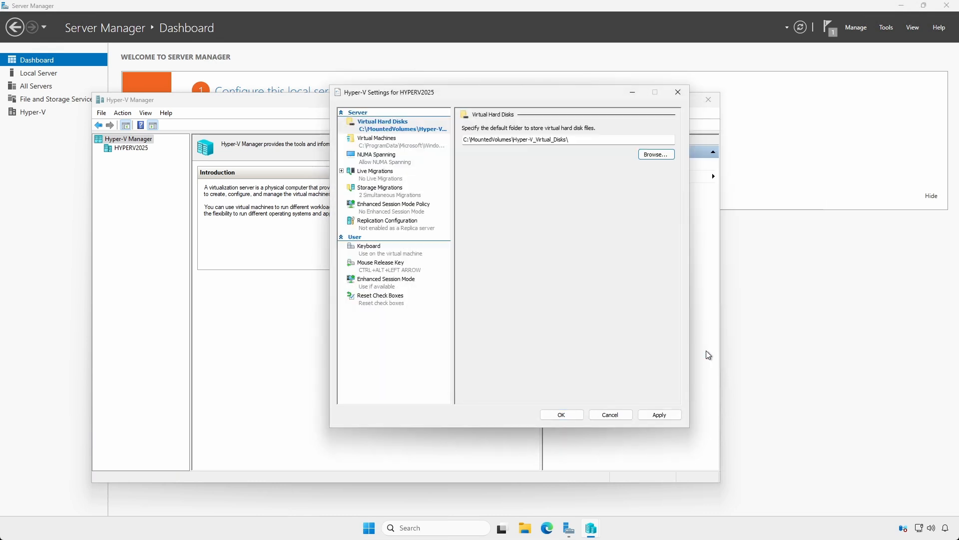
# Set Hyper-V_Virtual_Machines under MountedVolumes as the default virtual machine folder
pyautogui.click(375, 138)
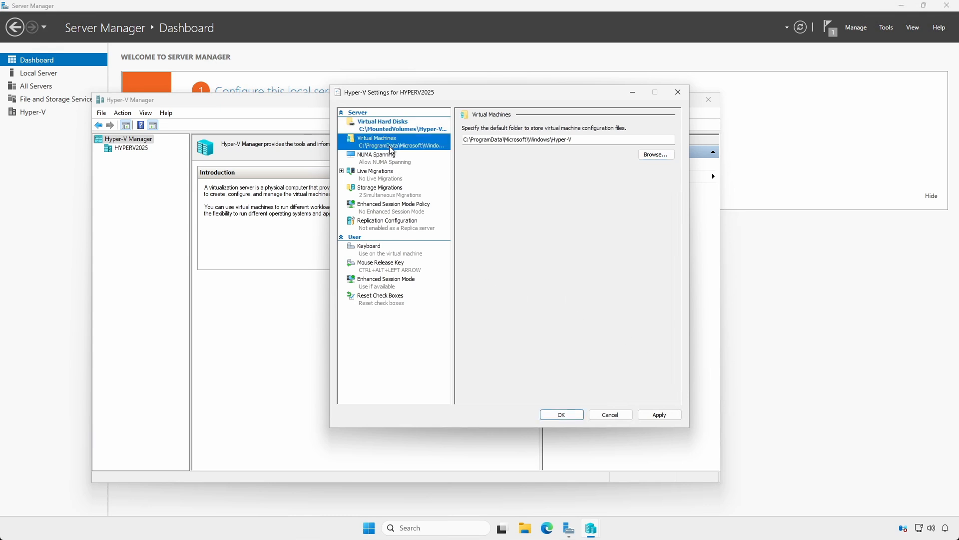
pyautogui.click(656, 154)
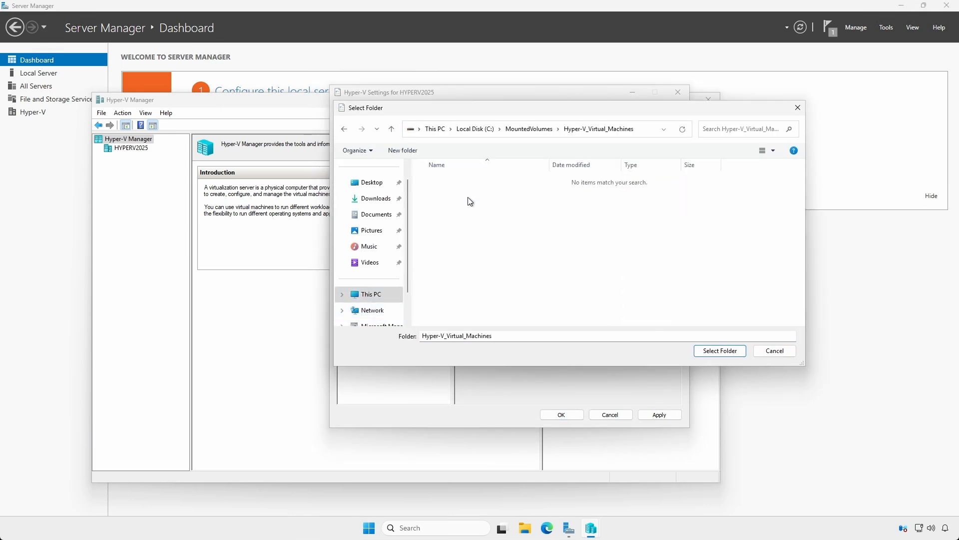
pyautogui.click(718, 350)
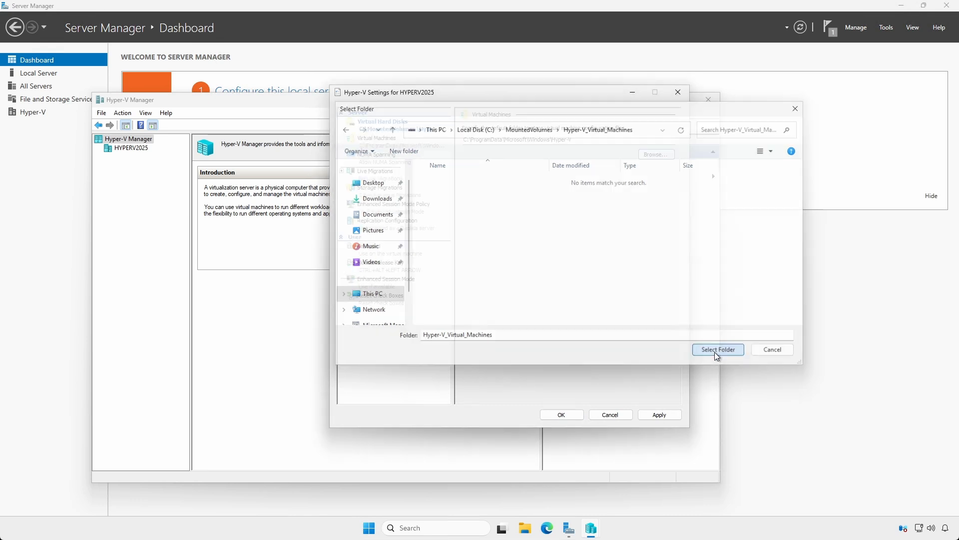
pyautogui.click(718, 350)
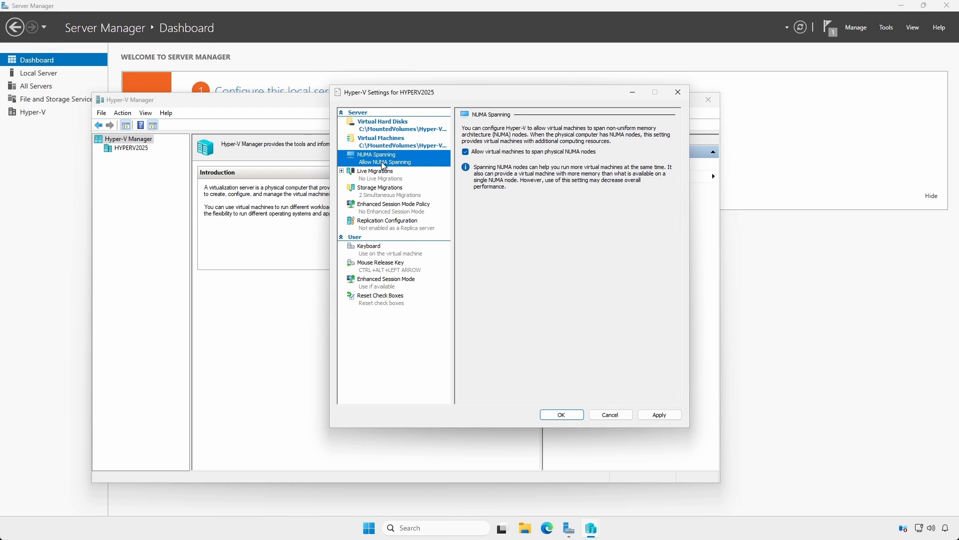
# Leave NUMA, migration, session and replication settings at defaults and save the host settings with OK
pyautogui.click(375, 171)
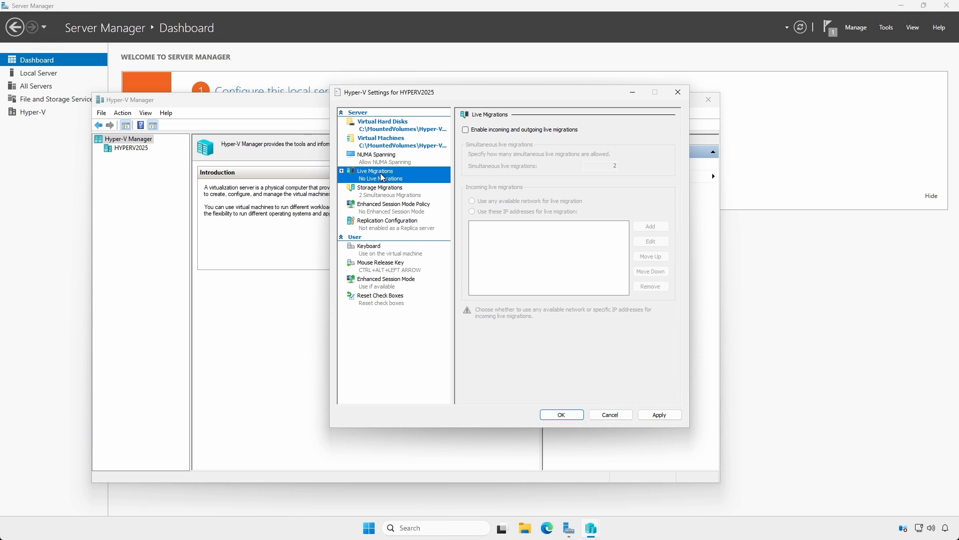
pyautogui.moveTo(386, 191)
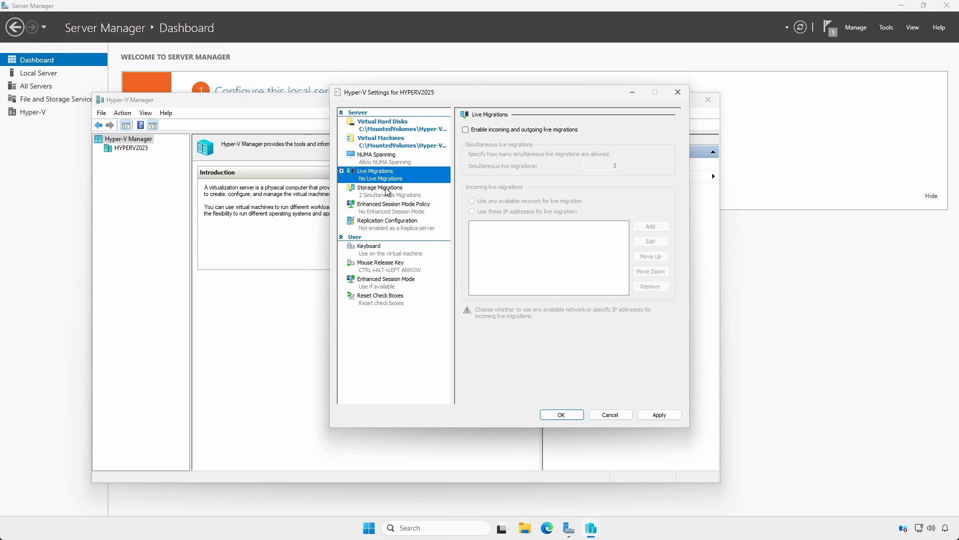
pyautogui.click(380, 188)
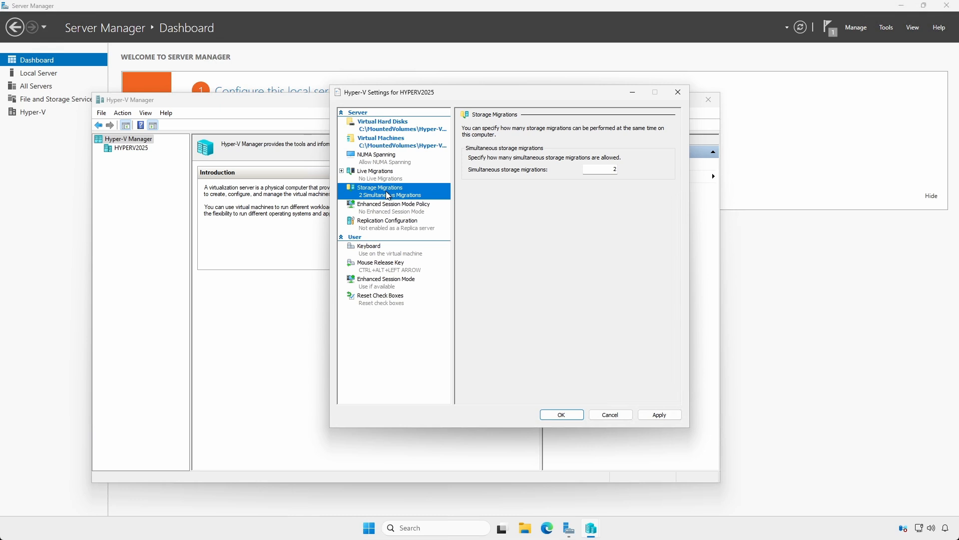
pyautogui.click(392, 208)
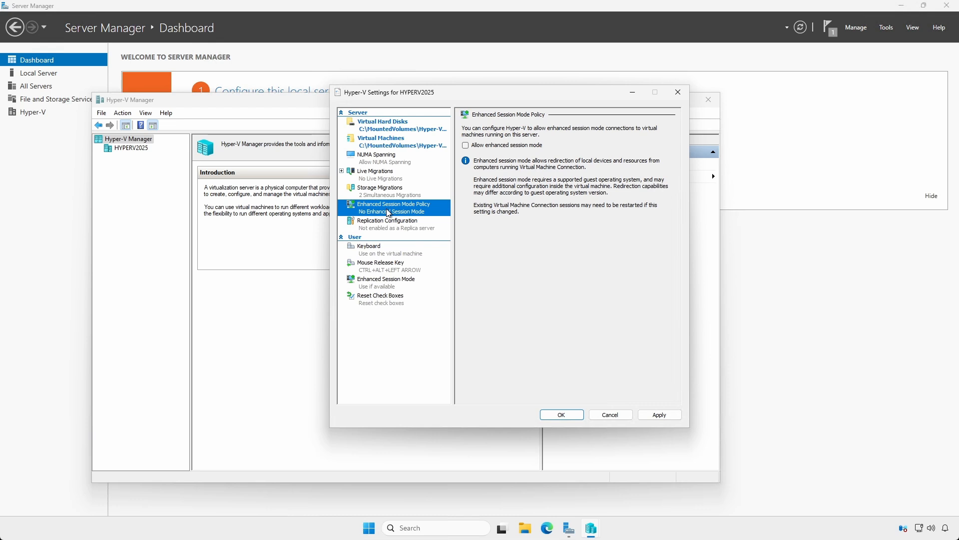
pyautogui.moveTo(389, 227)
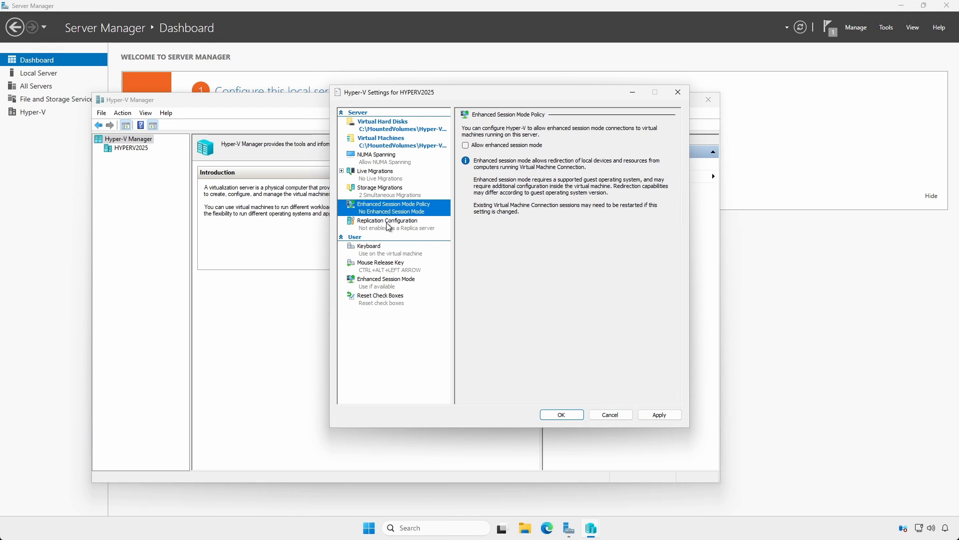
pyautogui.click(386, 223)
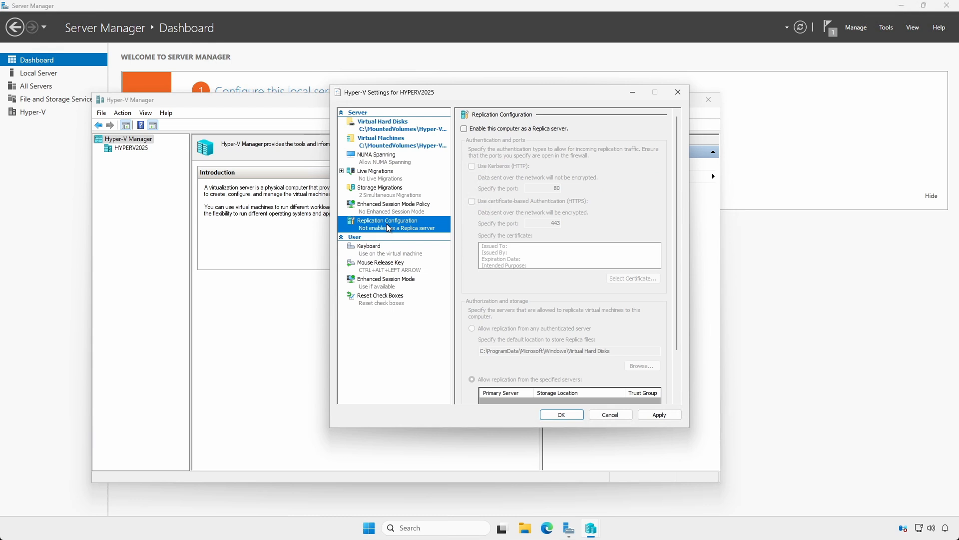
pyautogui.moveTo(658, 414)
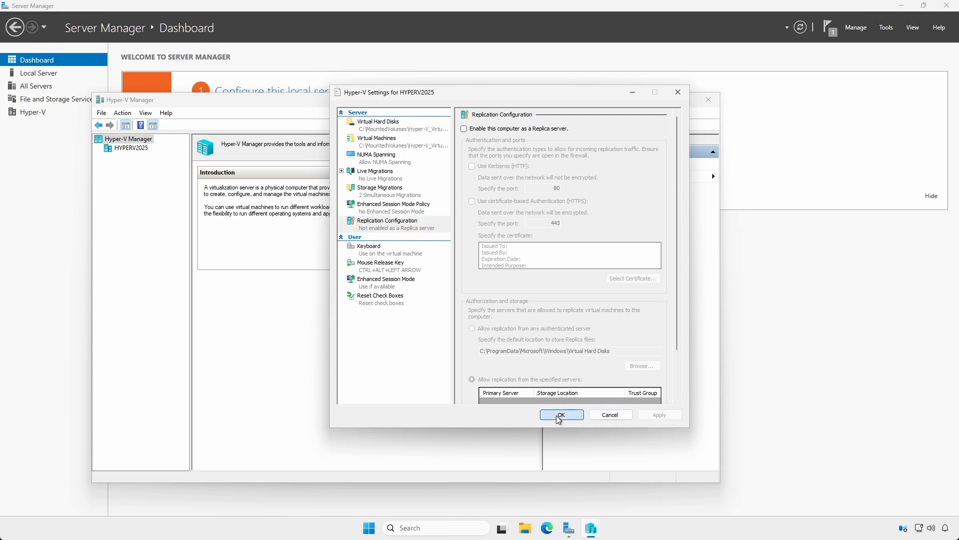
pyautogui.click(561, 414)
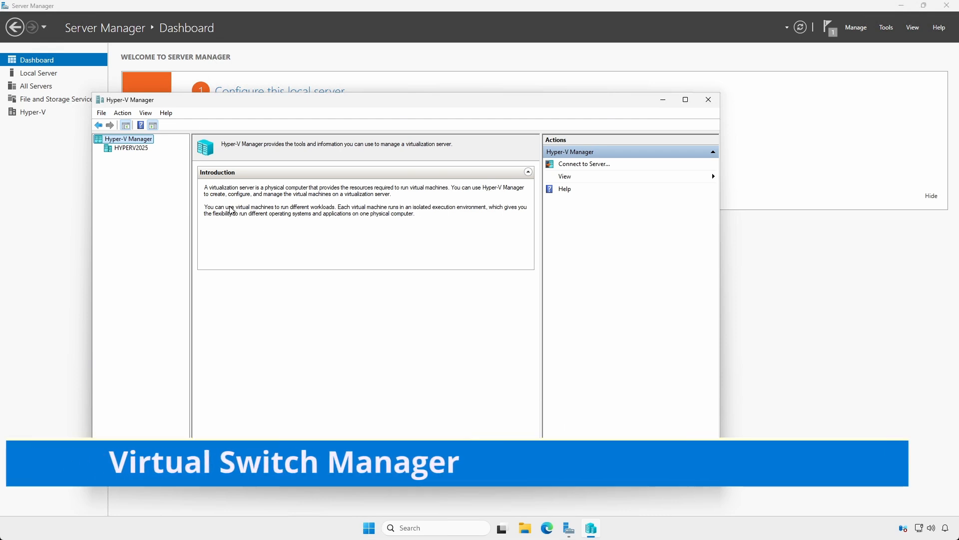
# Open Virtual Switch Manager for the HYPERV2025 host from its context menu
pyautogui.rightClick(129, 147)
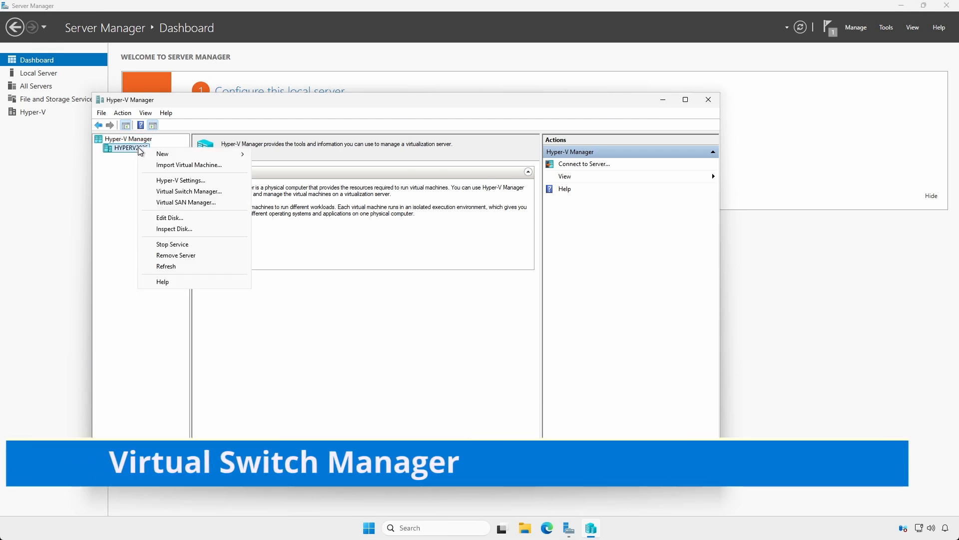
pyautogui.click(189, 191)
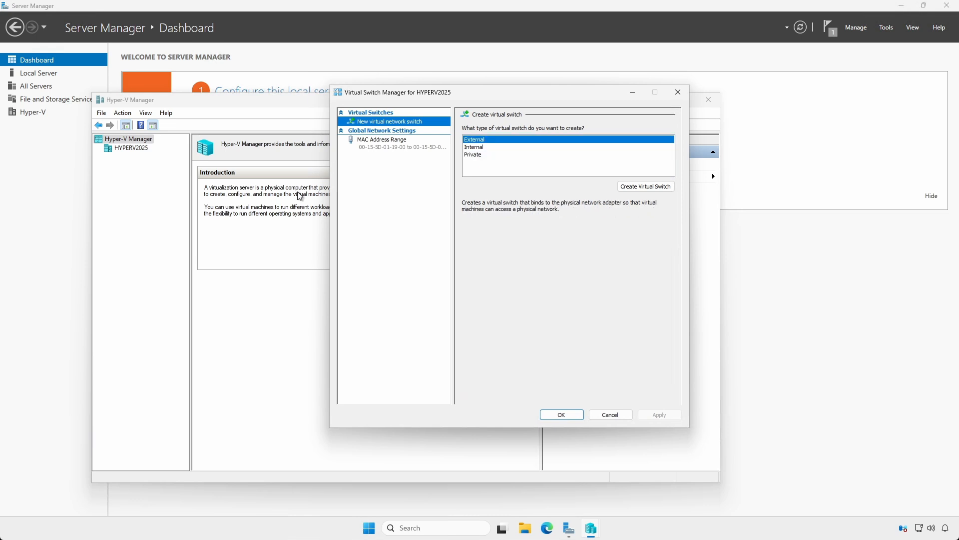
# Draft a new External virtual switch and review the bindable adapters, keeping Microsoft Hyper-V Network Adapter
pyautogui.click(644, 185)
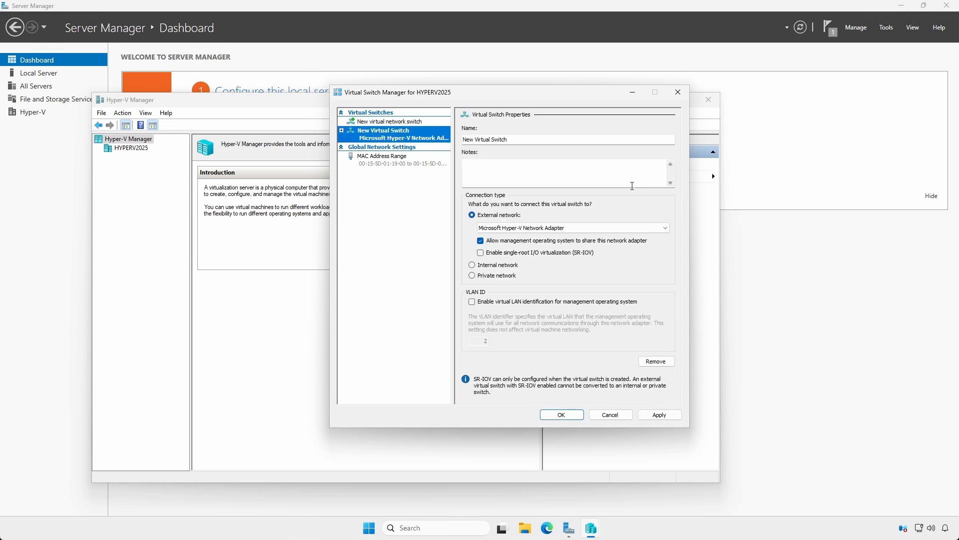
pyautogui.click(388, 121)
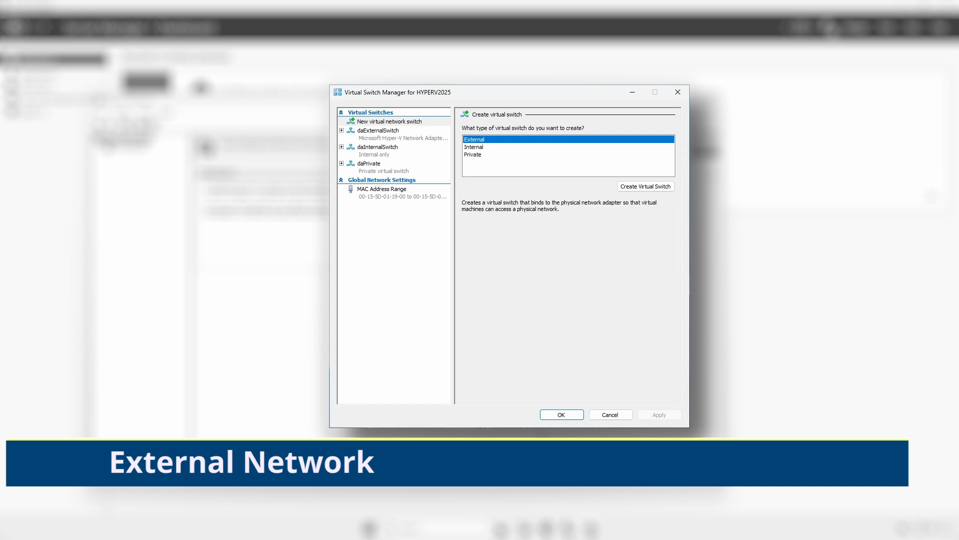
pyautogui.click(644, 186)
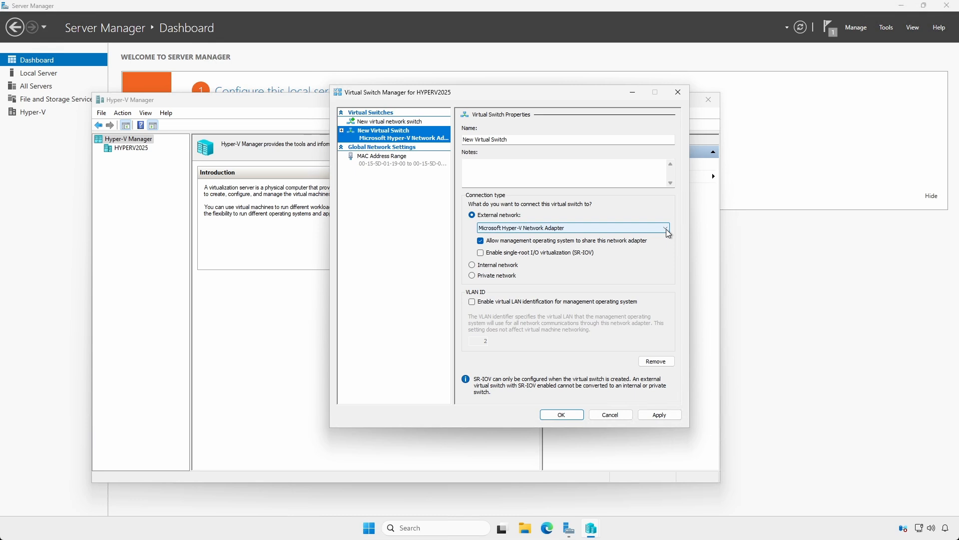
pyautogui.click(665, 228)
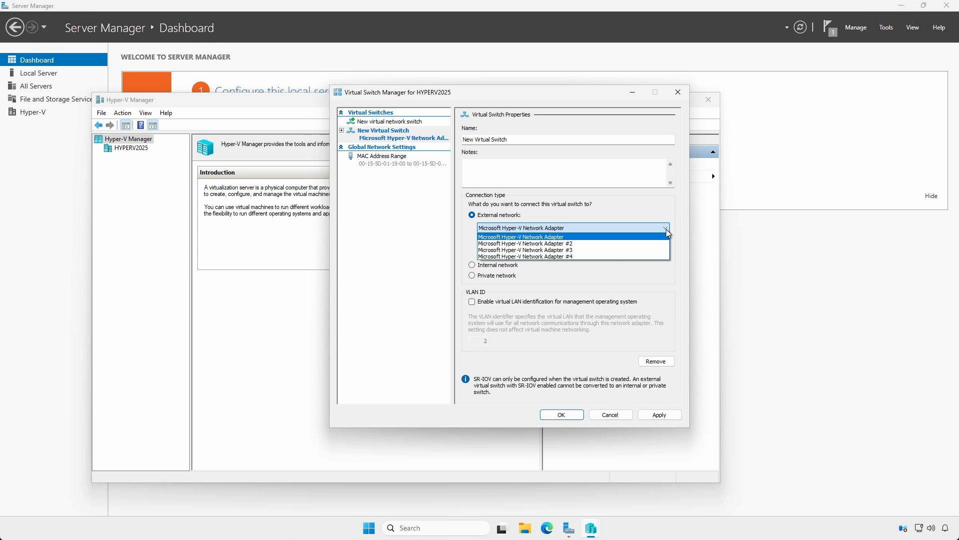
pyautogui.click(520, 237)
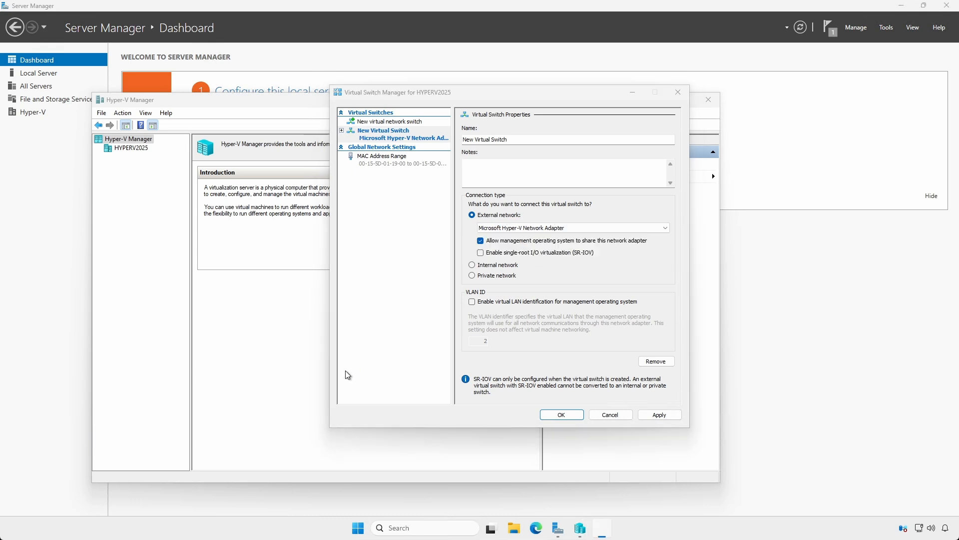
# Run Get-NetAdapter in PowerShell to list the host's four network adapters
pyautogui.click(601, 527)
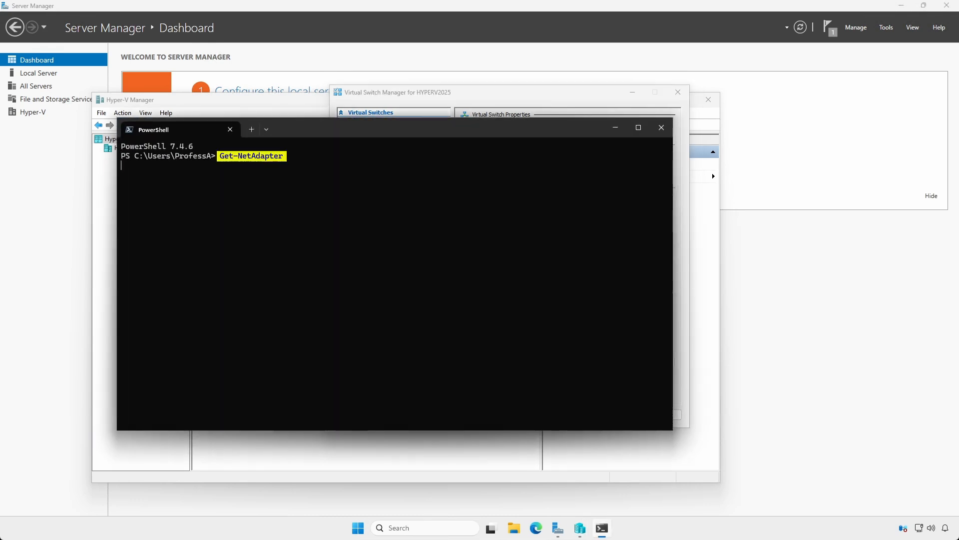
pyautogui.press('Return')
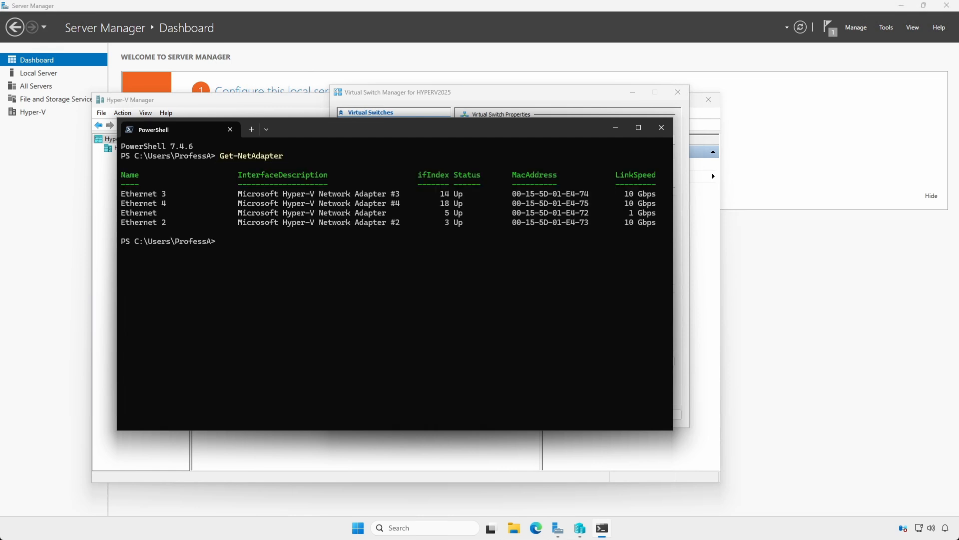
pyautogui.moveTo(661, 127)
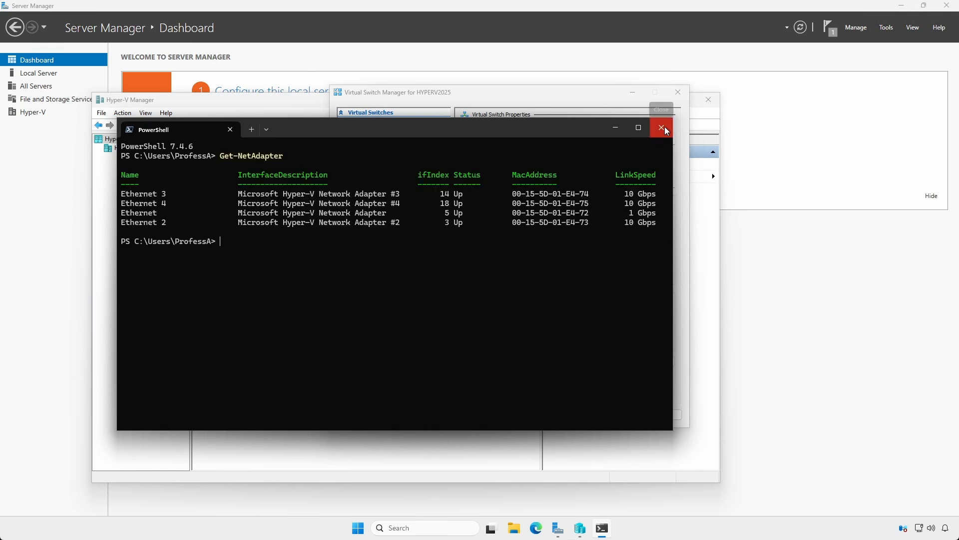
# Bind daExternalSwitch to Hyper-V Network Adapter #2 with SR-IOV on, host sharing off, and apply it
pyautogui.click(661, 127)
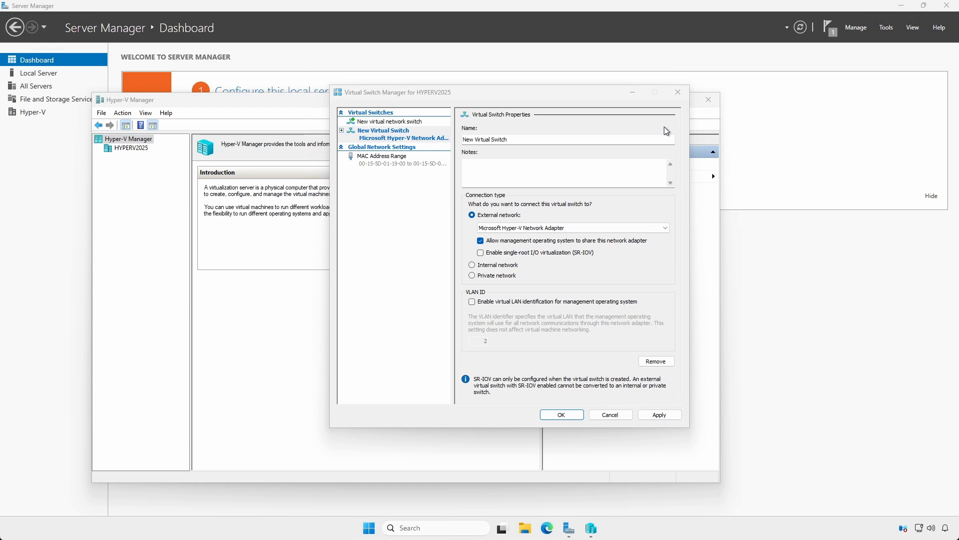
pyautogui.moveTo(651, 181)
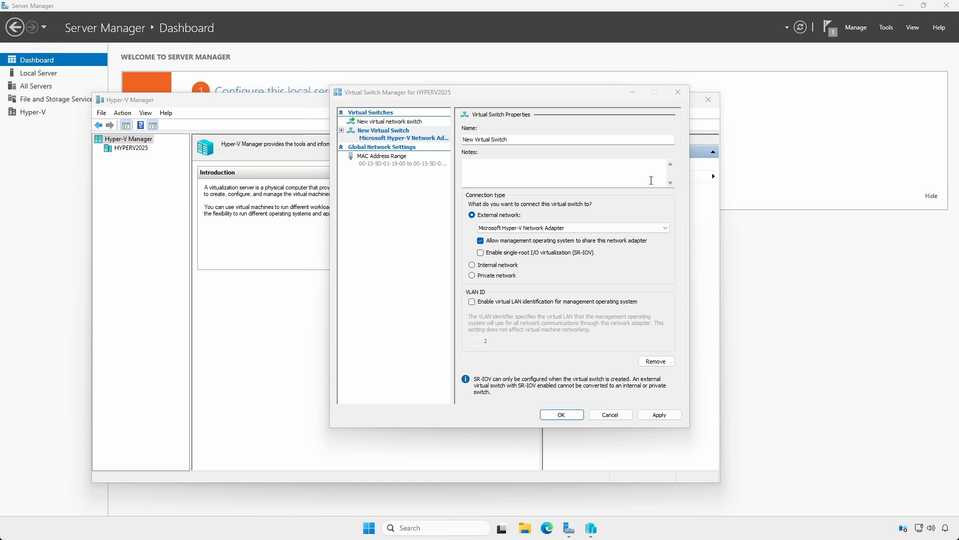
pyautogui.click(665, 228)
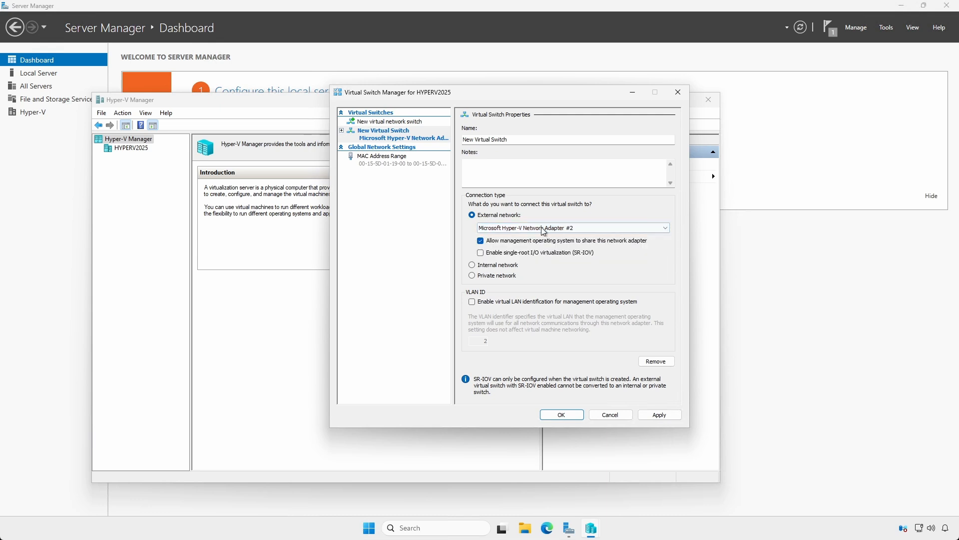
pyautogui.click(481, 240)
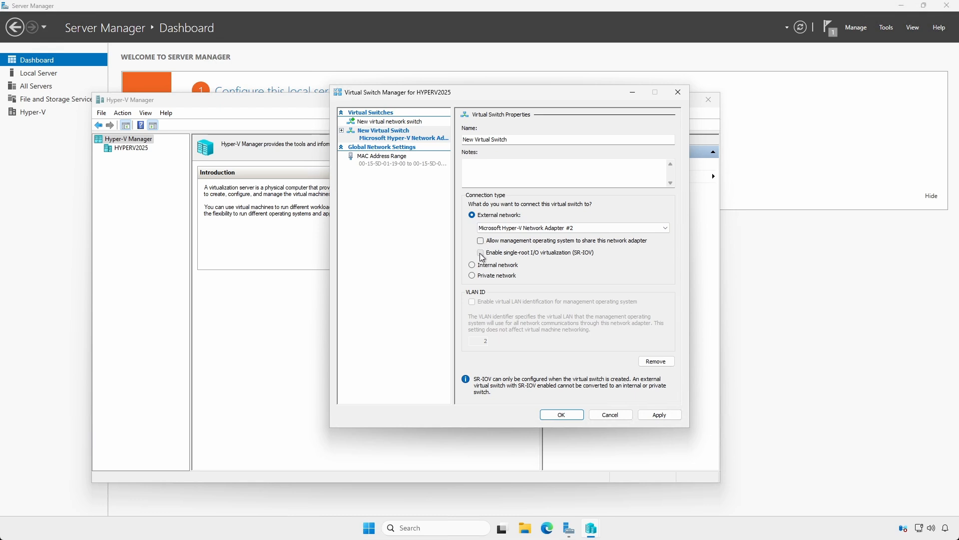
pyautogui.click(481, 253)
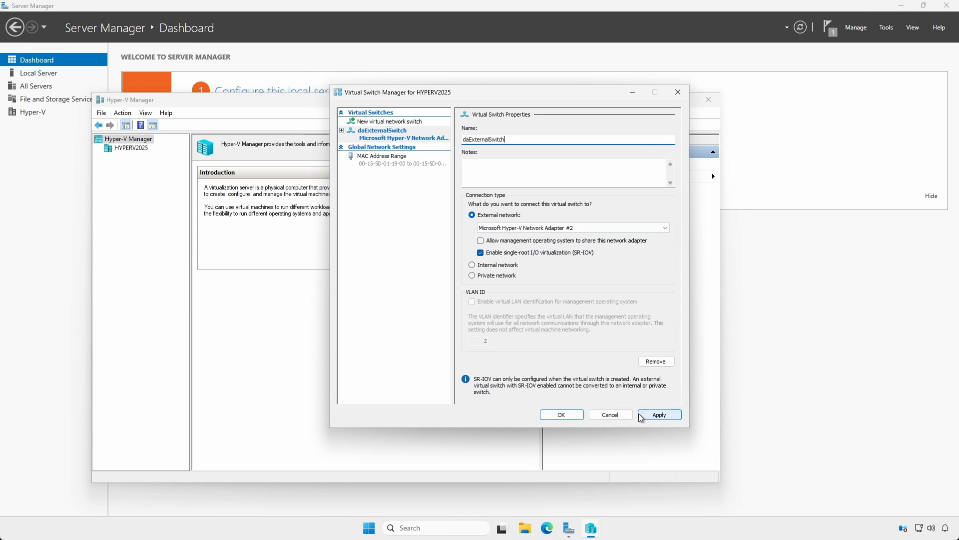
pyautogui.click(658, 414)
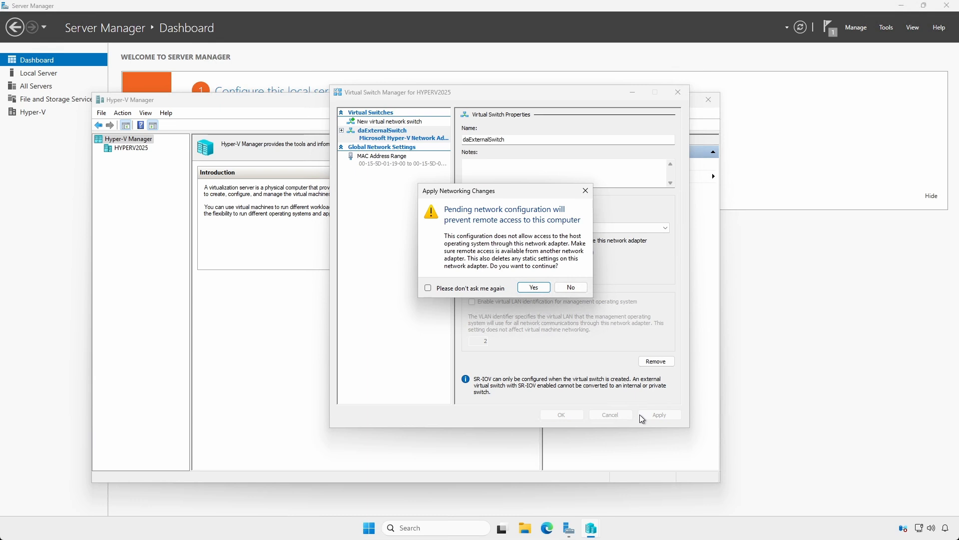
pyautogui.click(532, 287)
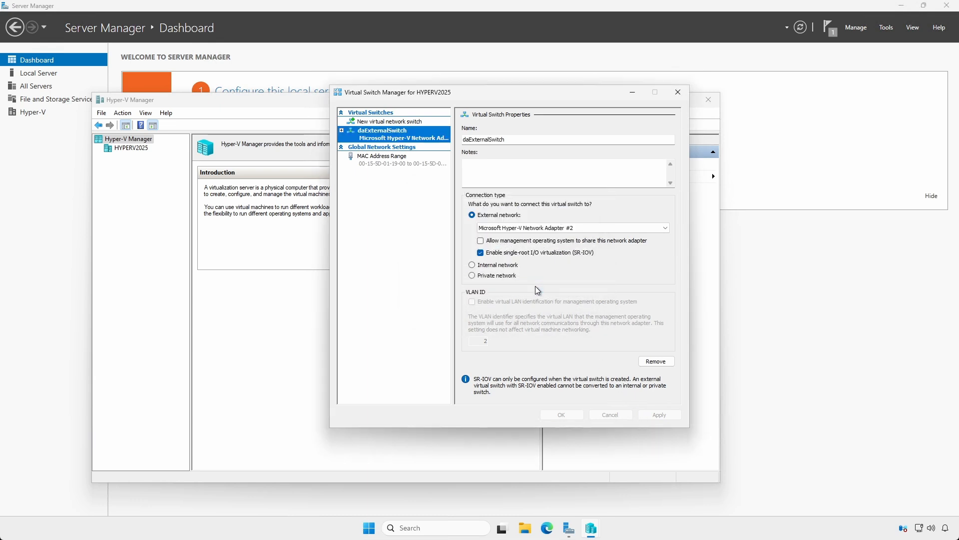
# Attempt to apply a second external switch on Adapter #2, accepting the networking warning
pyautogui.click(389, 121)
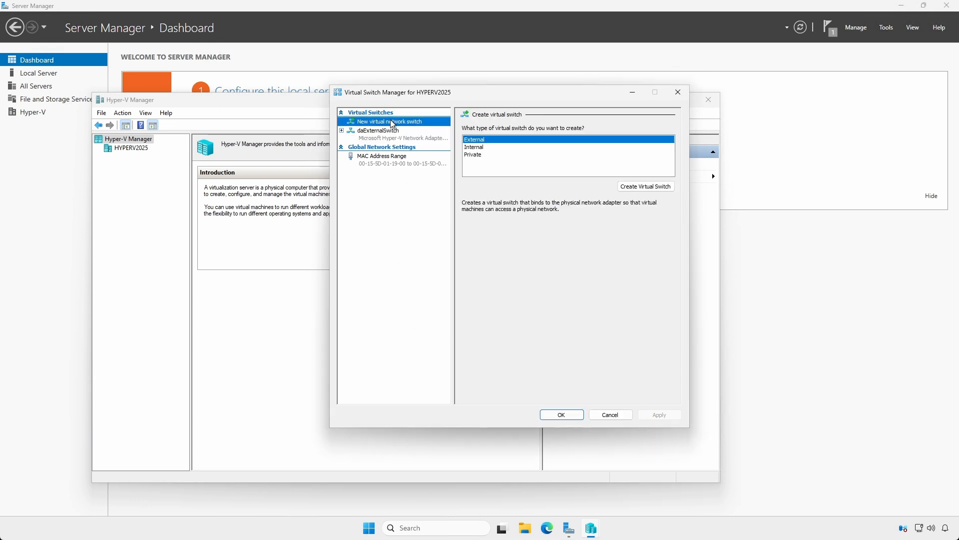
pyautogui.click(645, 187)
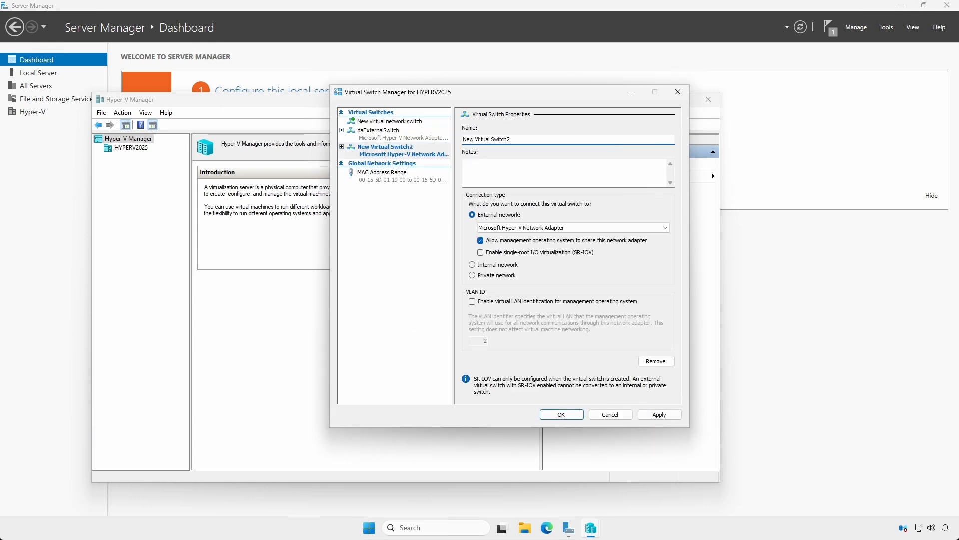
pyautogui.click(658, 414)
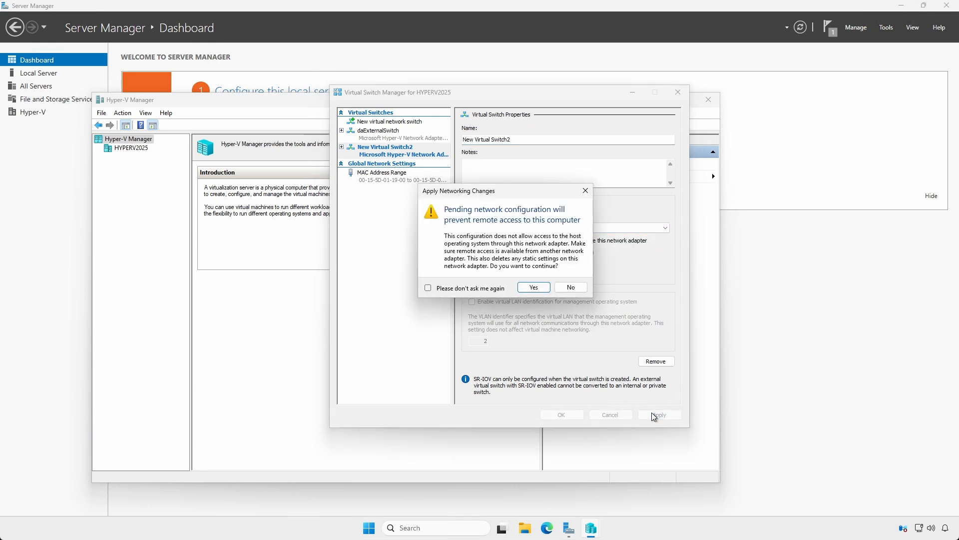
pyautogui.click(533, 287)
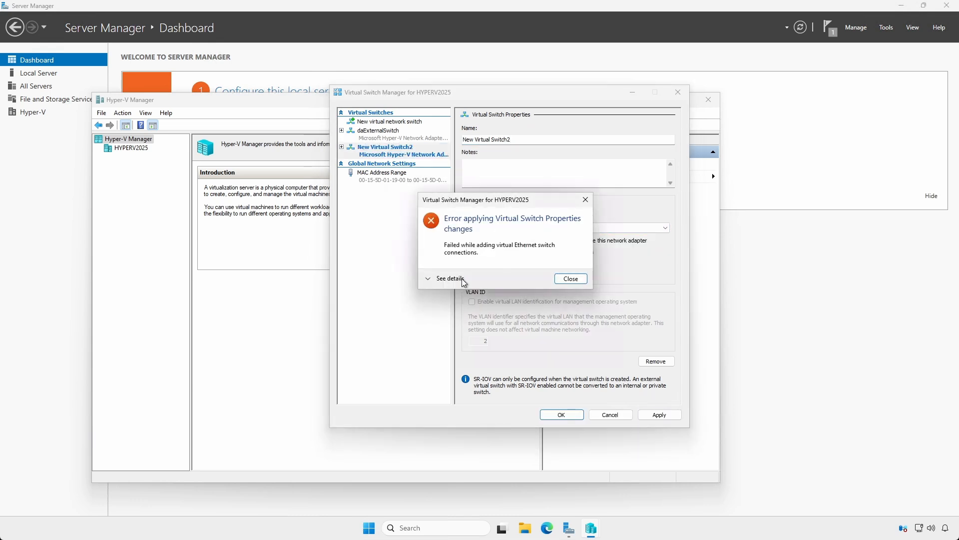
# Review and dismiss the already-bound error, then remove the failed New Virtual Switch2
pyautogui.click(449, 278)
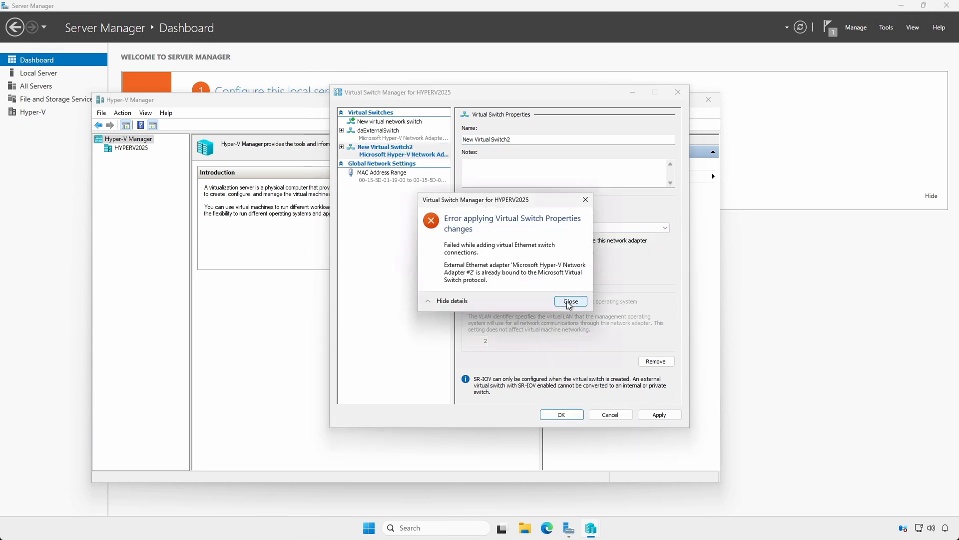
pyautogui.click(569, 301)
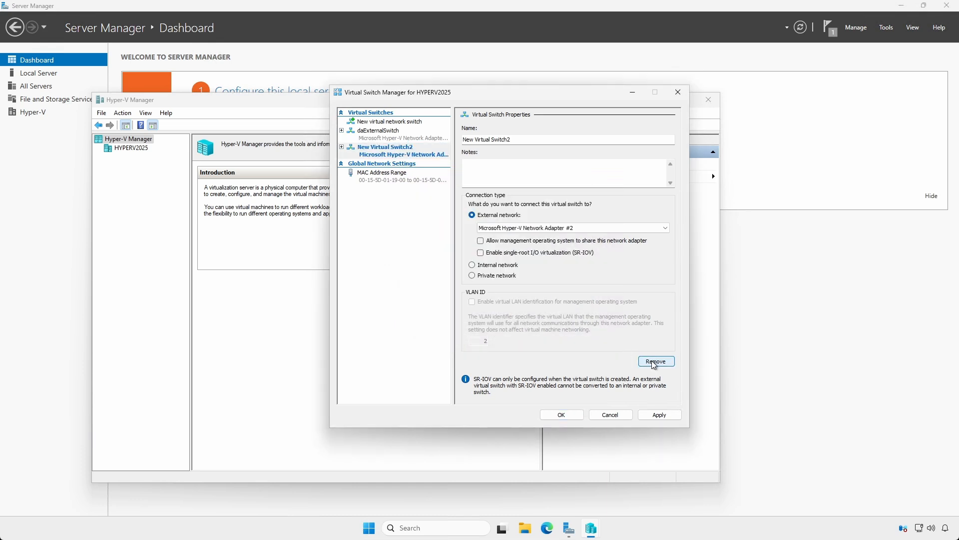
pyautogui.click(656, 360)
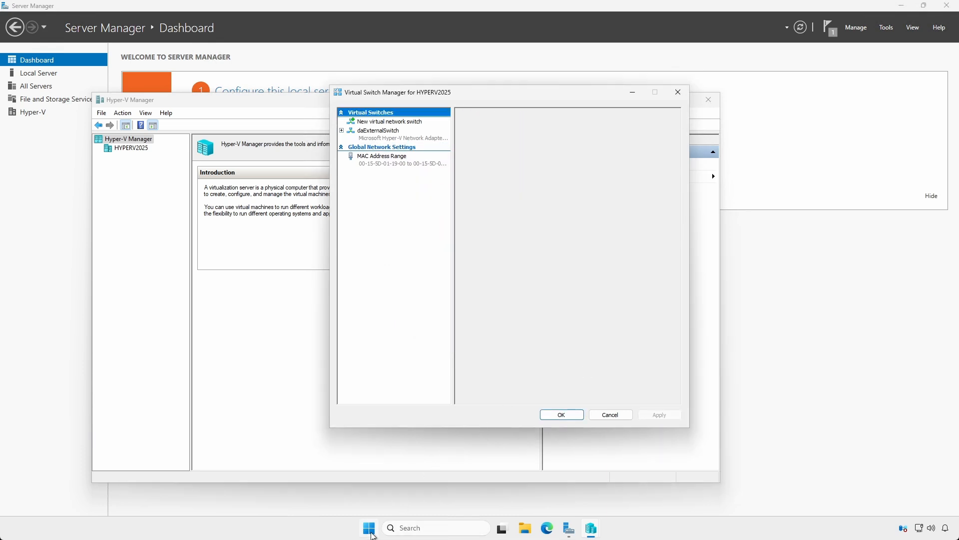
pyautogui.rightClick(368, 528)
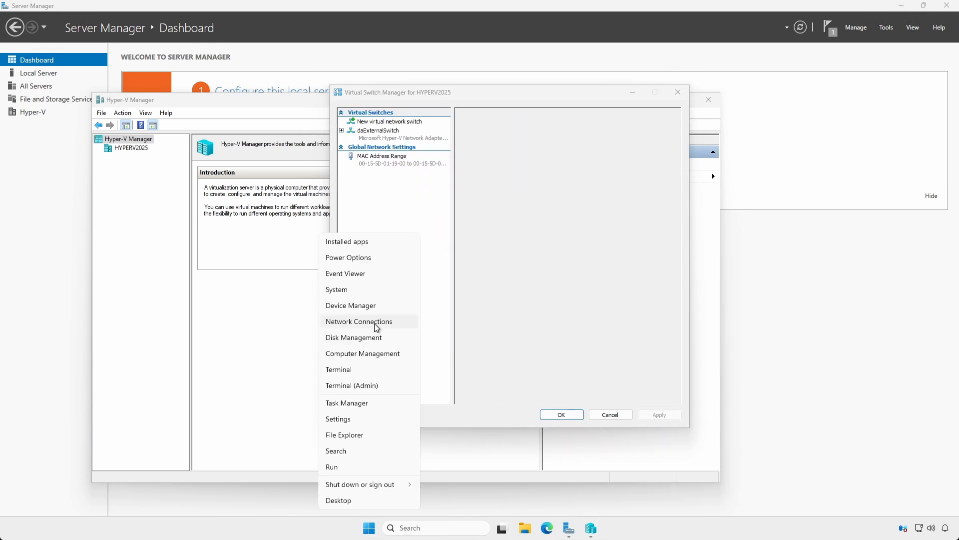
pyautogui.click(359, 321)
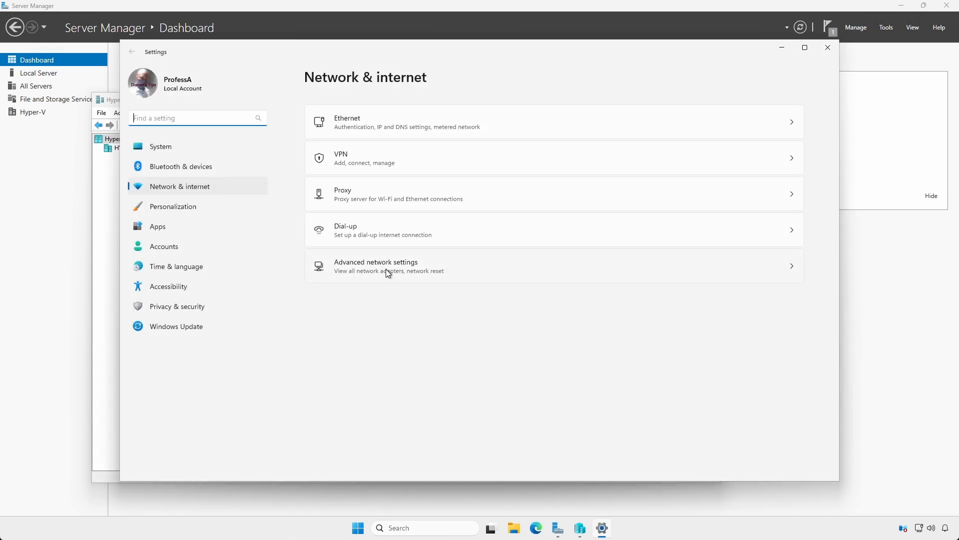
pyautogui.click(389, 266)
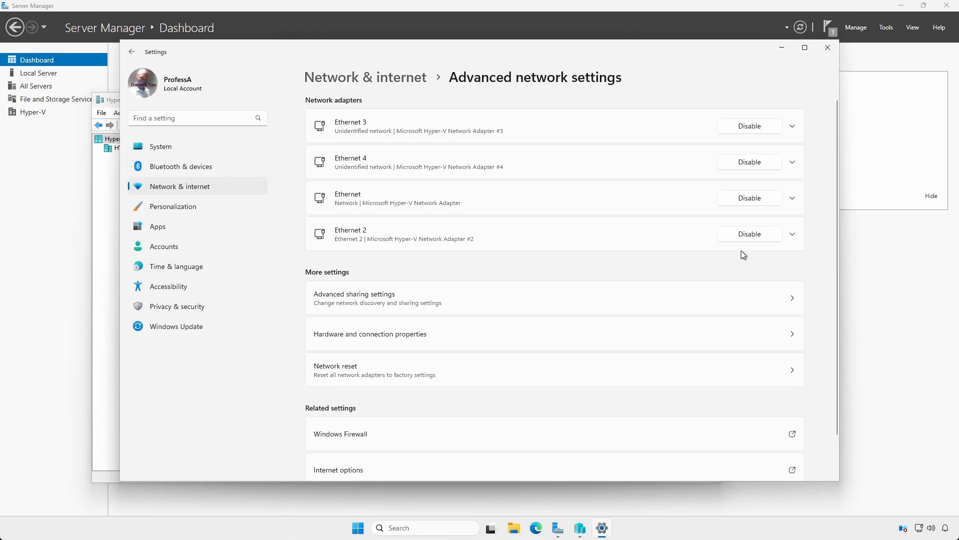
pyautogui.click(792, 234)
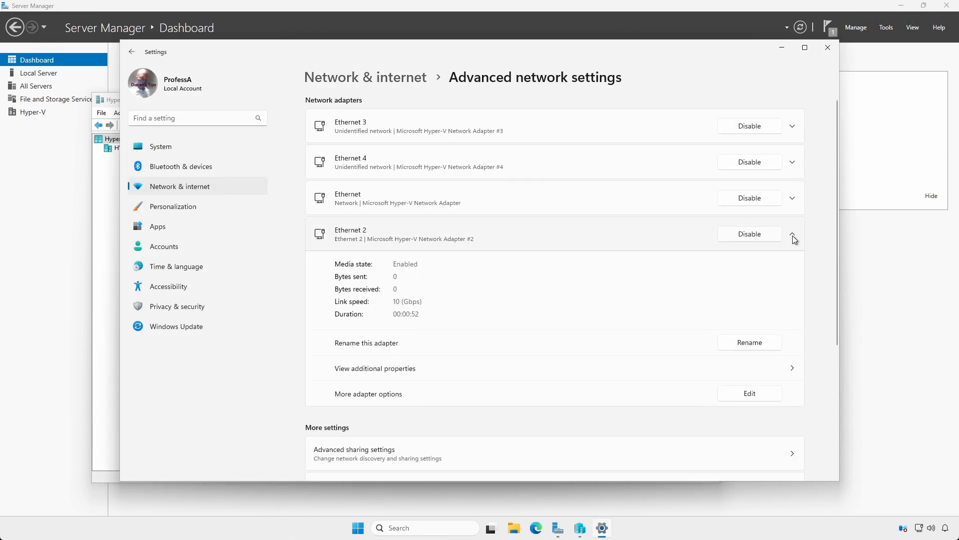
pyautogui.moveTo(762, 396)
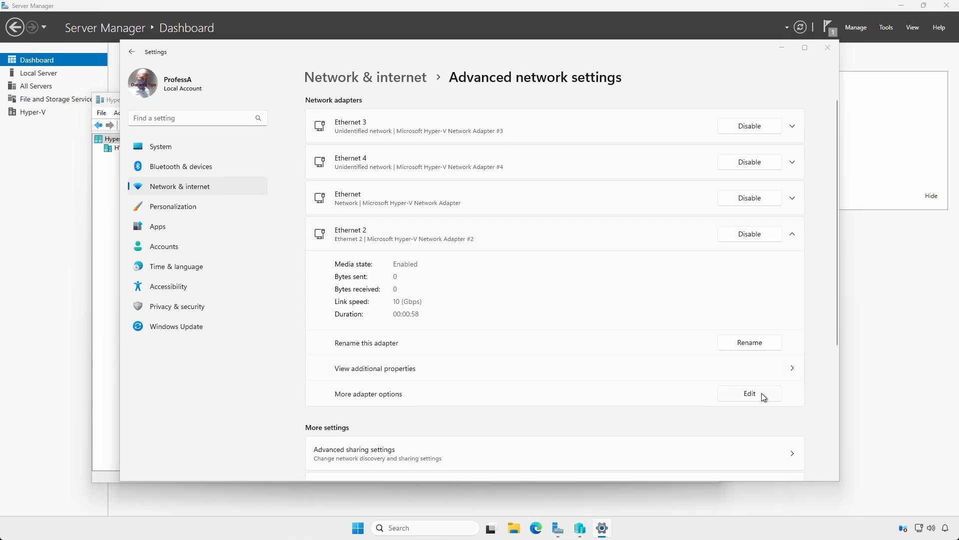
pyautogui.click(748, 394)
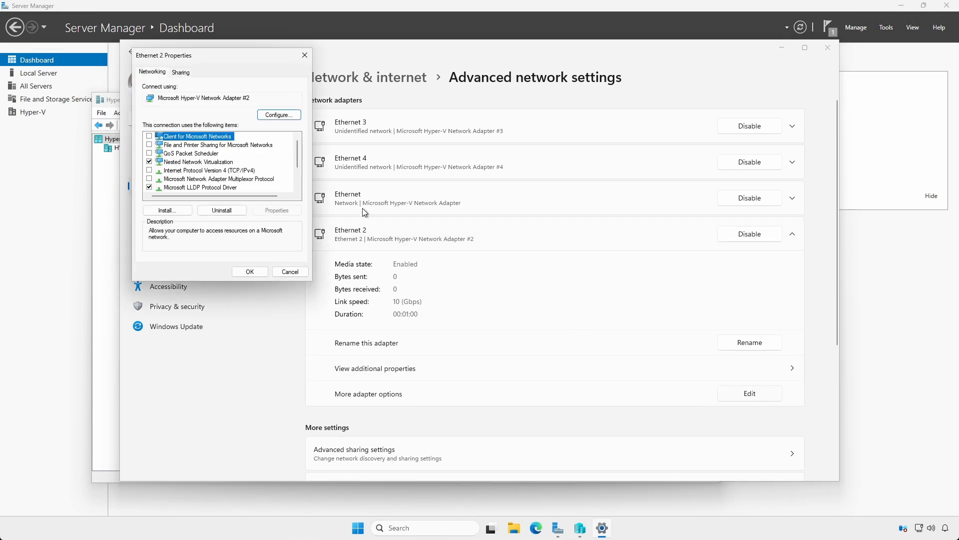
pyautogui.scroll(-3)
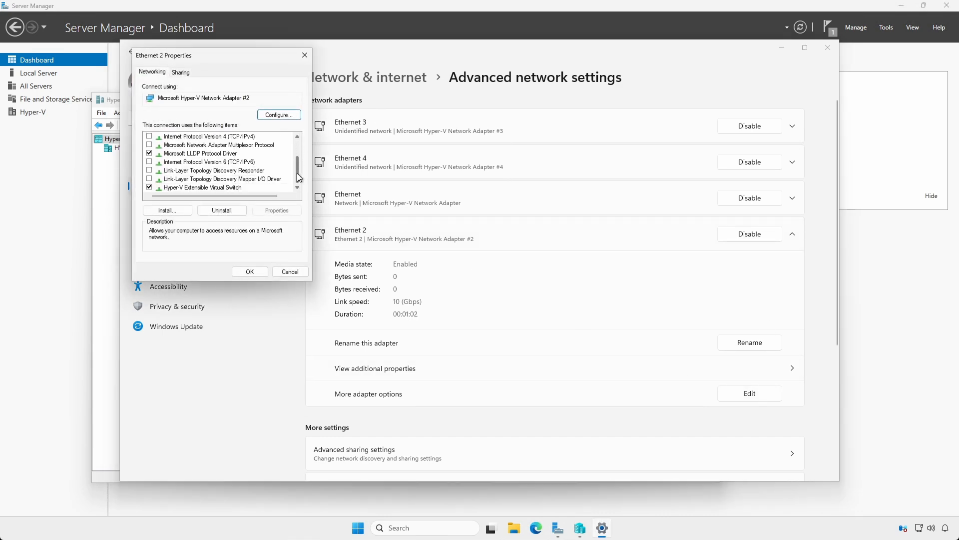
pyautogui.click(290, 270)
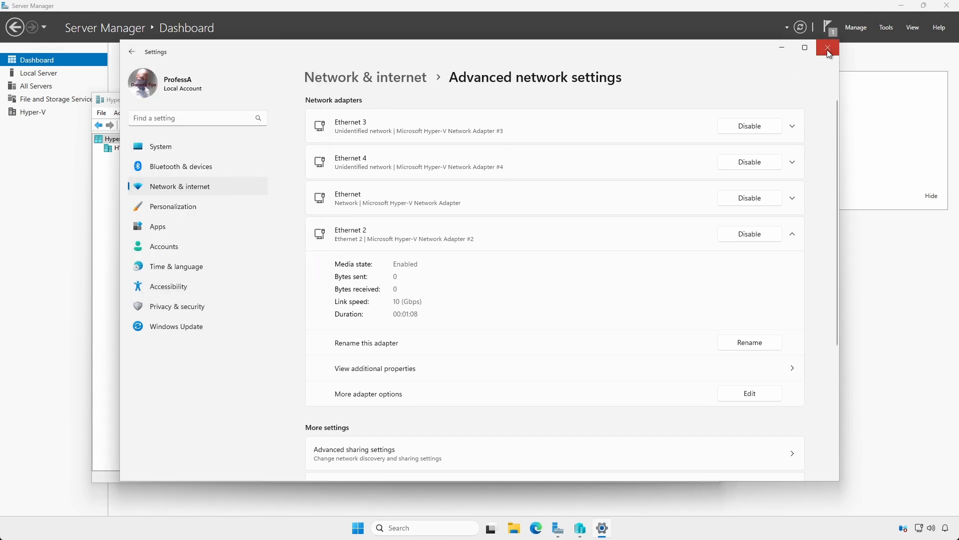
pyautogui.click(828, 48)
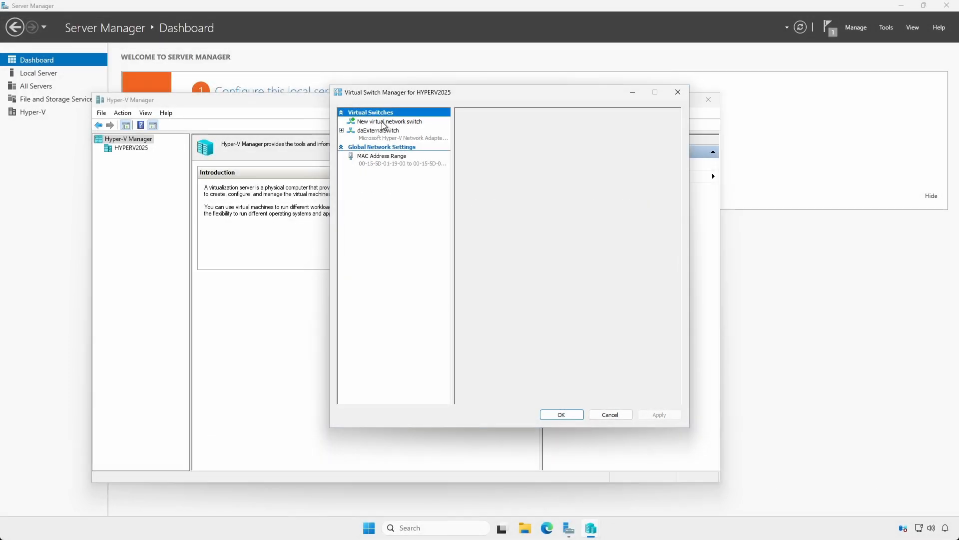
# Draft a new Internal virtual switch and name it daInternalSwitch, then apply it
pyautogui.click(388, 121)
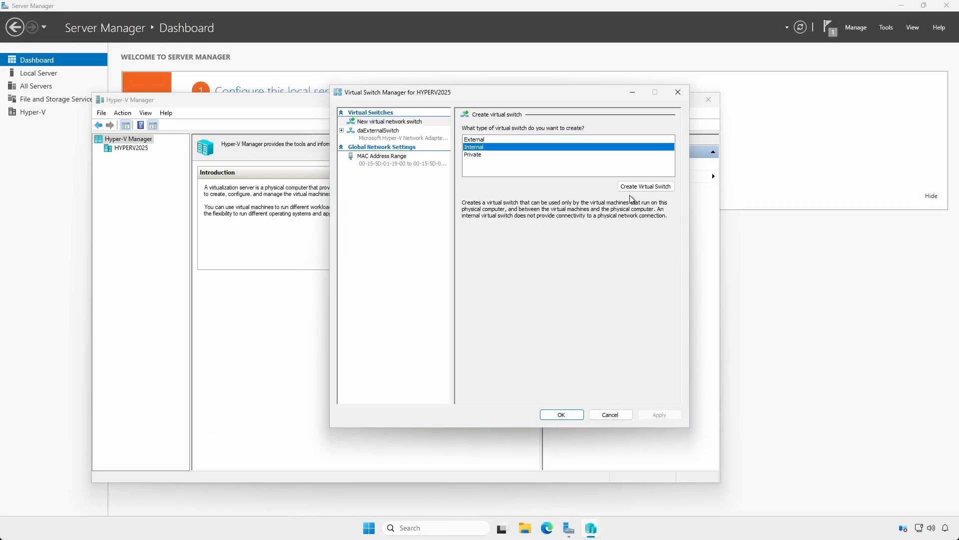
pyautogui.click(644, 186)
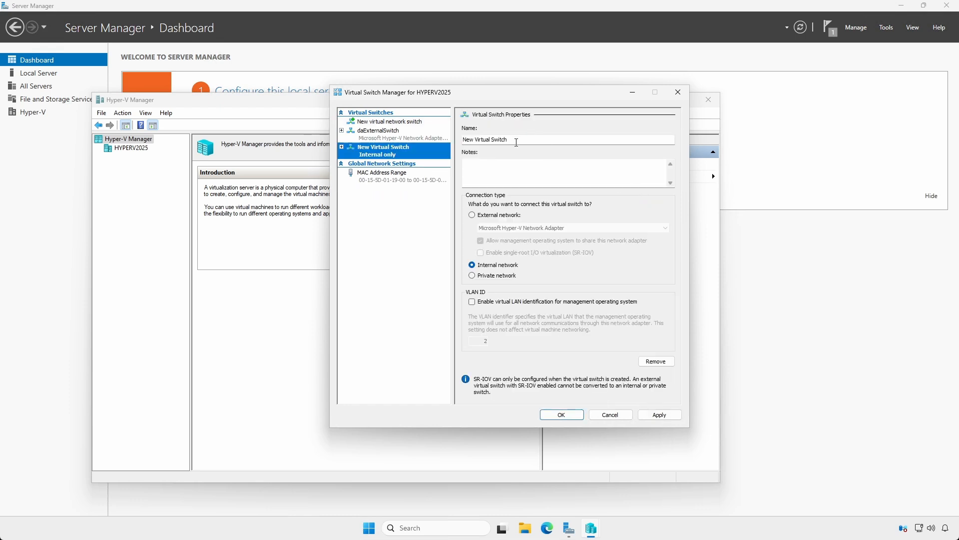
pyautogui.write('daInternalSwitch')
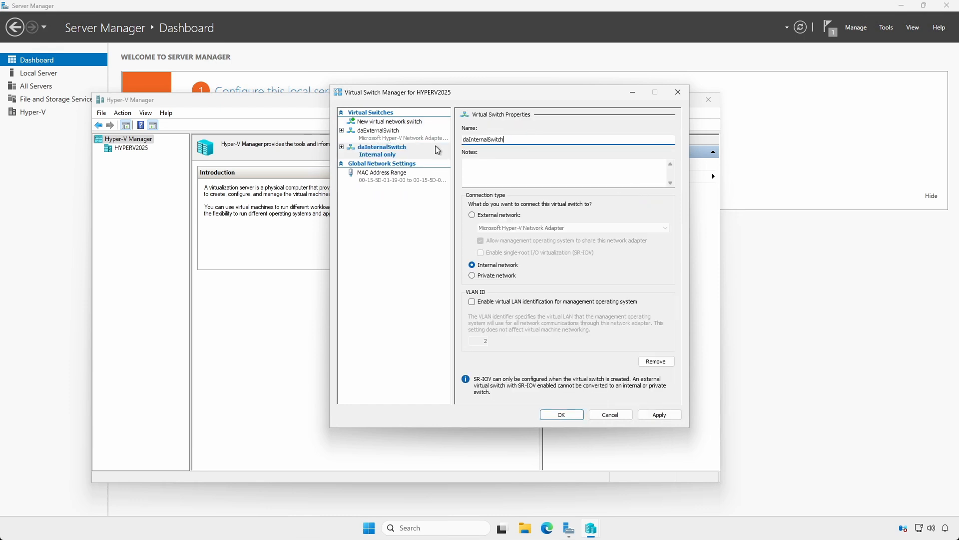
pyautogui.click(658, 414)
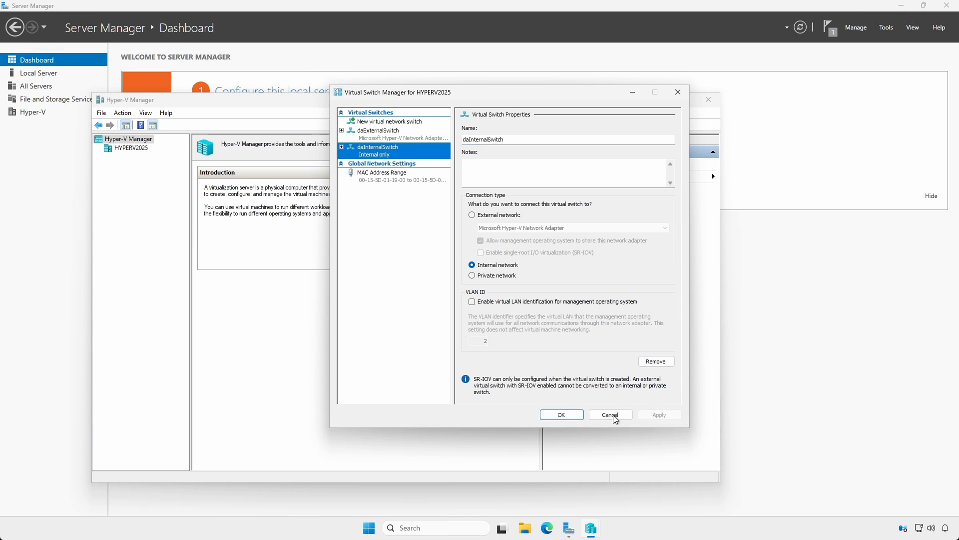
pyautogui.rightClick(368, 527)
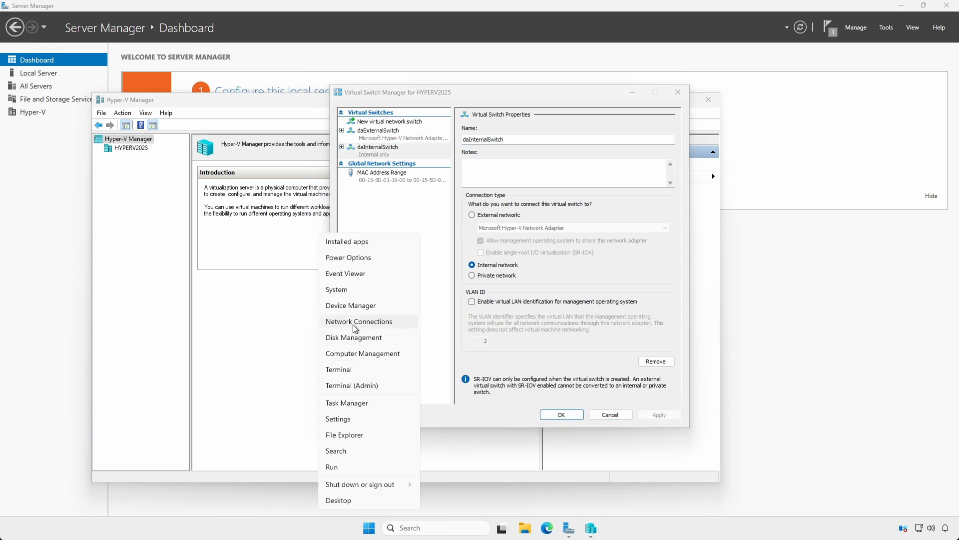
pyautogui.click(359, 321)
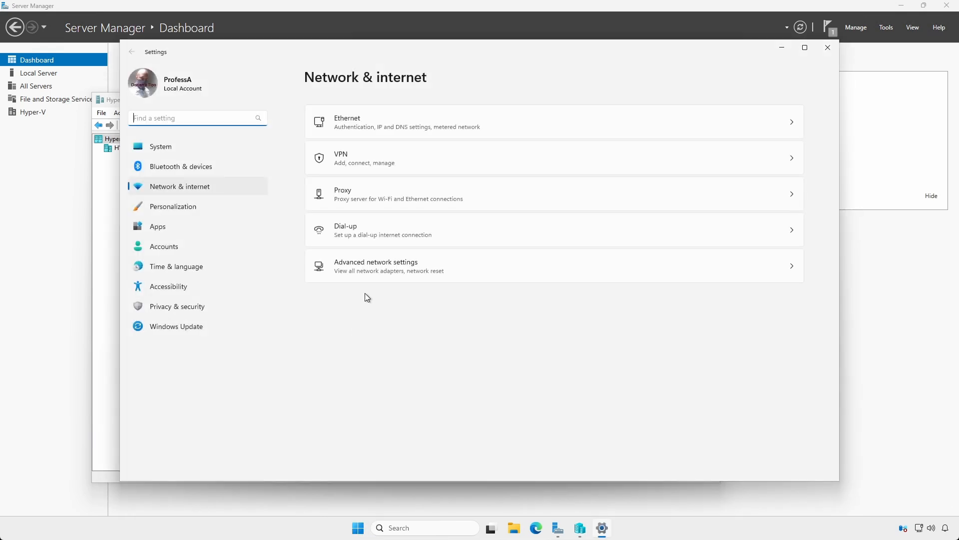
pyautogui.click(376, 265)
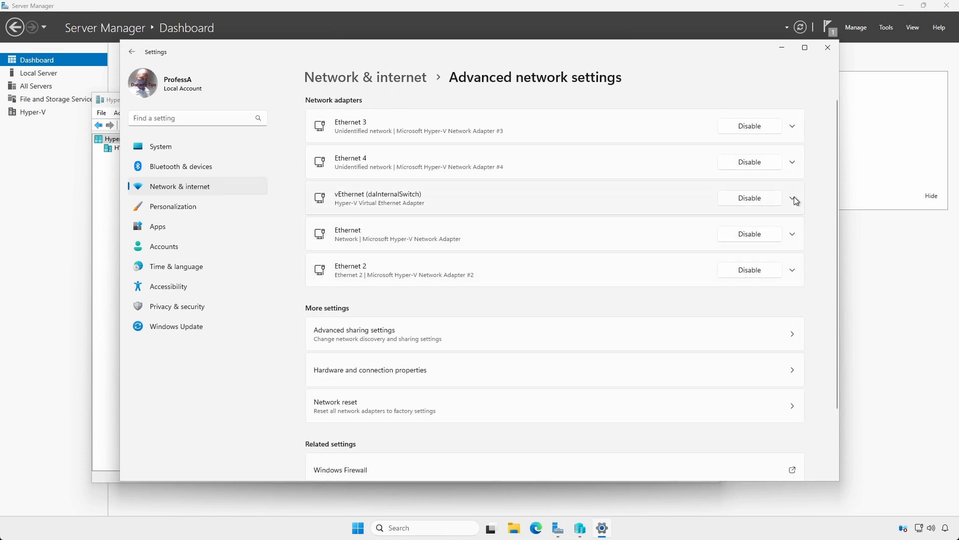
pyautogui.click(794, 200)
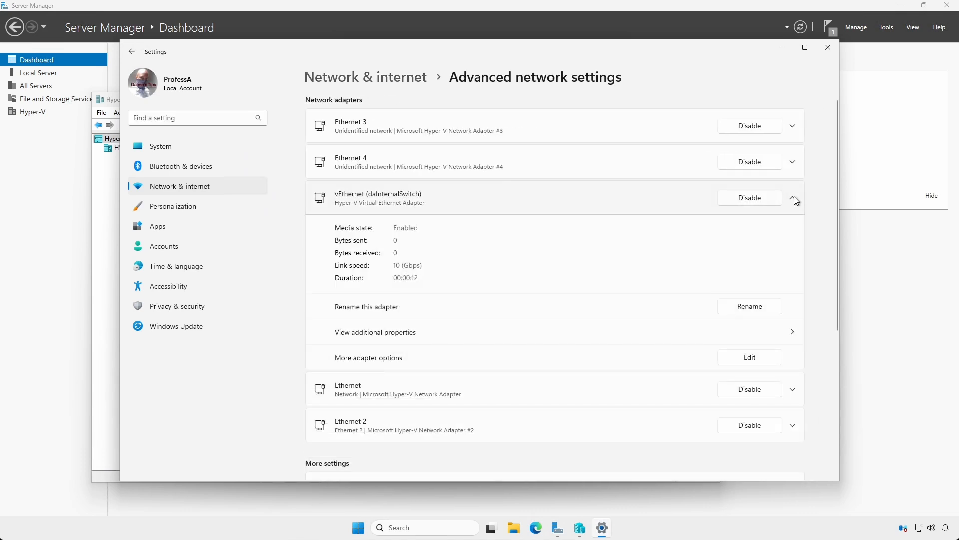
pyautogui.click(793, 201)
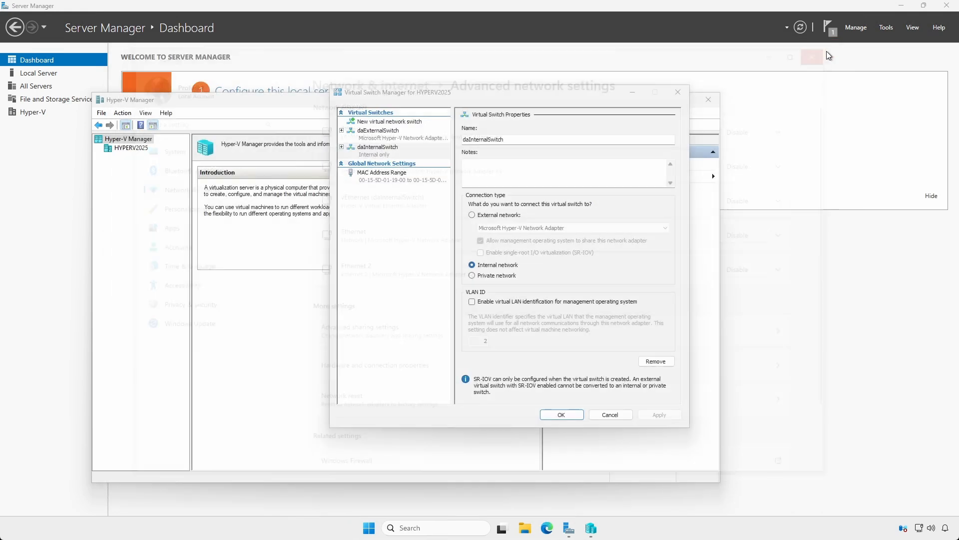
# Create a Private virtual switch named daPrivate and apply it alongside the external and internal switches
pyautogui.click(388, 121)
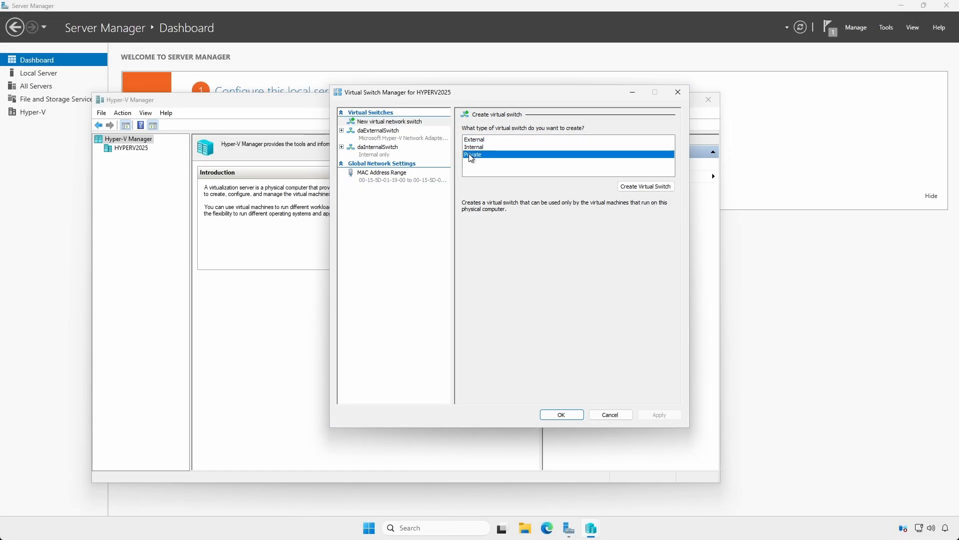
pyautogui.click(644, 185)
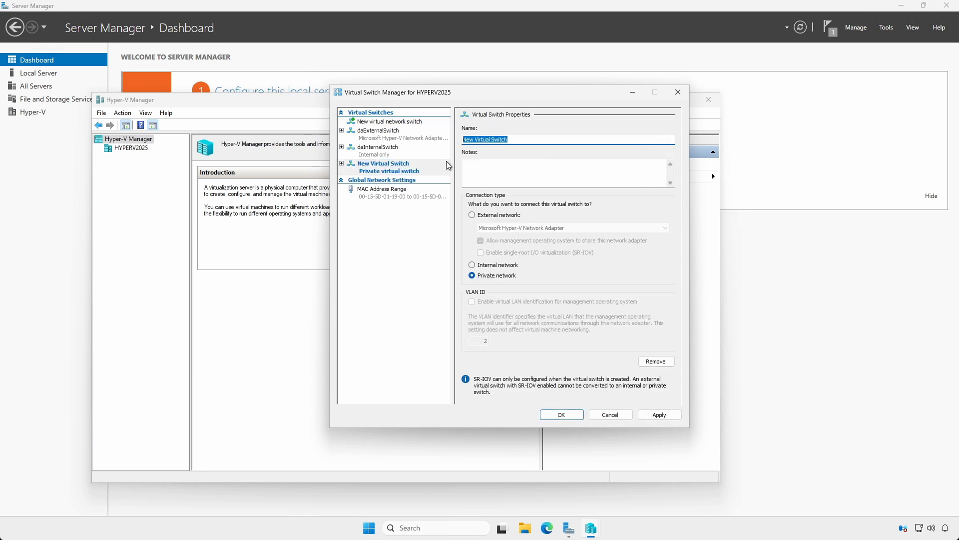
pyautogui.write('daPrivate')
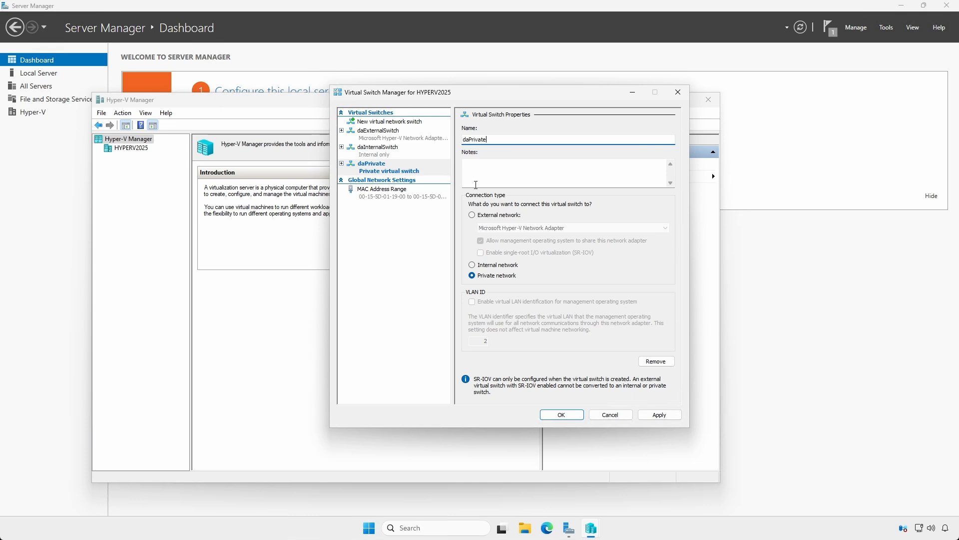
pyautogui.click(659, 414)
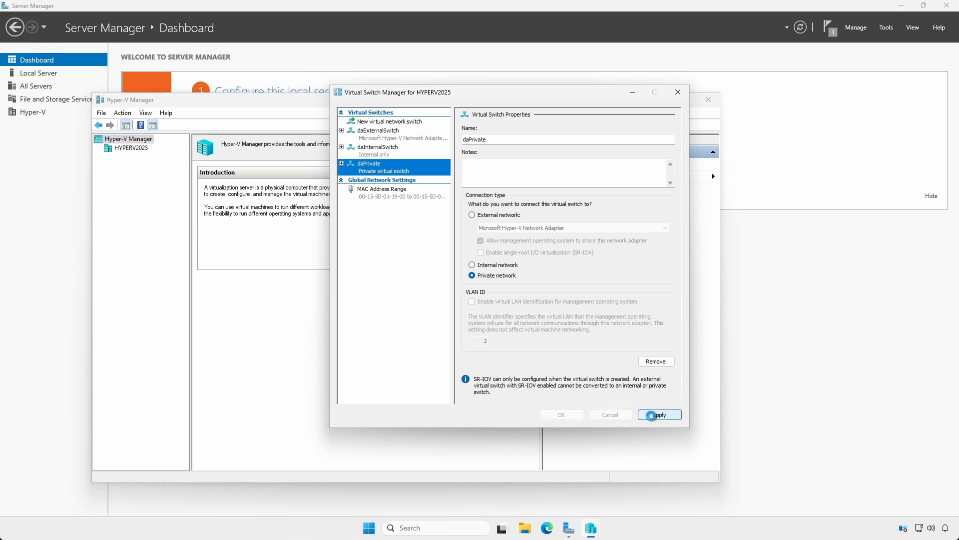
pyautogui.click(658, 413)
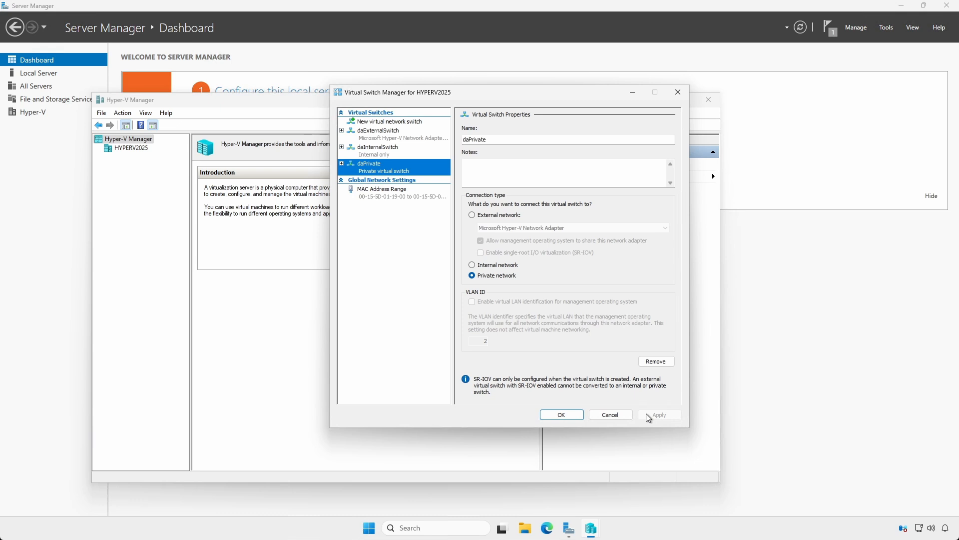
# Set the MAC address range to A2-B4-C6-01-19-00 through A2-B4-C6-01-1B-FF, apply and close Virtual Switch Manager
pyautogui.click(383, 192)
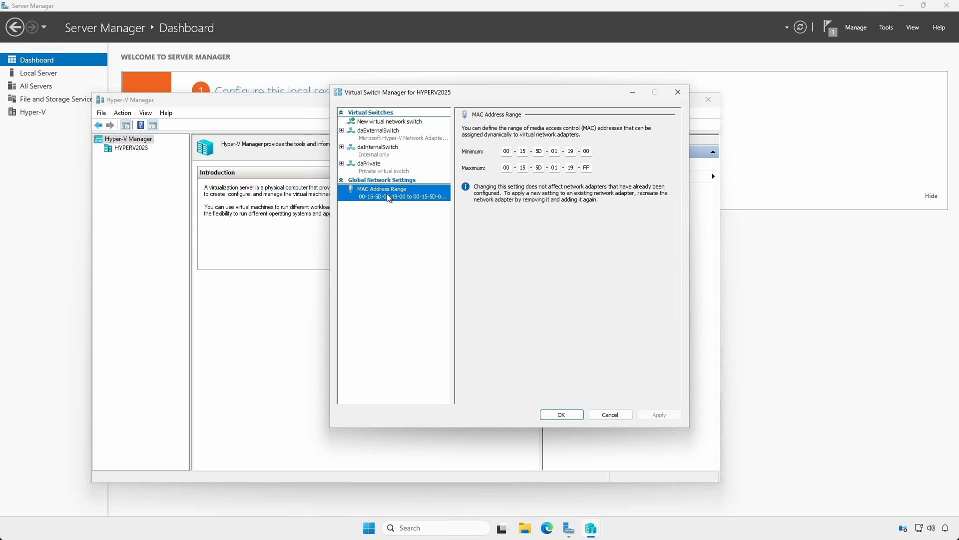
pyautogui.moveTo(391, 203)
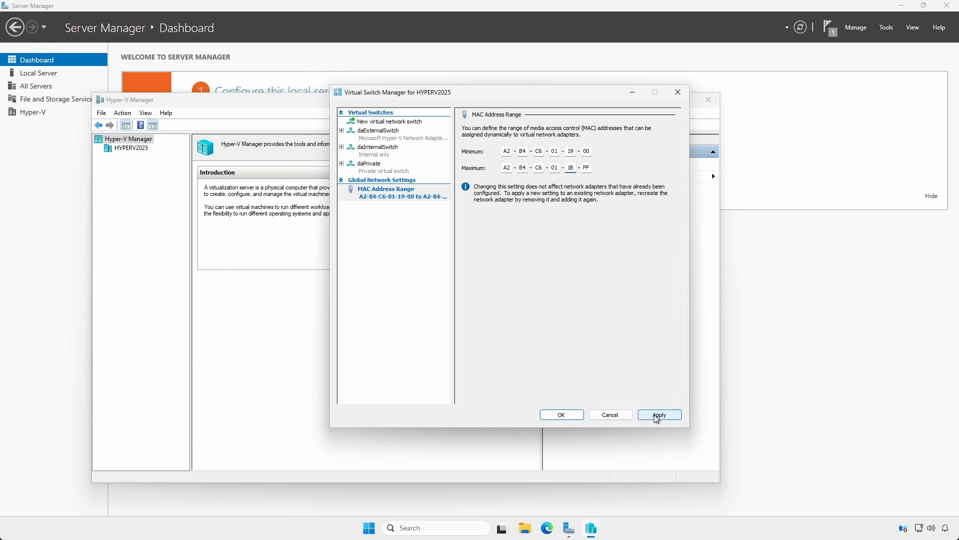
pyautogui.click(658, 414)
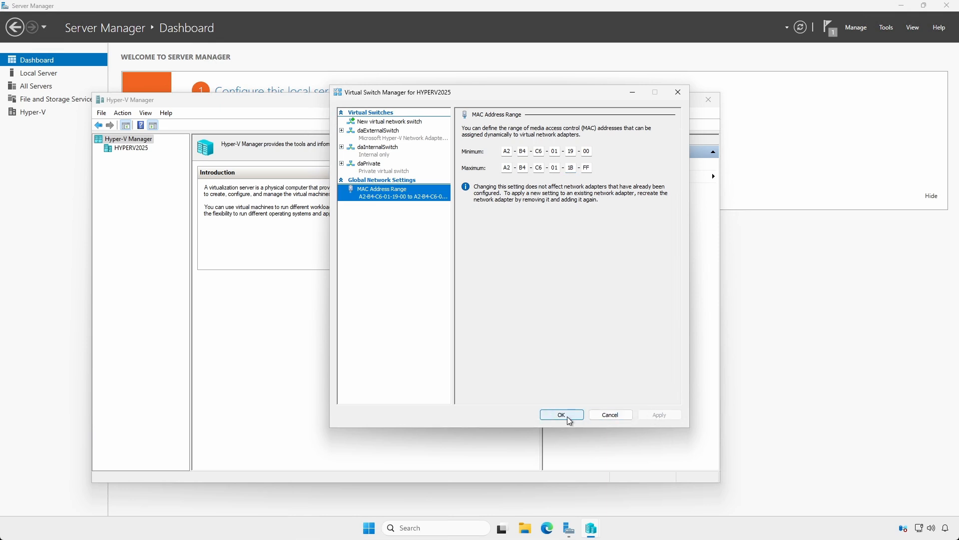
pyautogui.click(561, 414)
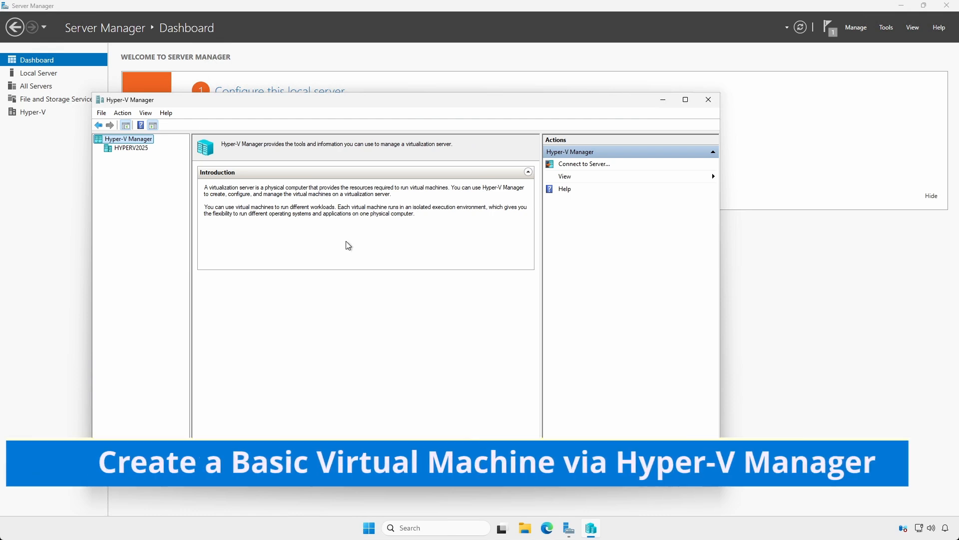
# Start a new virtual machine on HYPERV2025 named Windows Server 2022 Eval
pyautogui.click(130, 148)
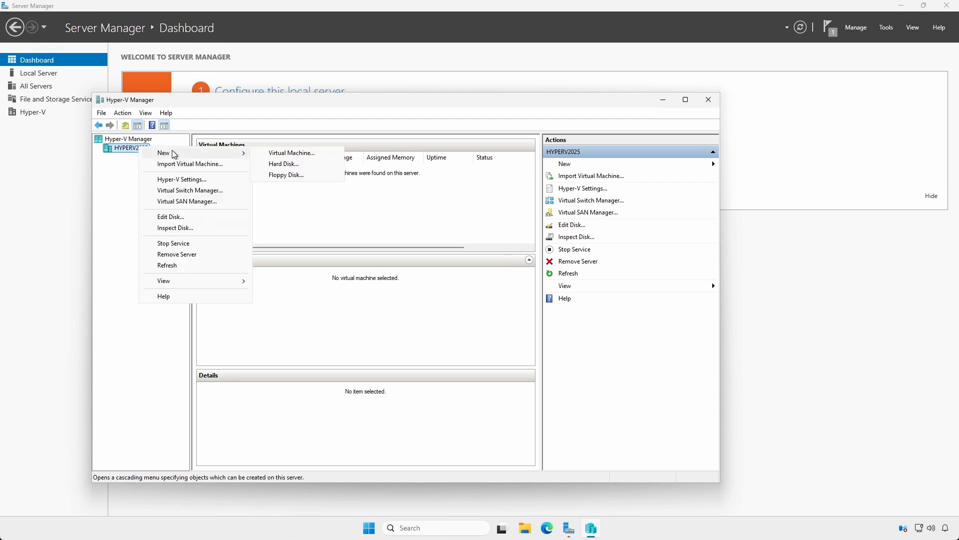
pyautogui.click(291, 152)
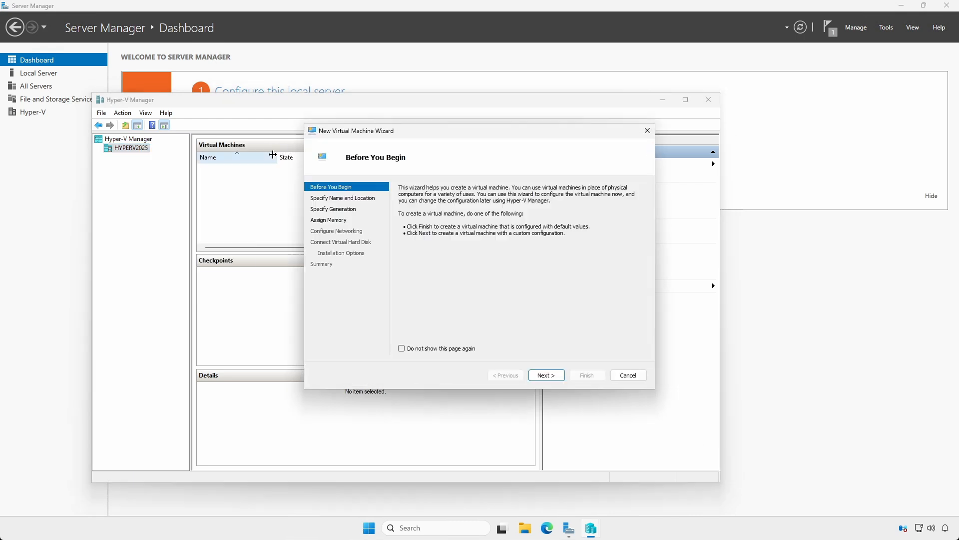
pyautogui.click(546, 375)
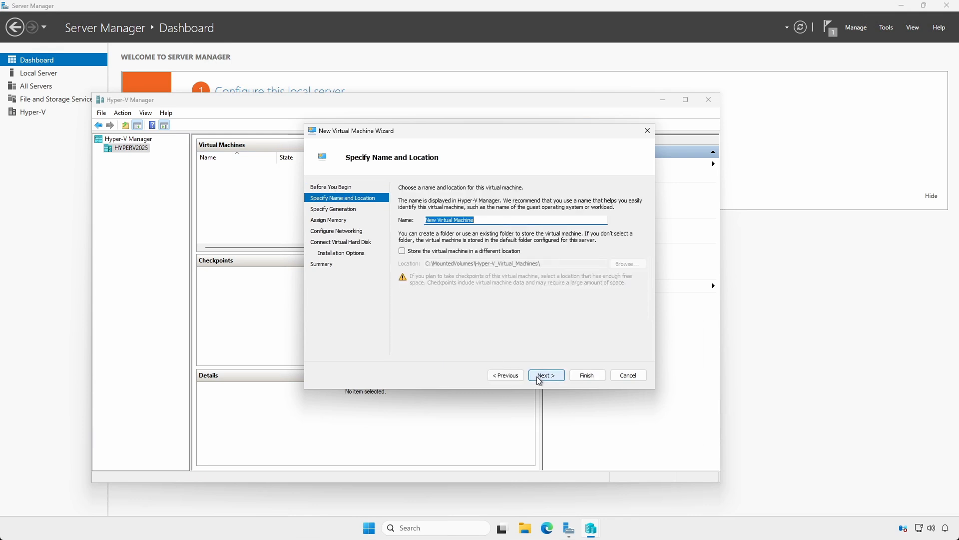
pyautogui.write('Windows Server 2022 Eval')
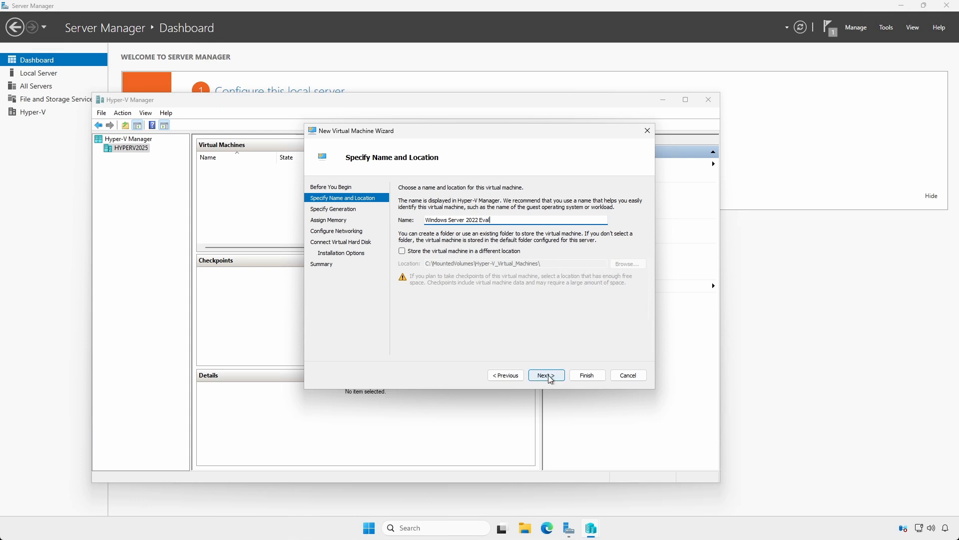
pyautogui.click(545, 375)
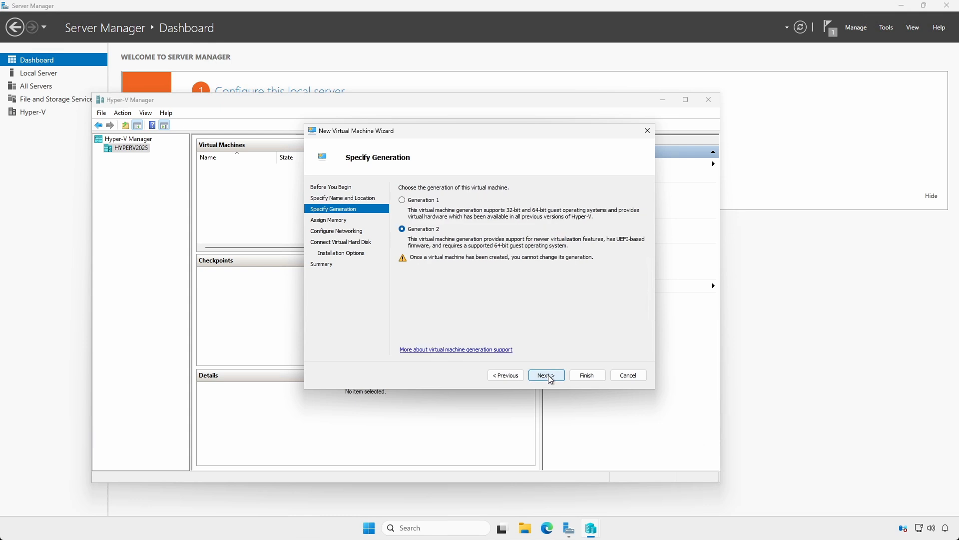
# Keep Generation 2 and confirm 16384 MB startup memory, continuing to networking
pyautogui.click(545, 374)
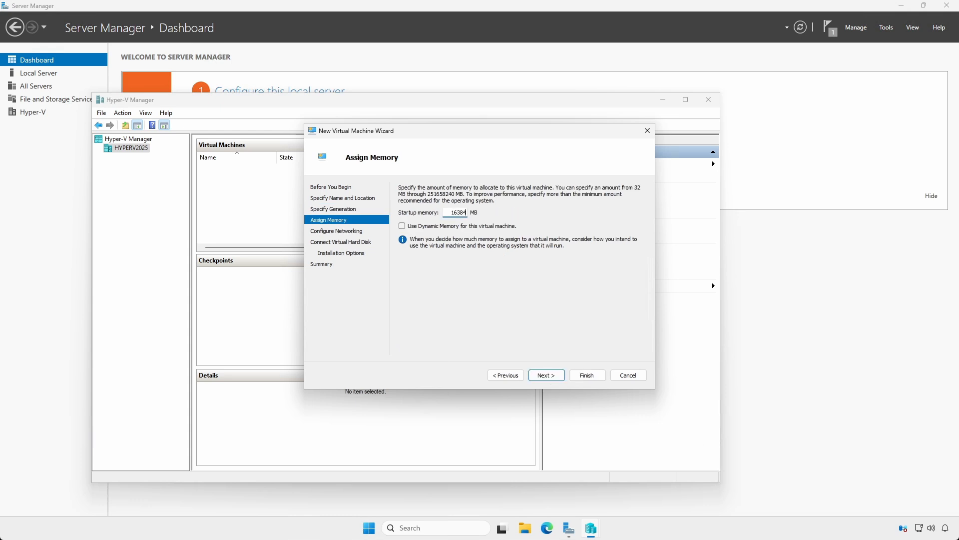
pyautogui.moveTo(546, 375)
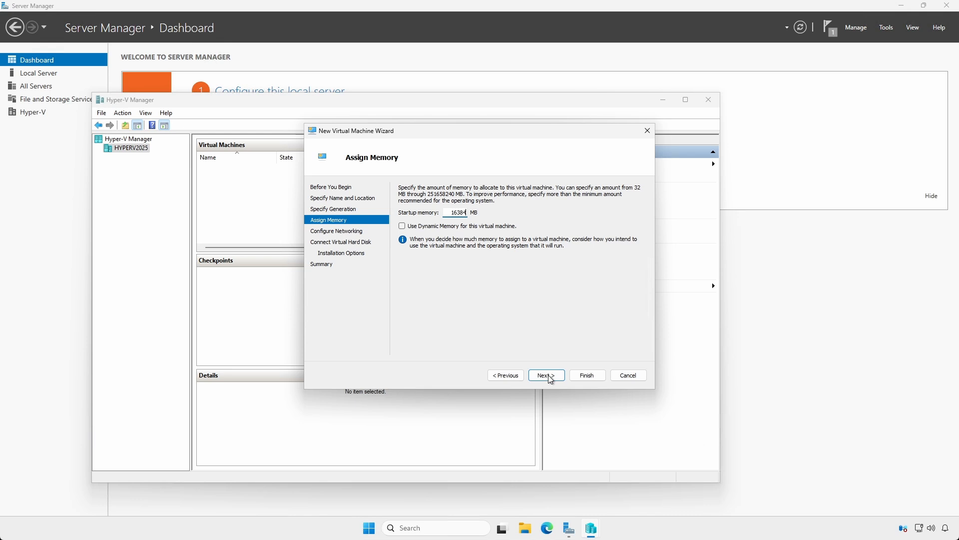
pyautogui.click(546, 374)
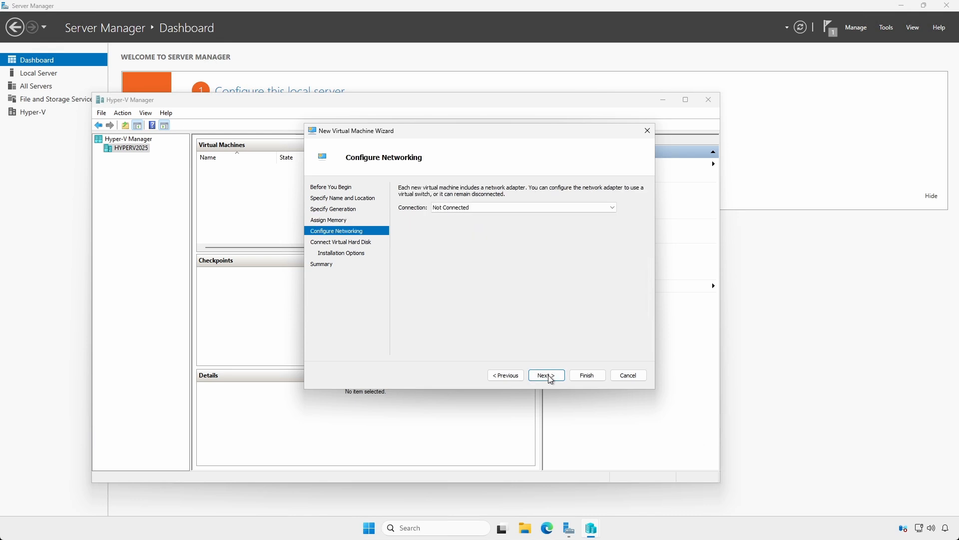
# Connect the machine to daExternalSwitch and accept the default new VHDX disk
pyautogui.click(610, 207)
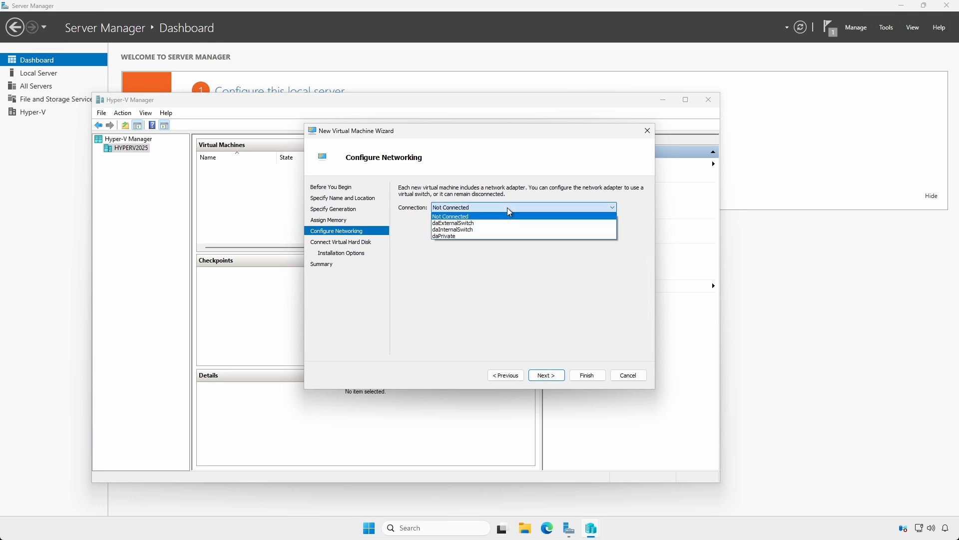
pyautogui.click(452, 223)
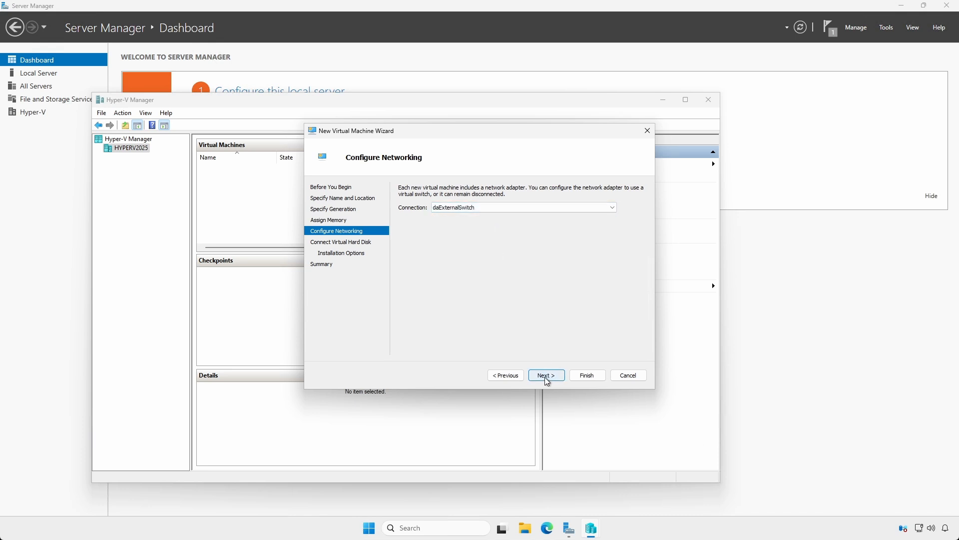
pyautogui.click(546, 374)
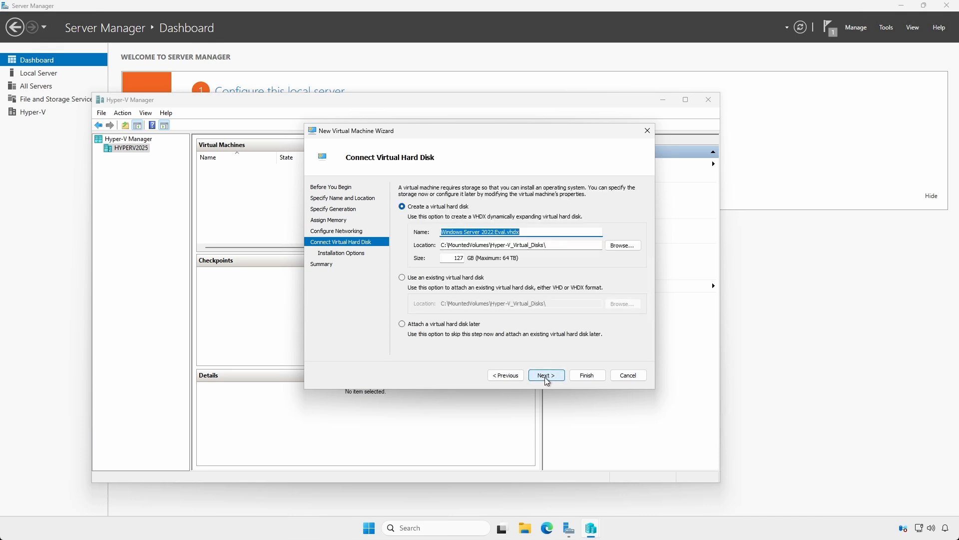
pyautogui.click(545, 375)
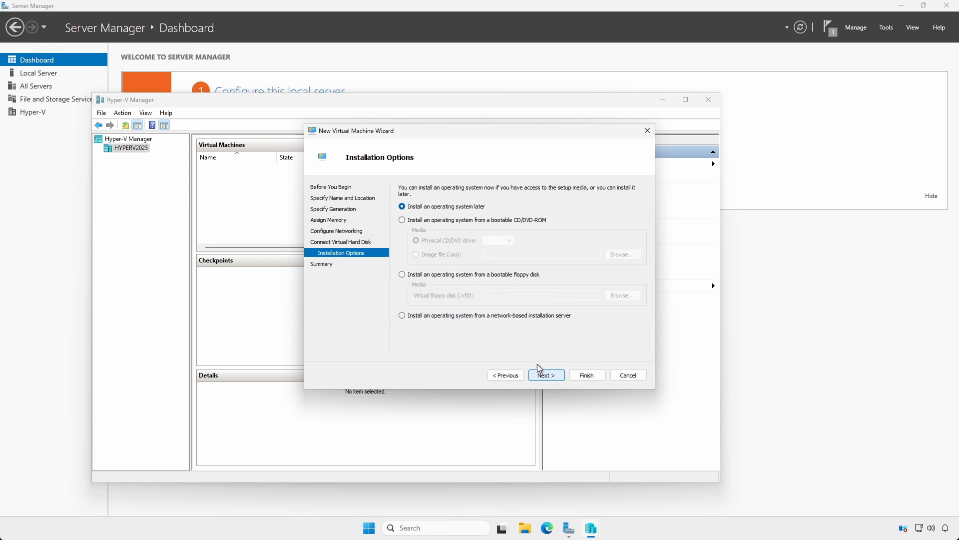
# Install from the Windows Server 2022 evaluation ISO image and finish creating the VM
pyautogui.click(401, 219)
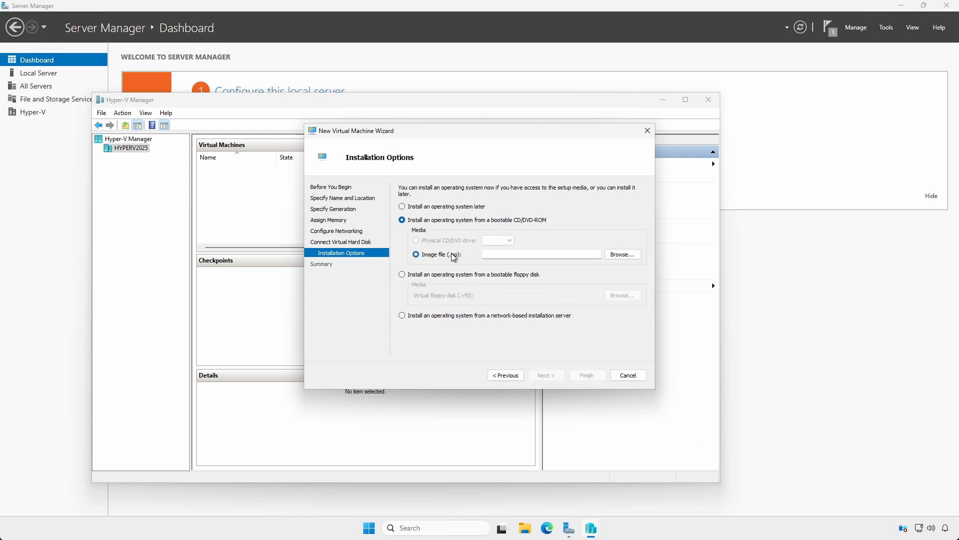
pyautogui.click(621, 254)
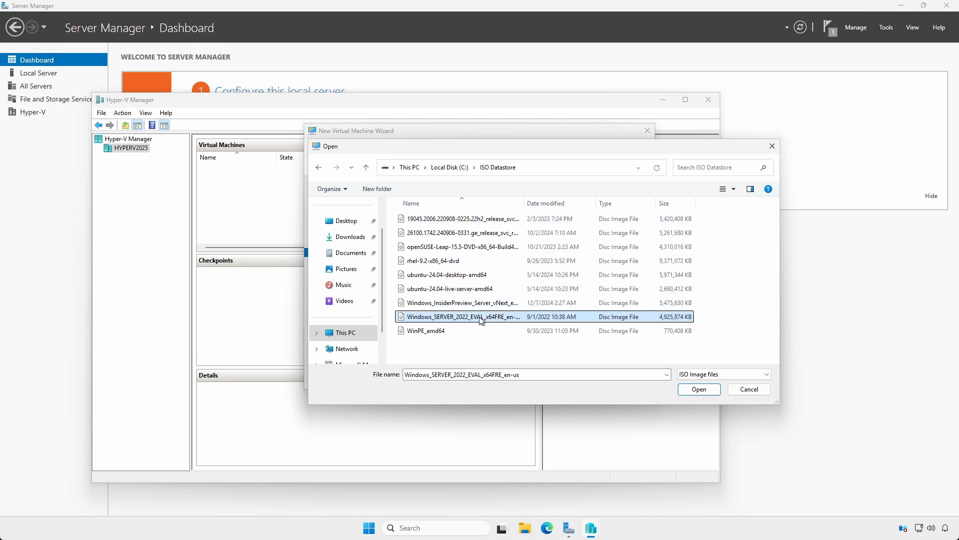
pyautogui.click(697, 389)
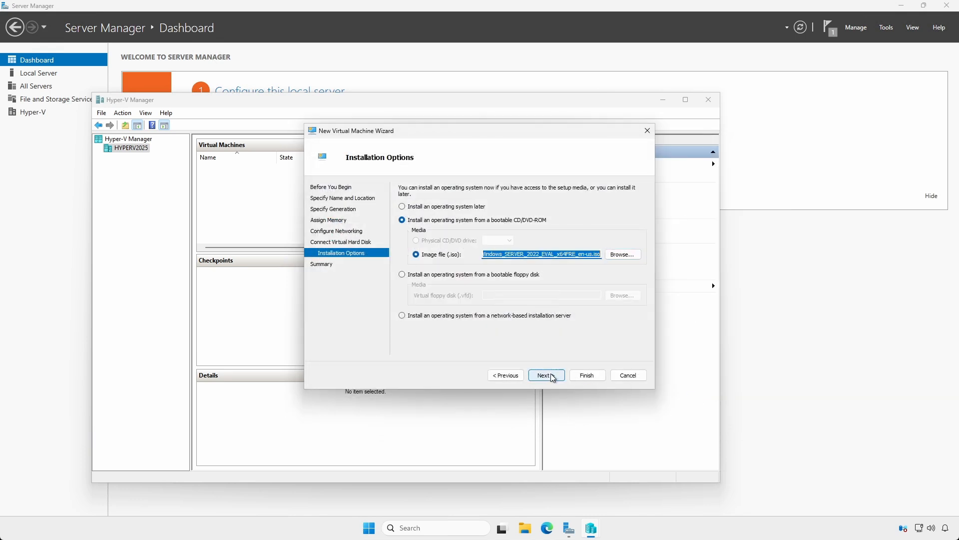
pyautogui.click(544, 375)
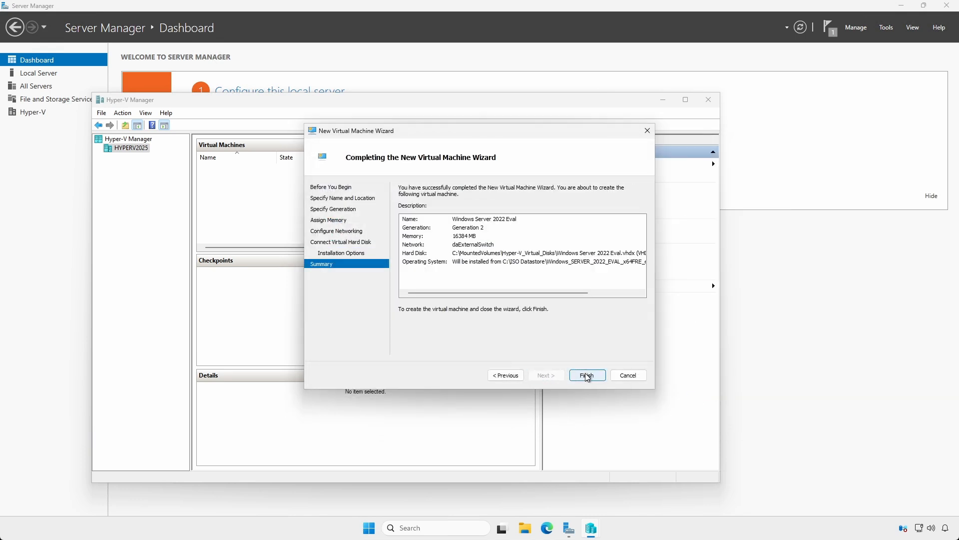
pyautogui.click(585, 374)
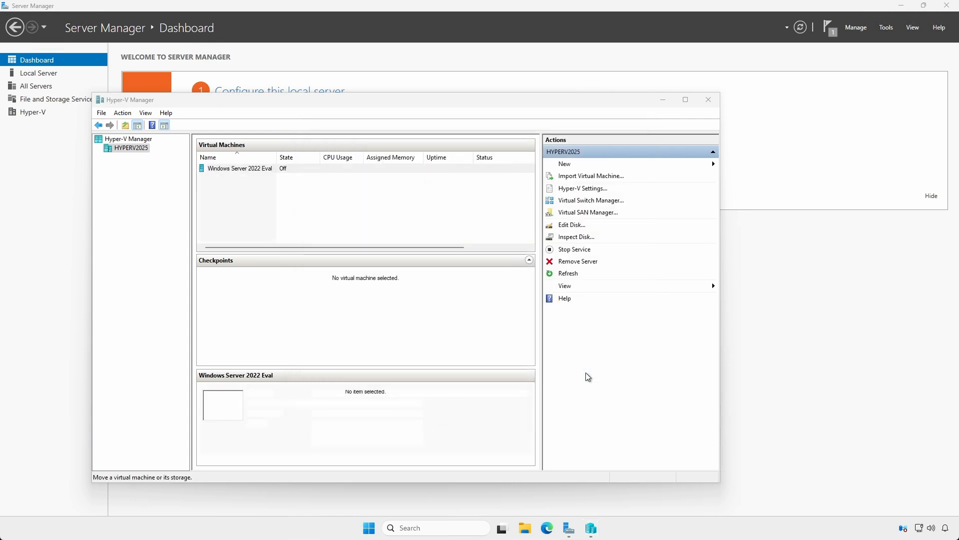
# Connect to the Windows Server 2022 Eval machine's console from its context menu
pyautogui.click(240, 168)
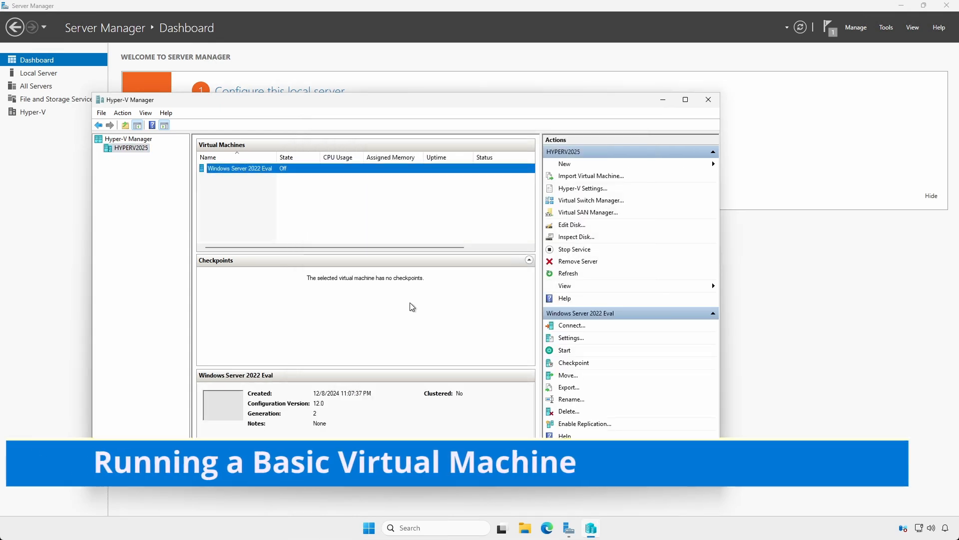
pyautogui.rightClick(240, 168)
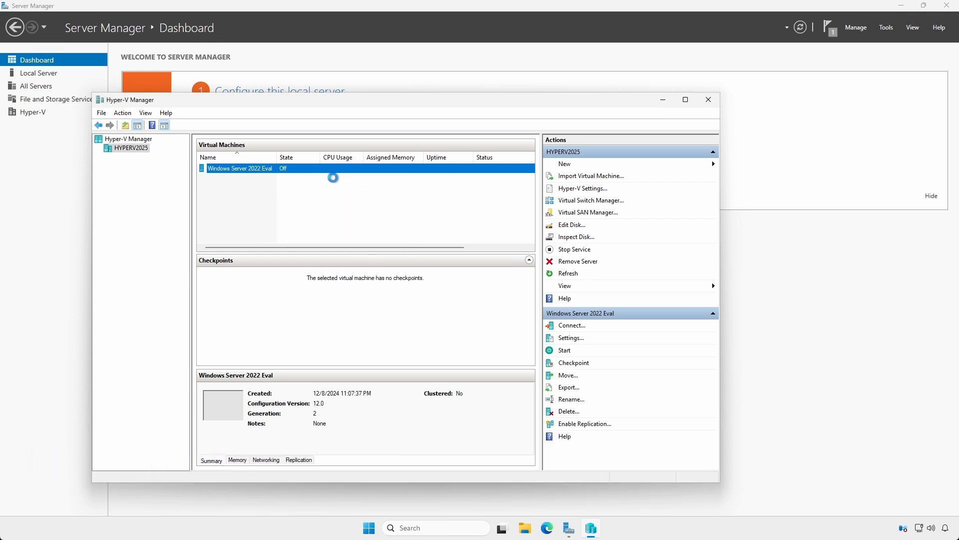
pyautogui.click(563, 351)
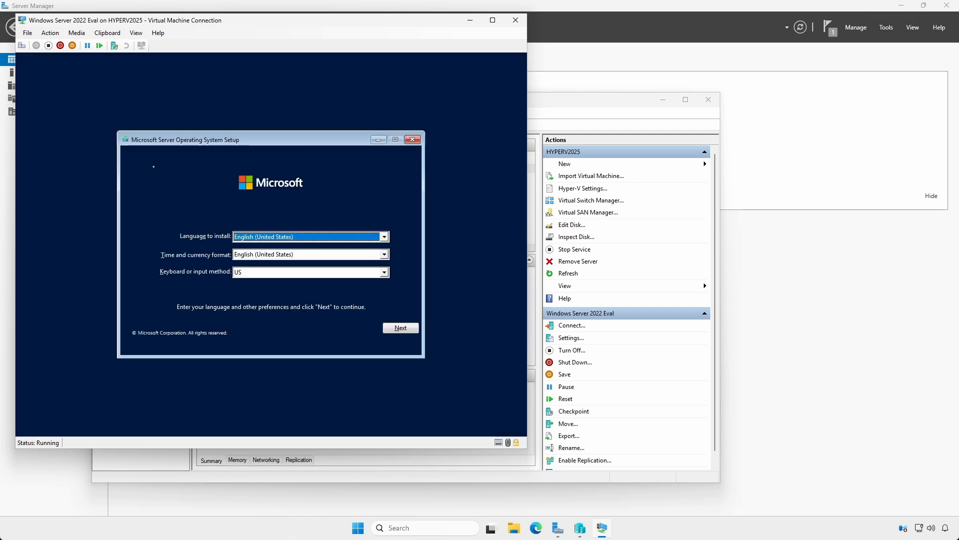
# Accept default language settings, install Windows Server, then unlock the guest and sign in
pyautogui.click(399, 328)
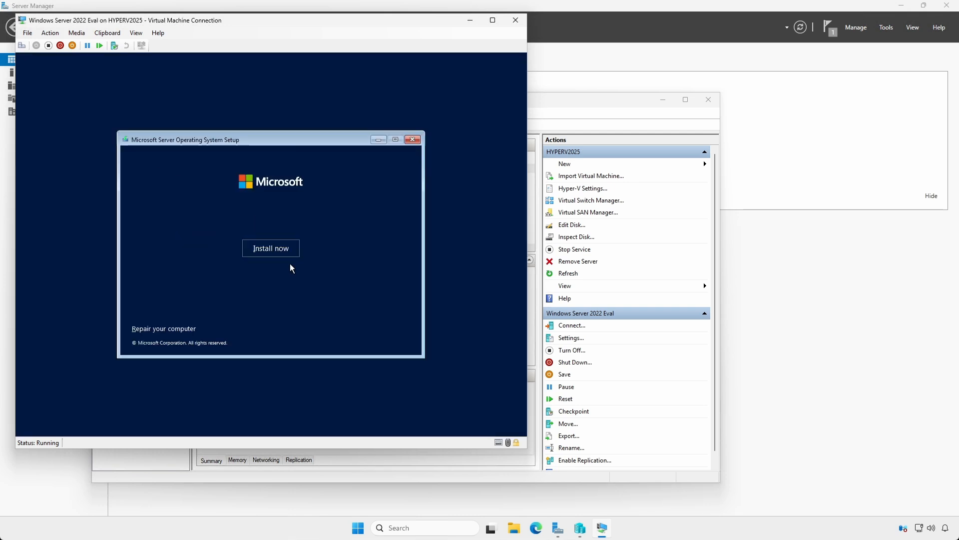
pyautogui.click(270, 248)
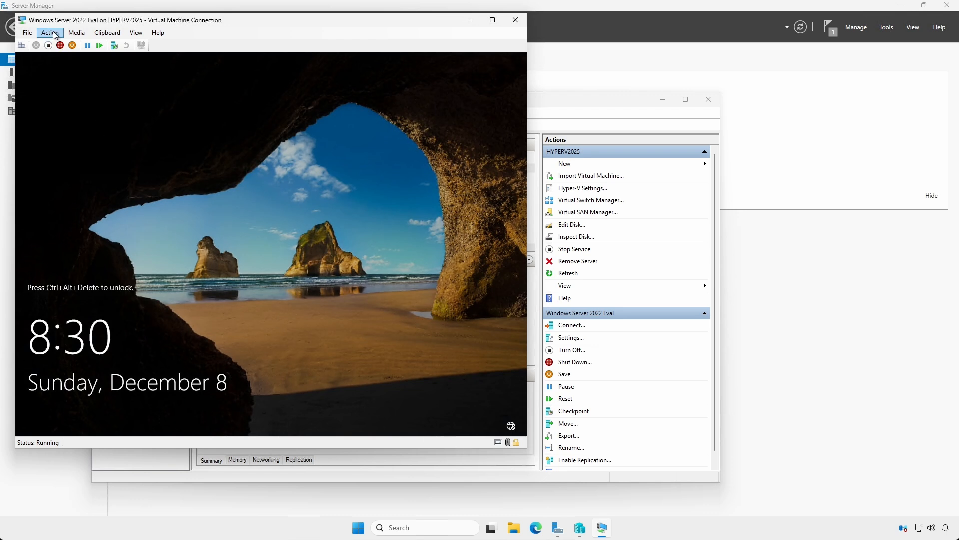
pyautogui.click(72, 45)
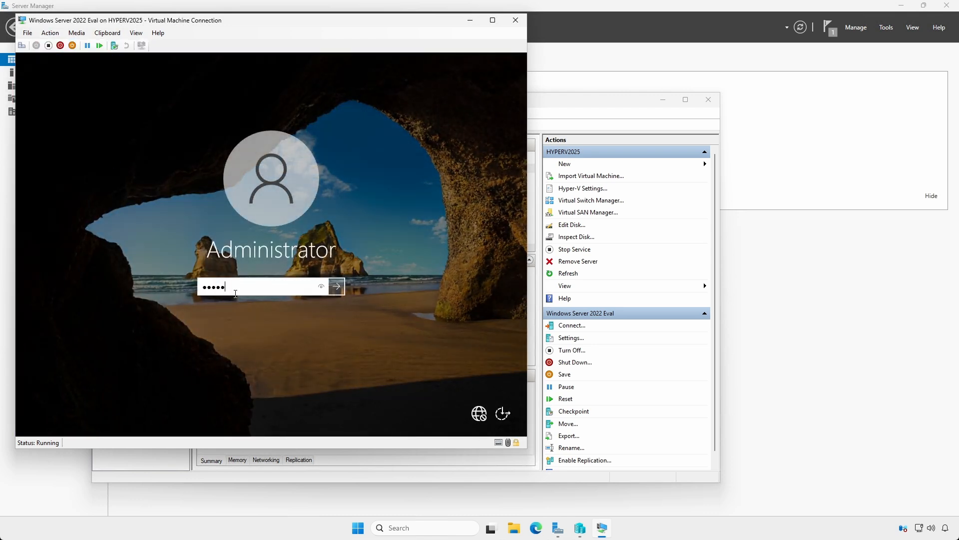
pyautogui.click(336, 287)
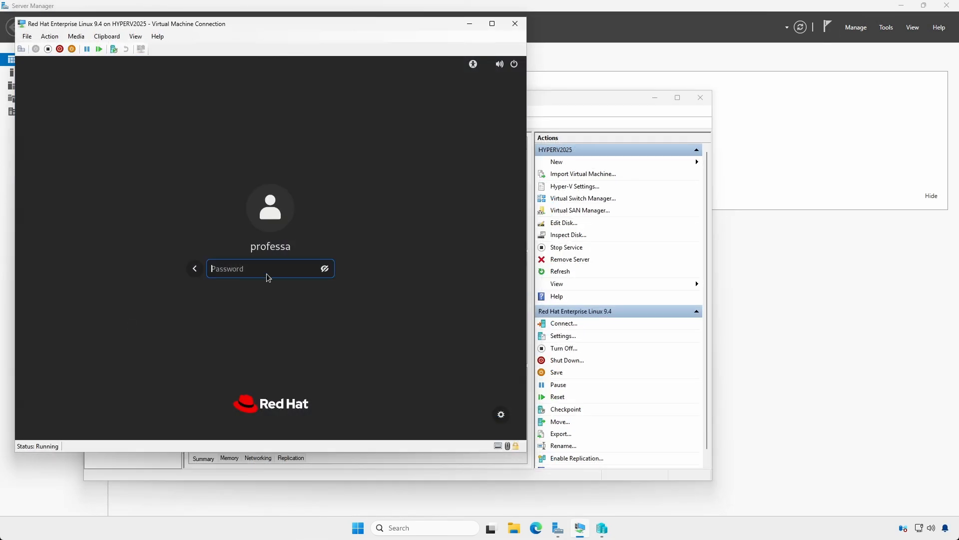
# Enter the password and sign in to the RHEL 9.4 guest
pyautogui.write('password')
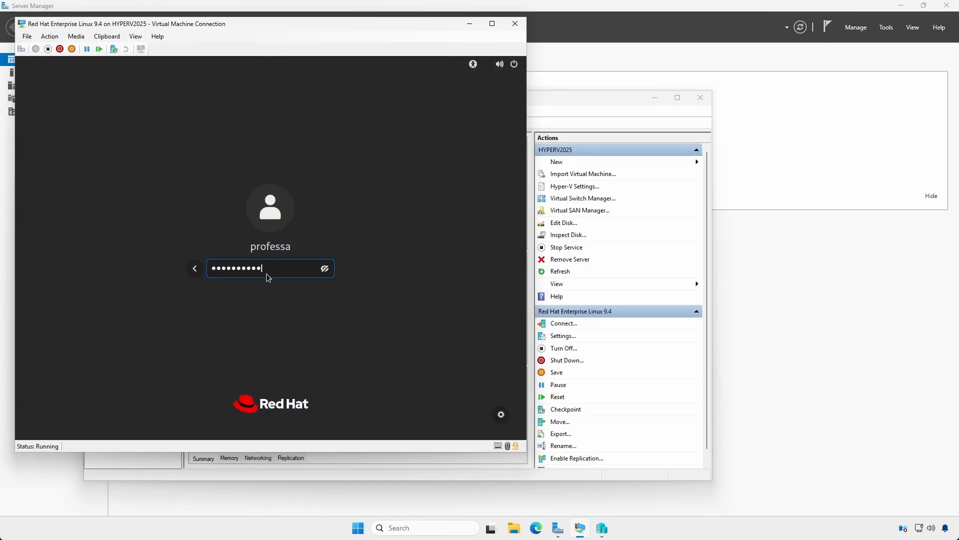
pyautogui.press('Return')
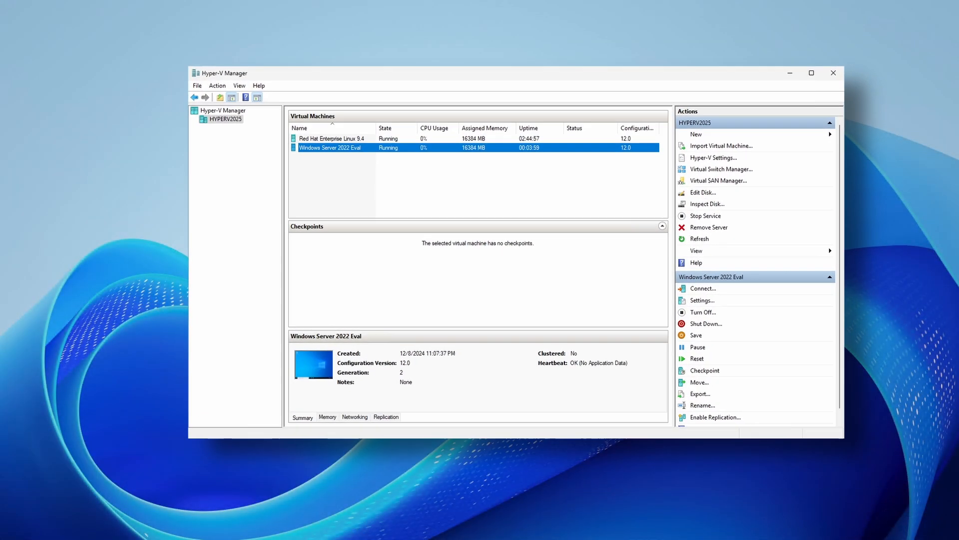
pyautogui.click(702, 288)
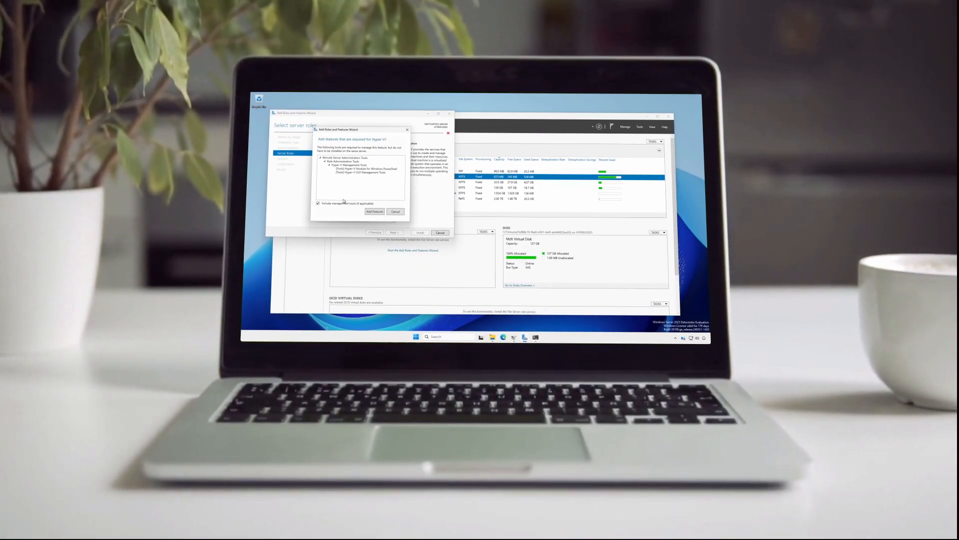
# Accept Hyper-V's required management features and advance to the Select features step
pyautogui.click(375, 211)
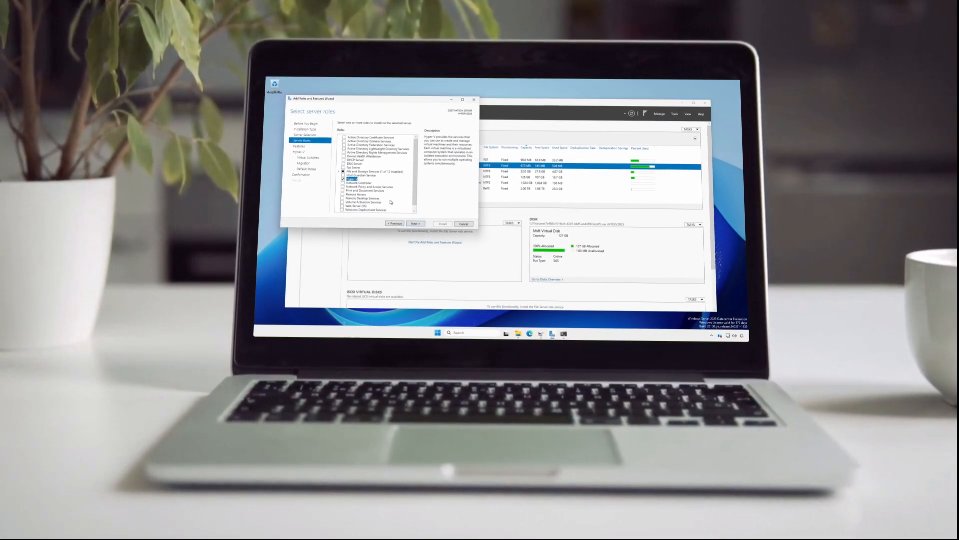
pyautogui.click(415, 223)
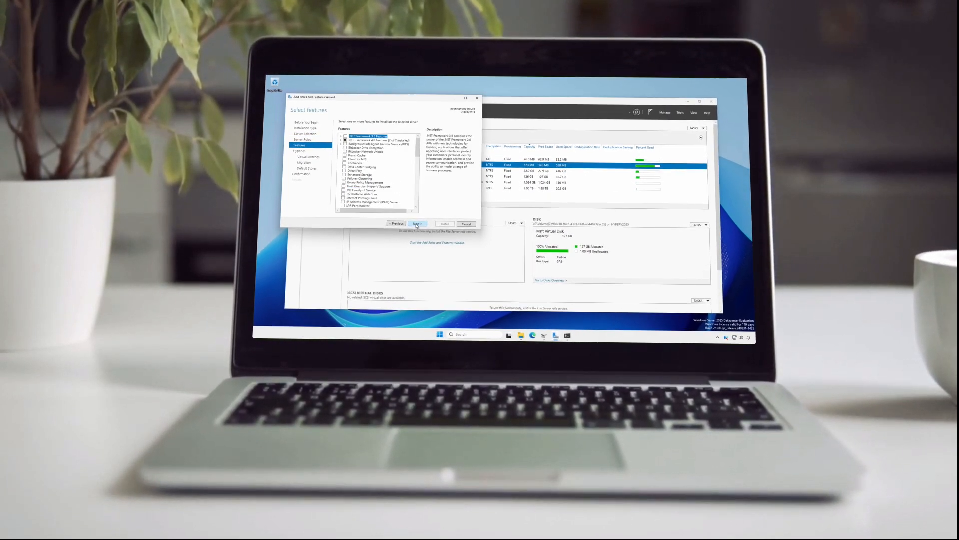